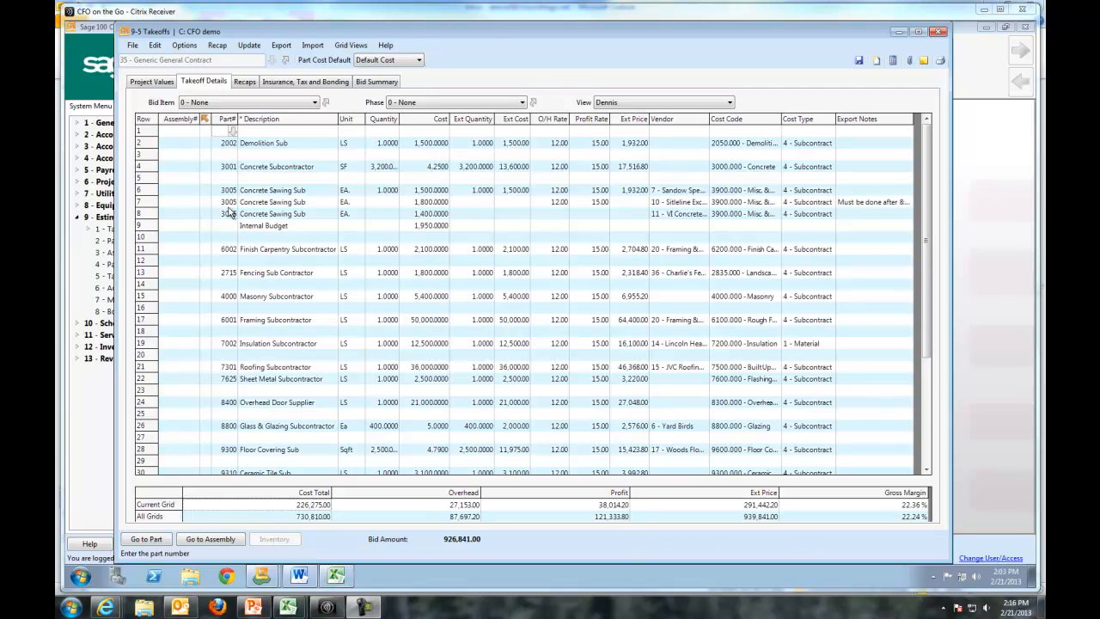
mouse_move(186, 169)
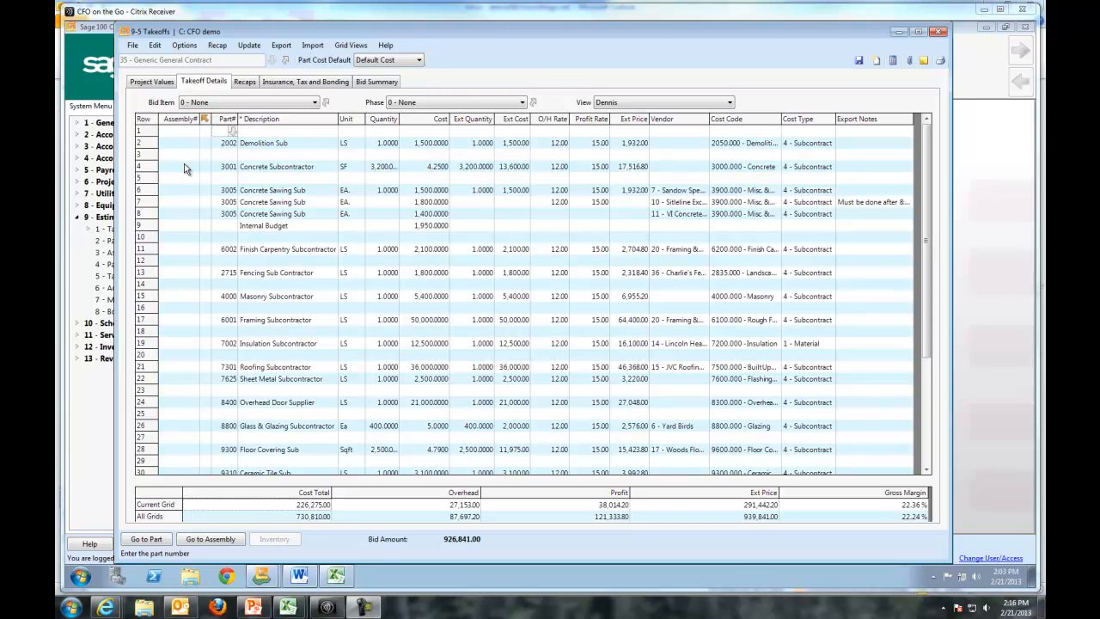
mouse_move(171, 200)
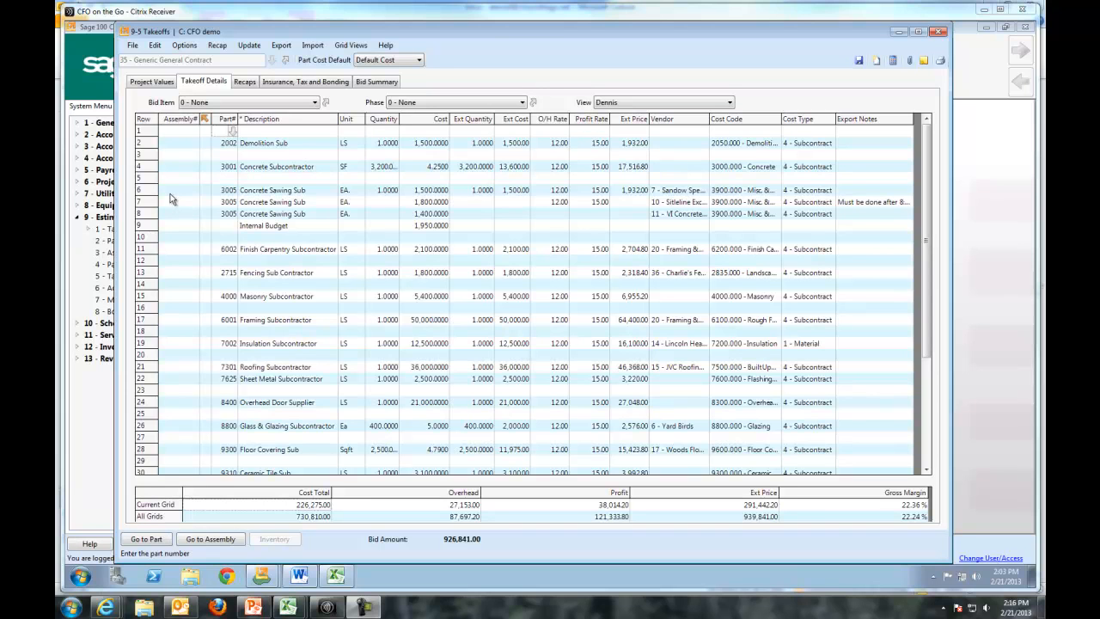
mouse_move(148, 170)
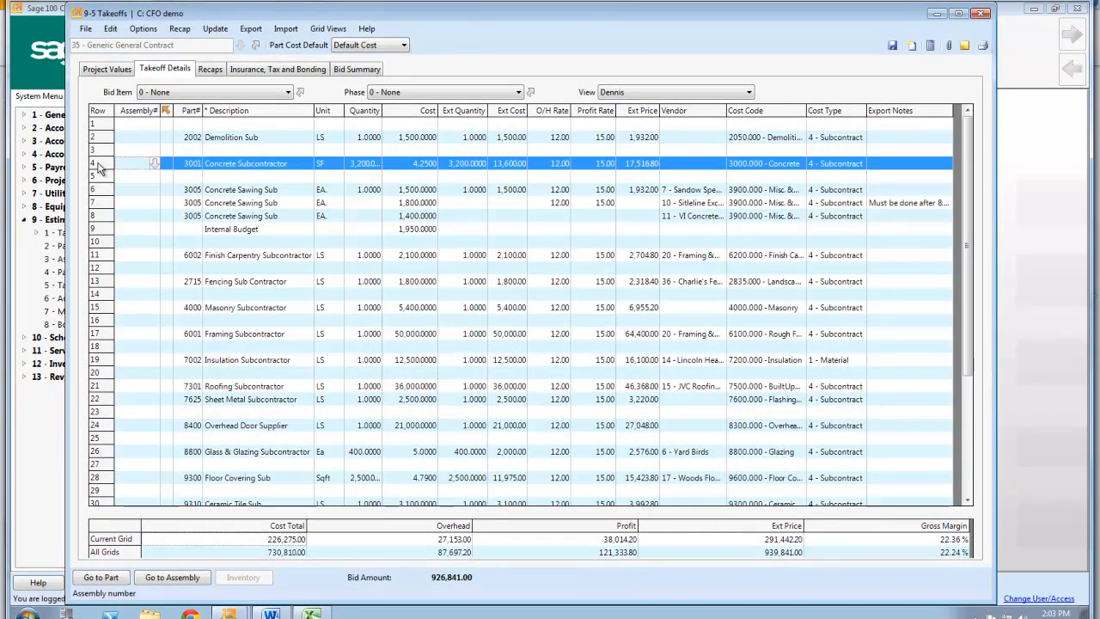
mouse_move(255, 169)
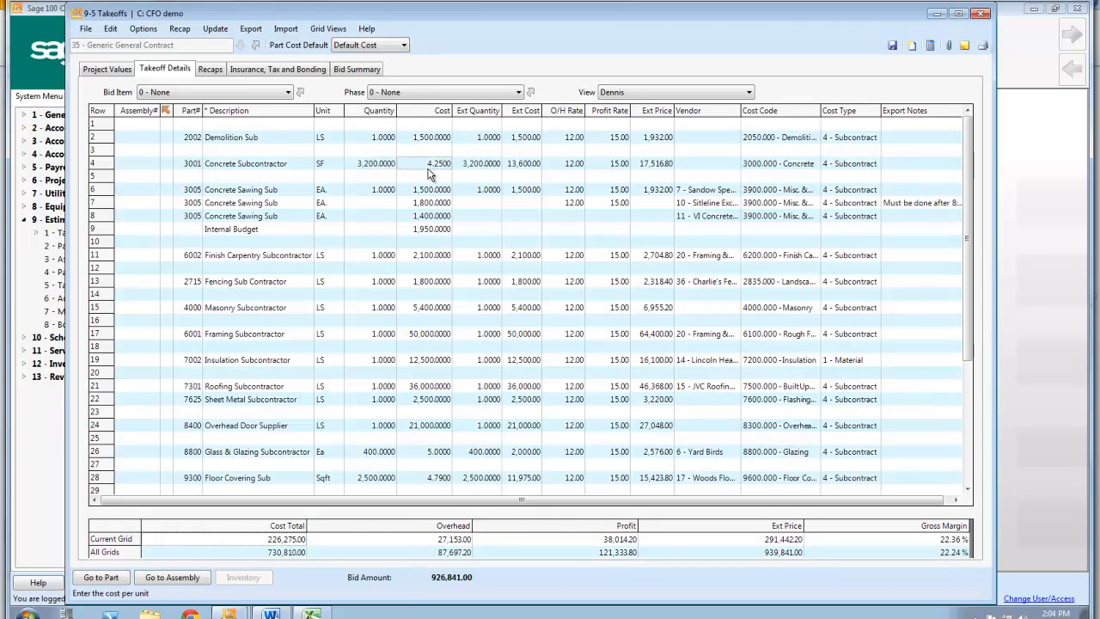
Assign vendor 11 to the Concrete Subcontractor line on takeoff row 4 via the vendor lookup.
click(526, 110)
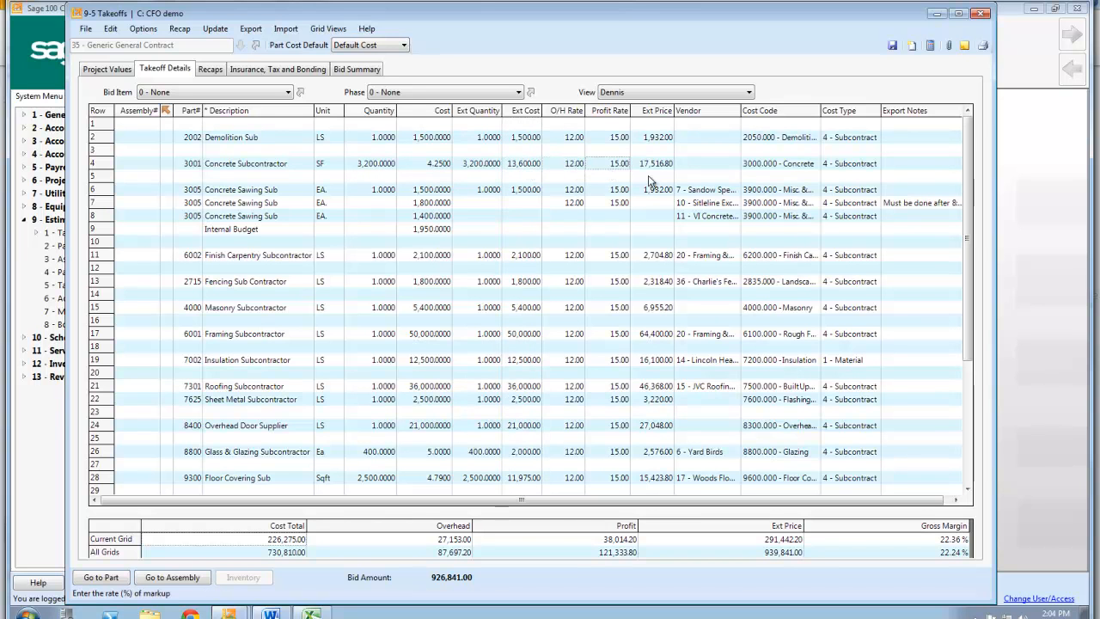
mouse_move(752, 172)
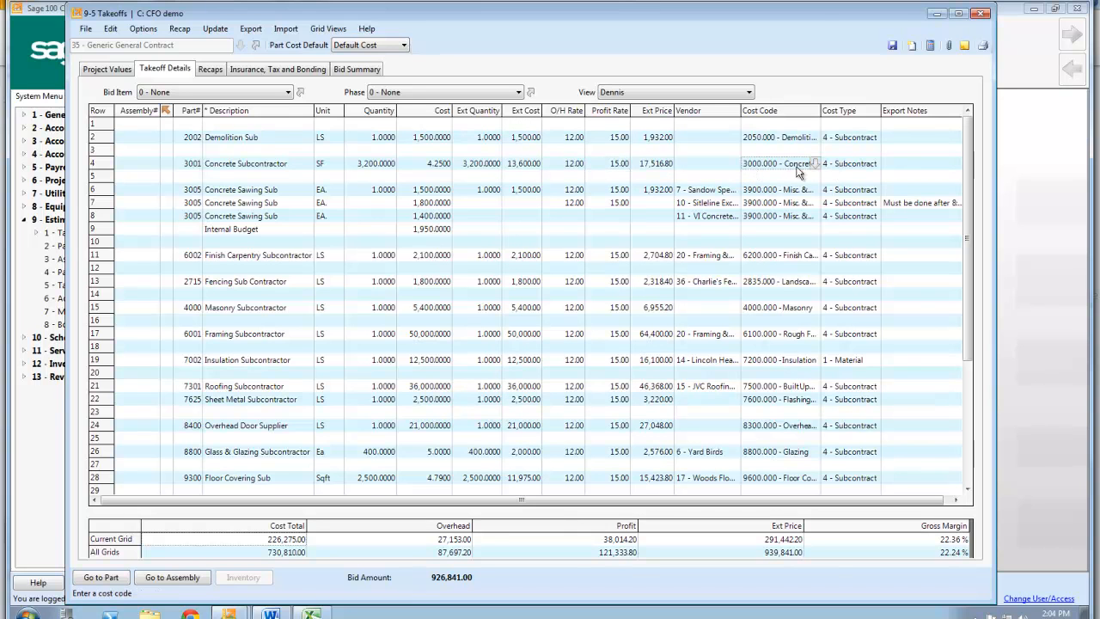
mouse_move(679, 186)
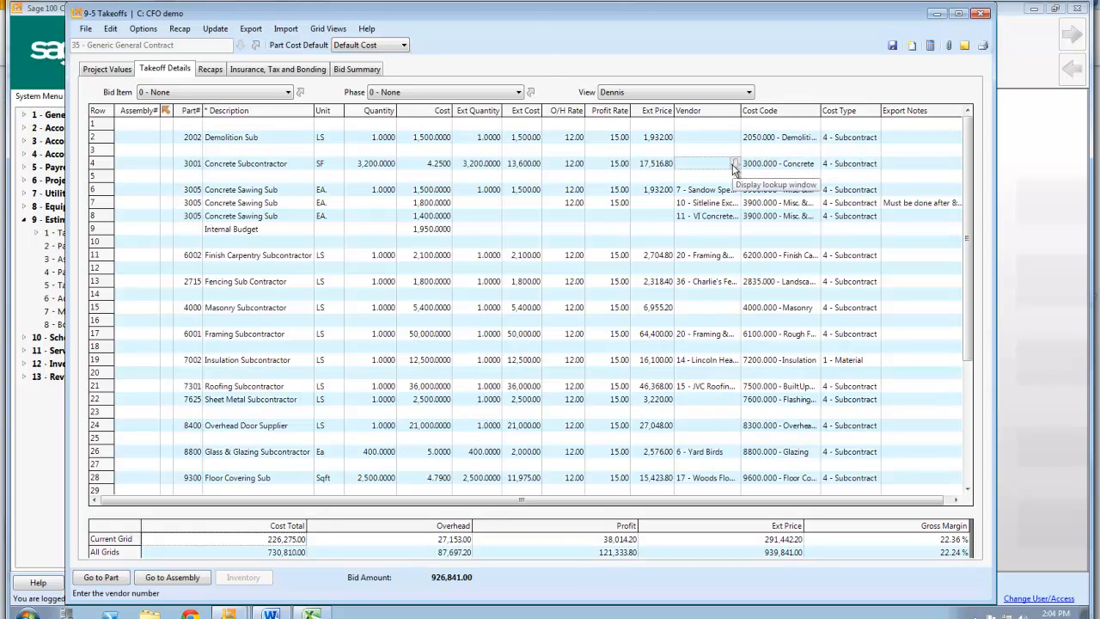
click(736, 163)
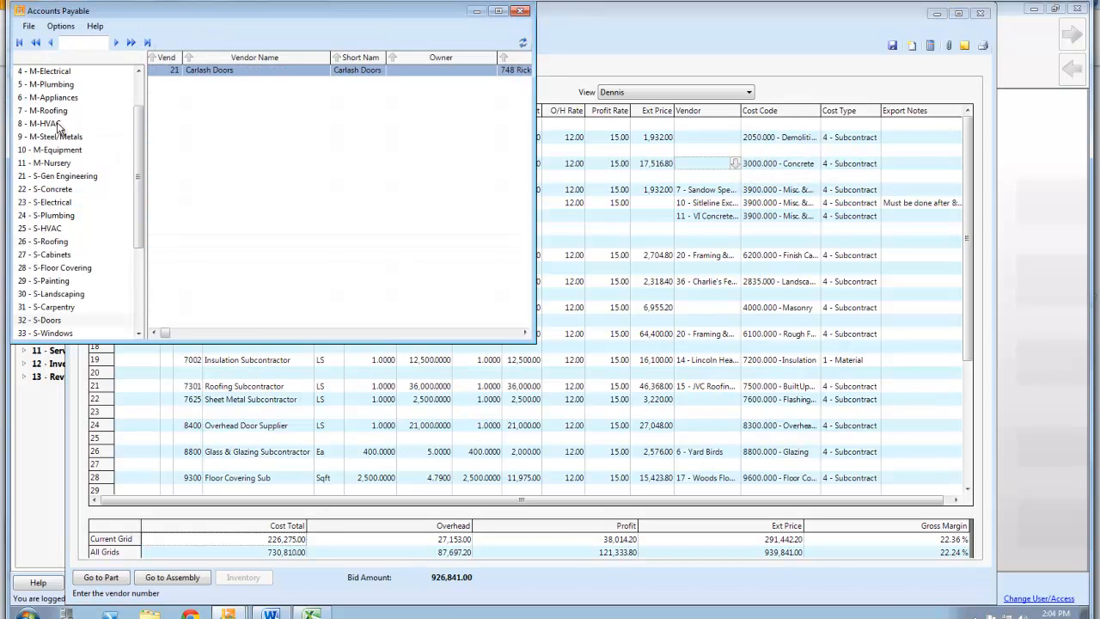
click(48, 189)
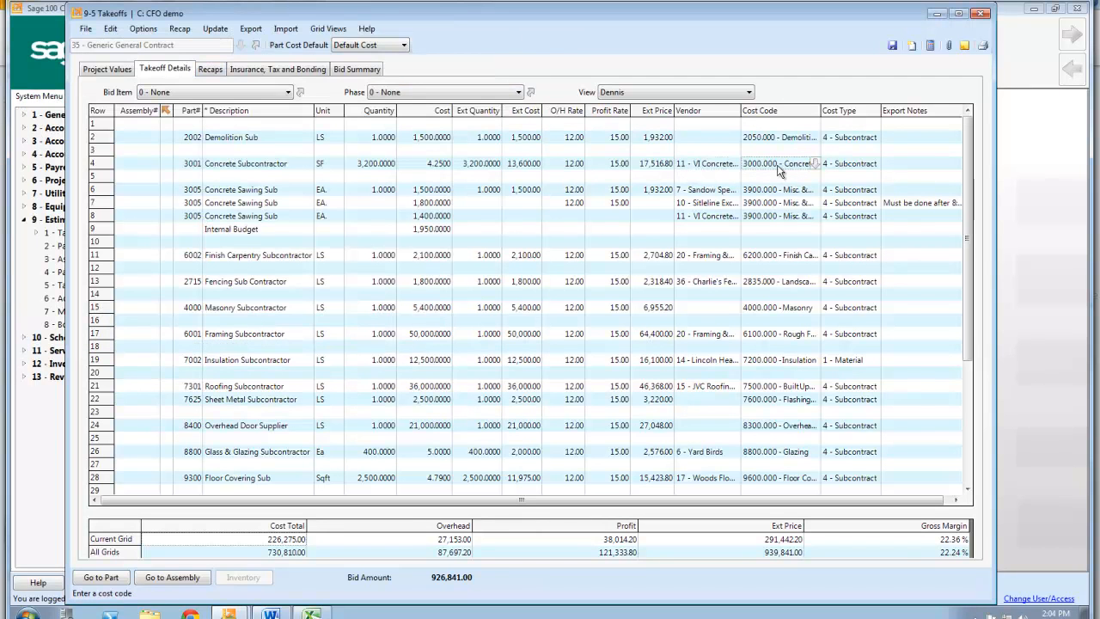
mouse_move(849, 172)
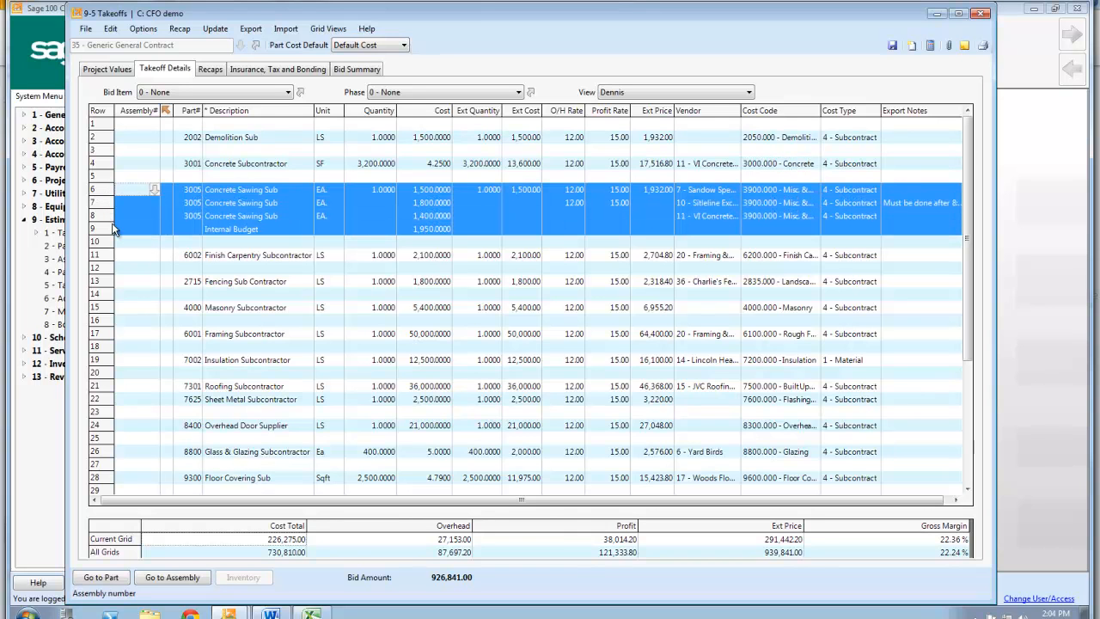
mouse_move(141, 231)
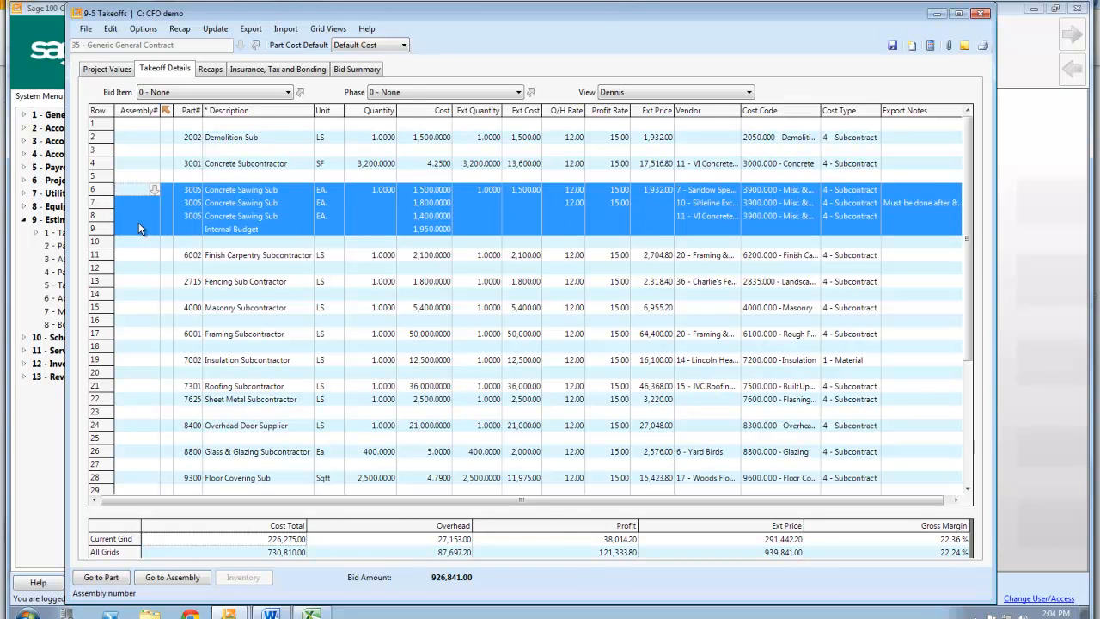
mouse_move(351, 234)
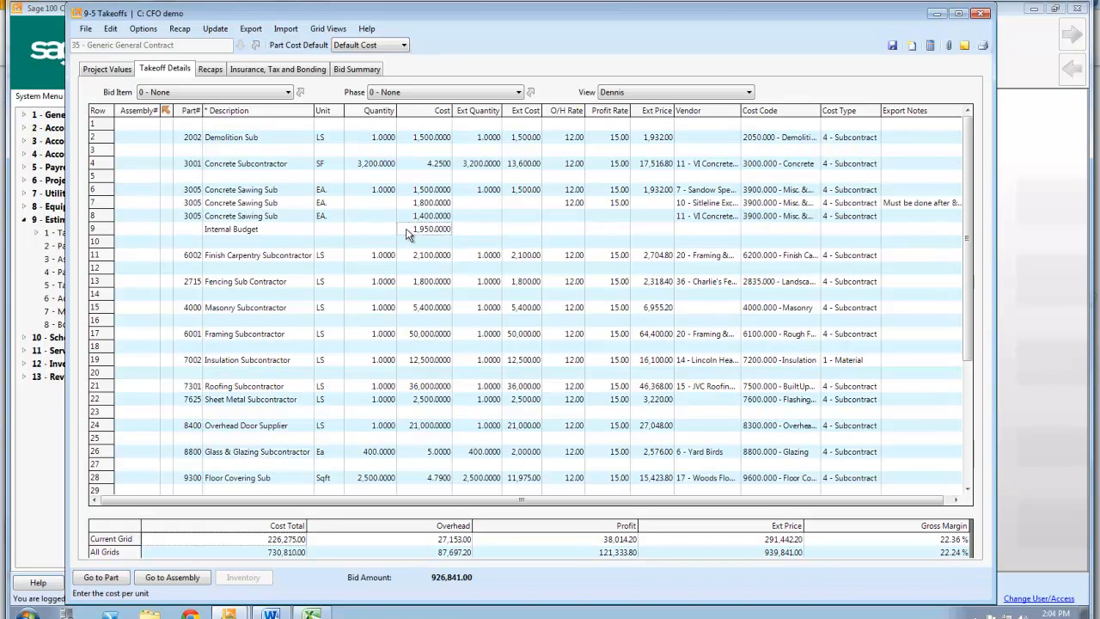
mouse_move(419, 238)
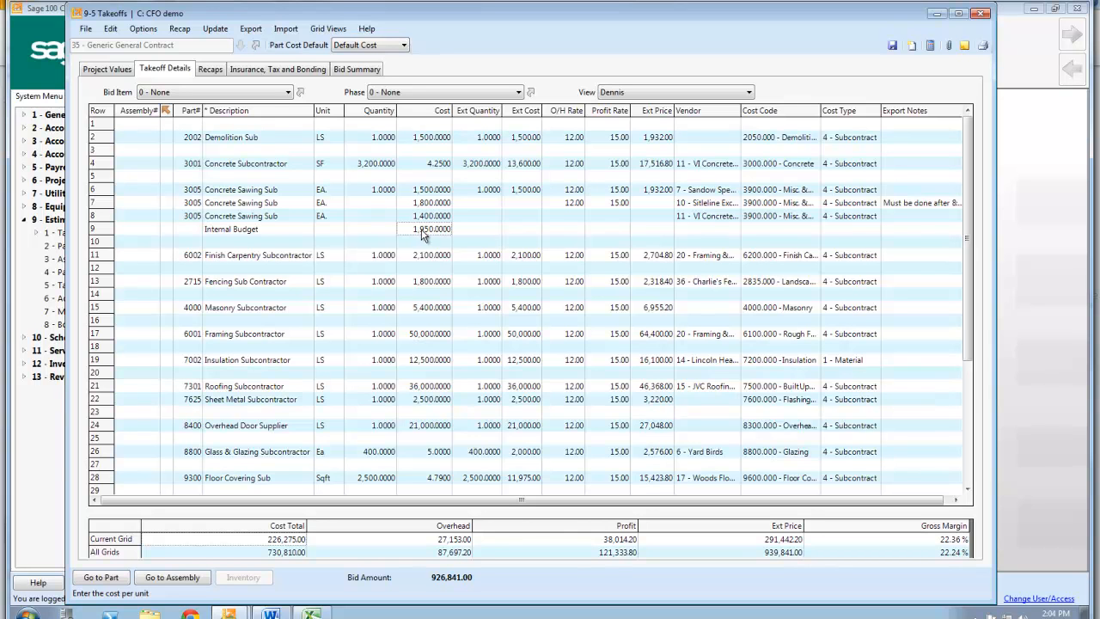
click(426, 217)
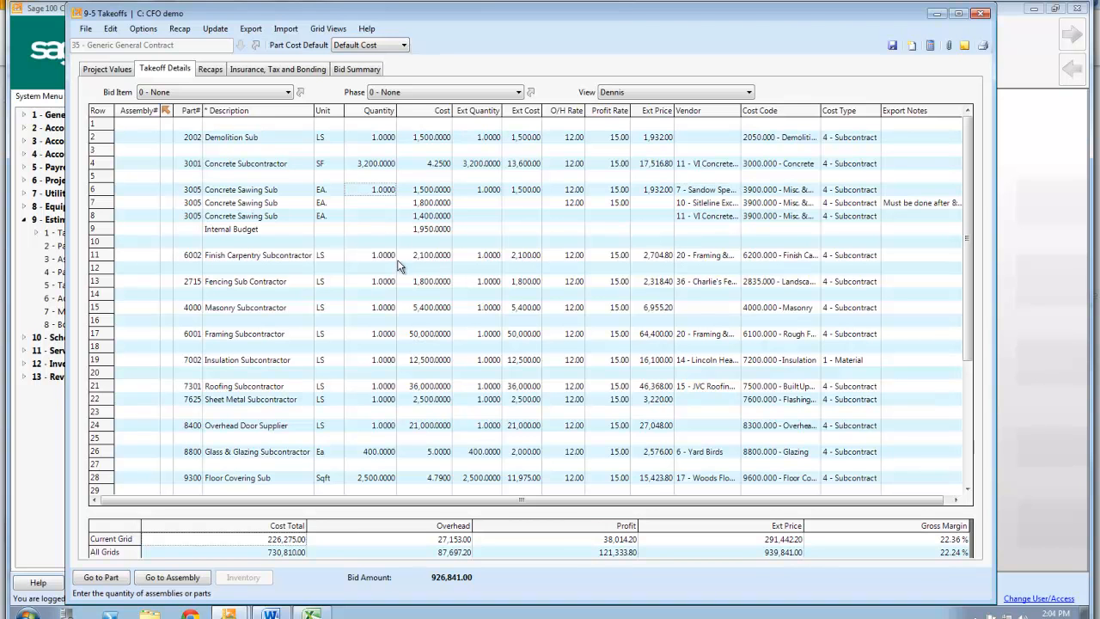
scroll(down, 3)
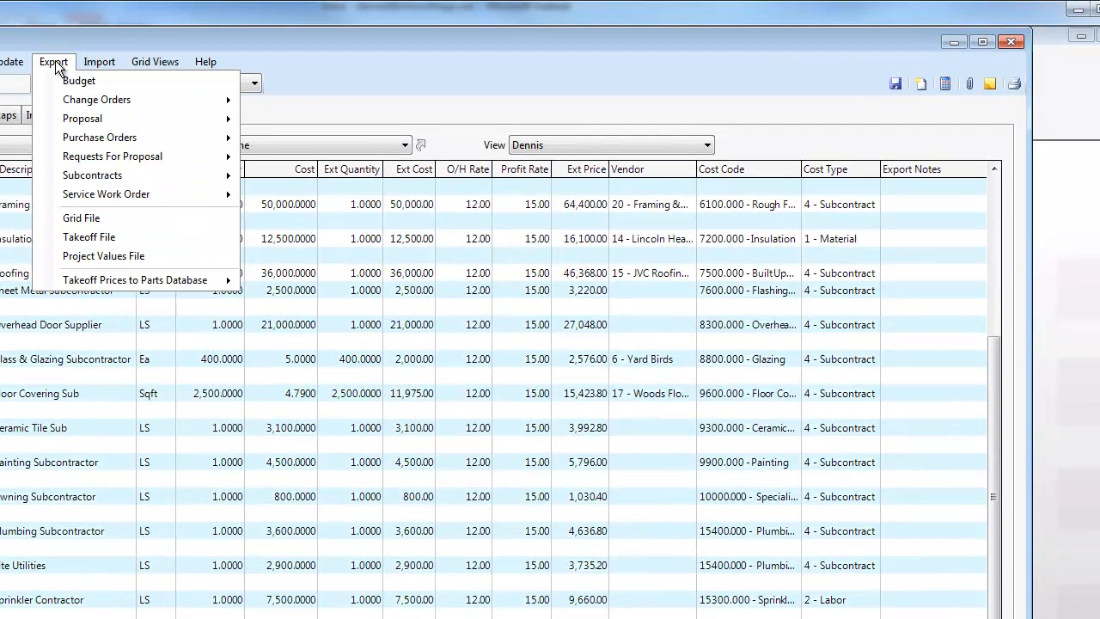
mouse_move(79, 81)
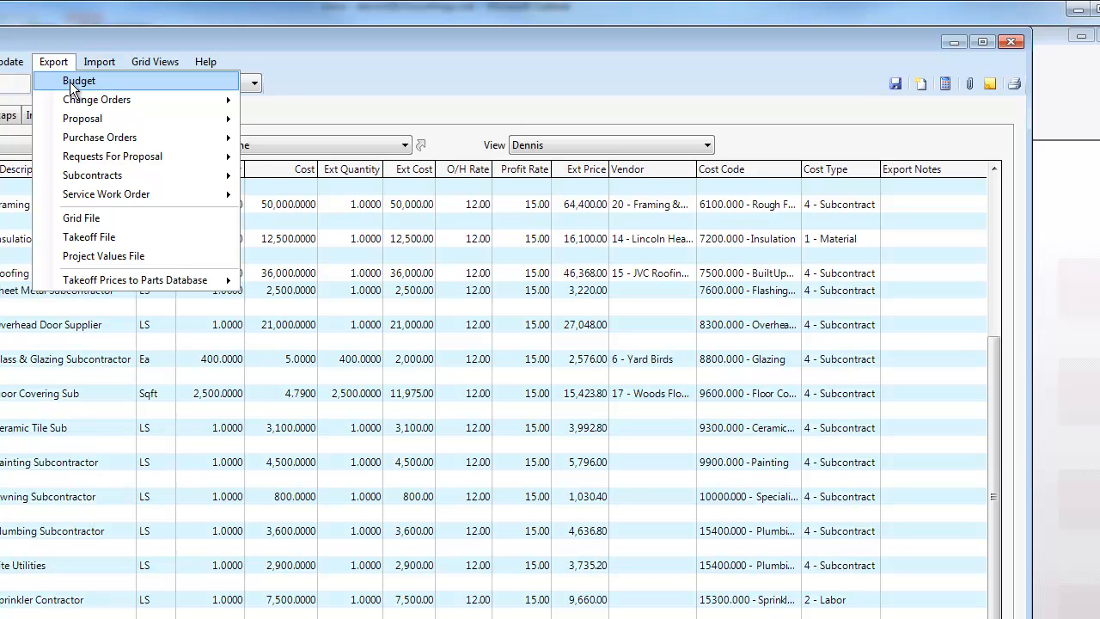
mouse_move(97, 98)
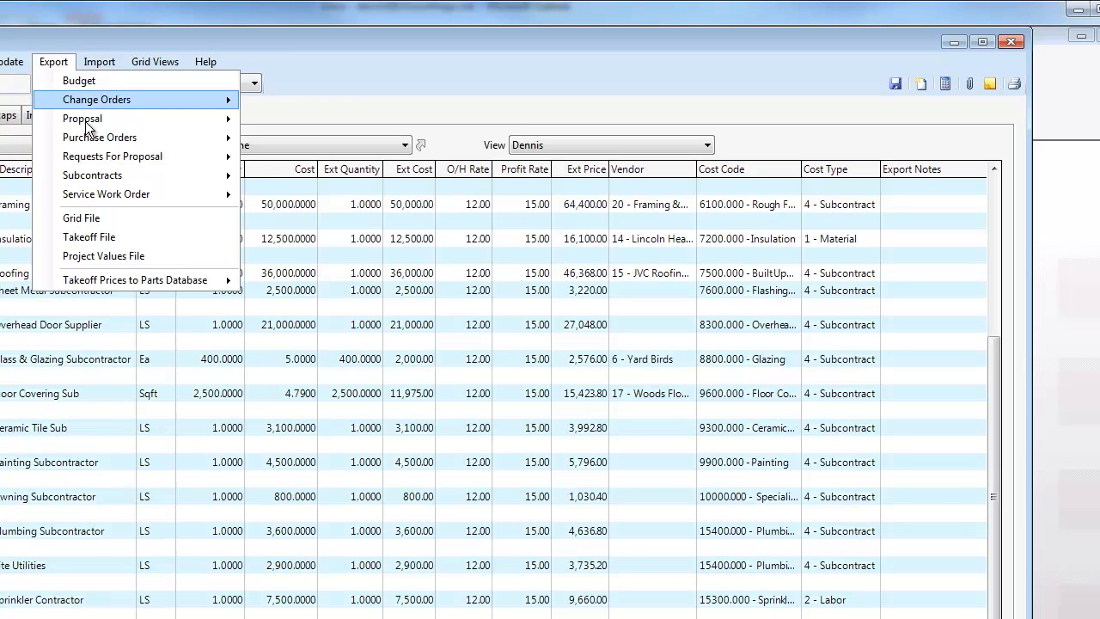
mouse_move(93, 176)
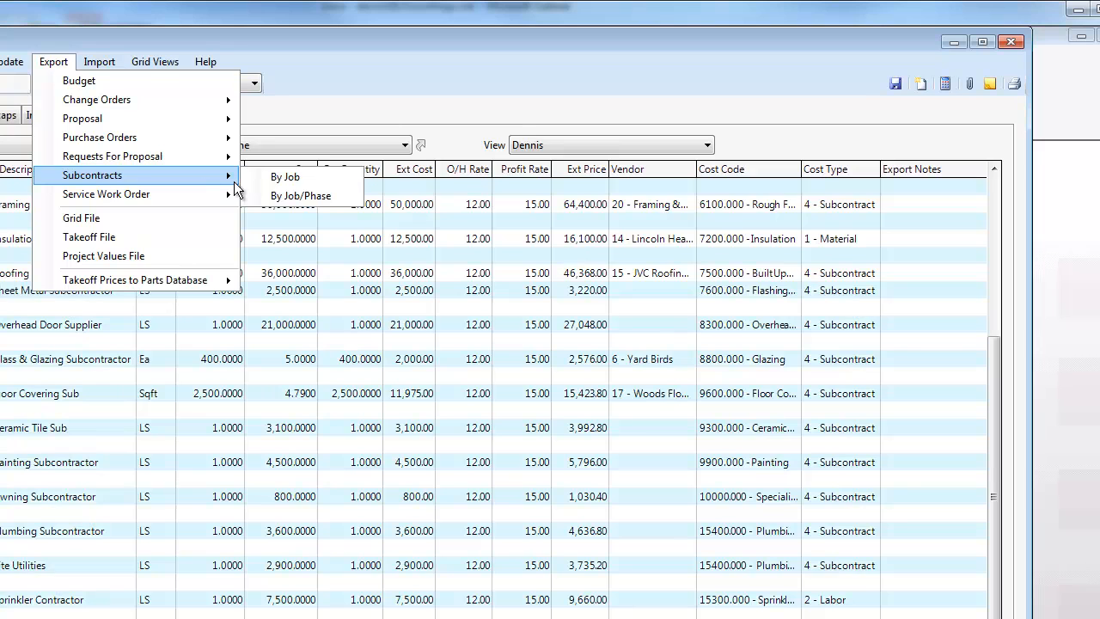
mouse_move(300, 196)
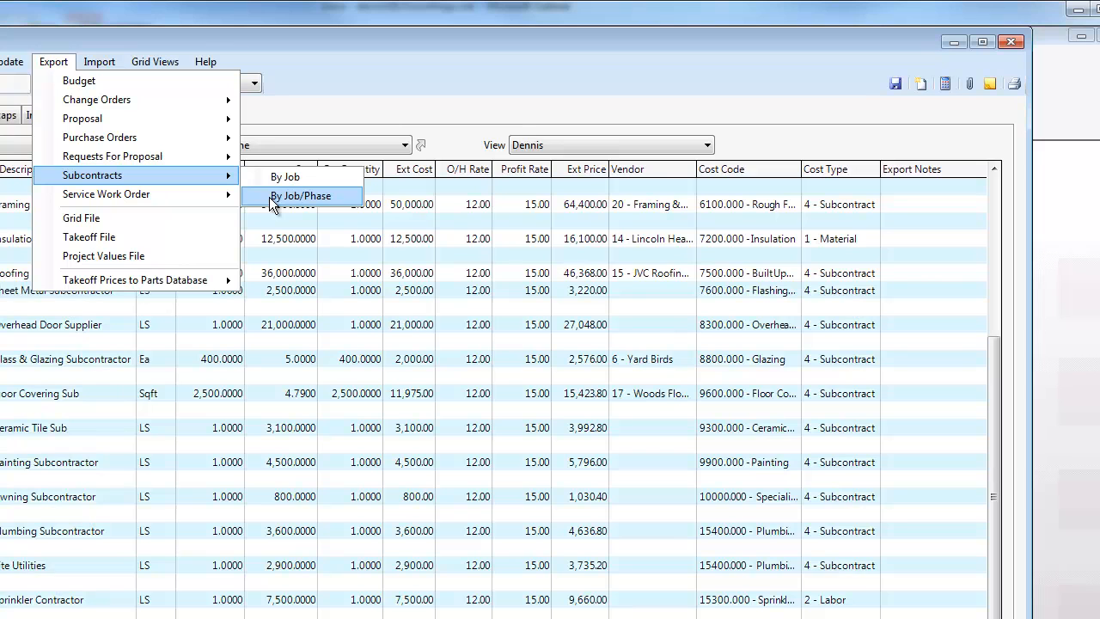
mouse_move(530, 138)
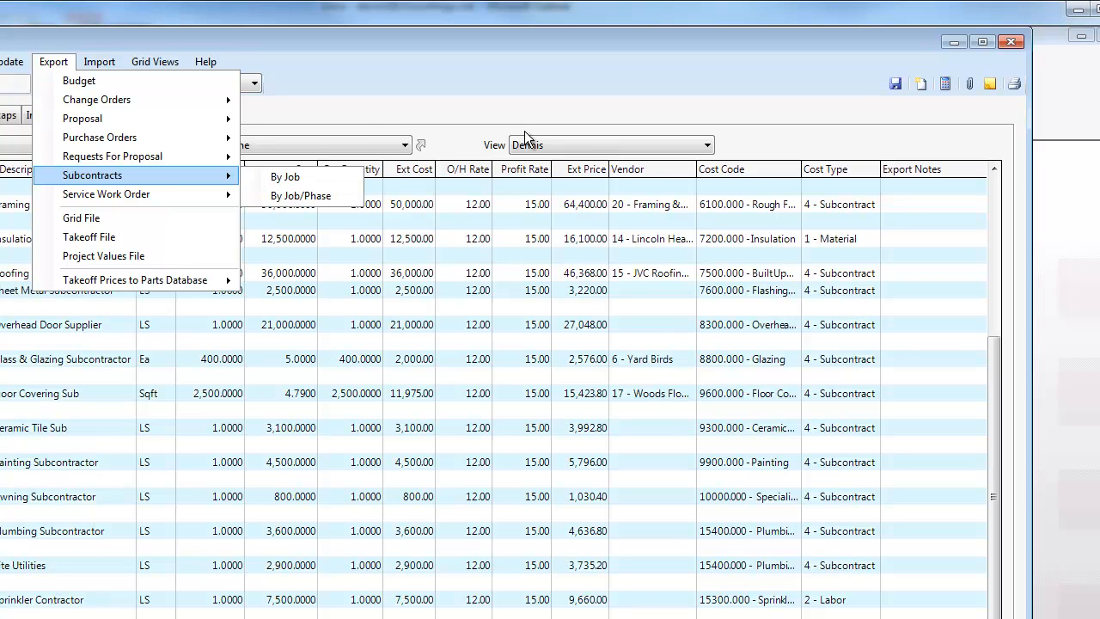
mouse_move(79, 81)
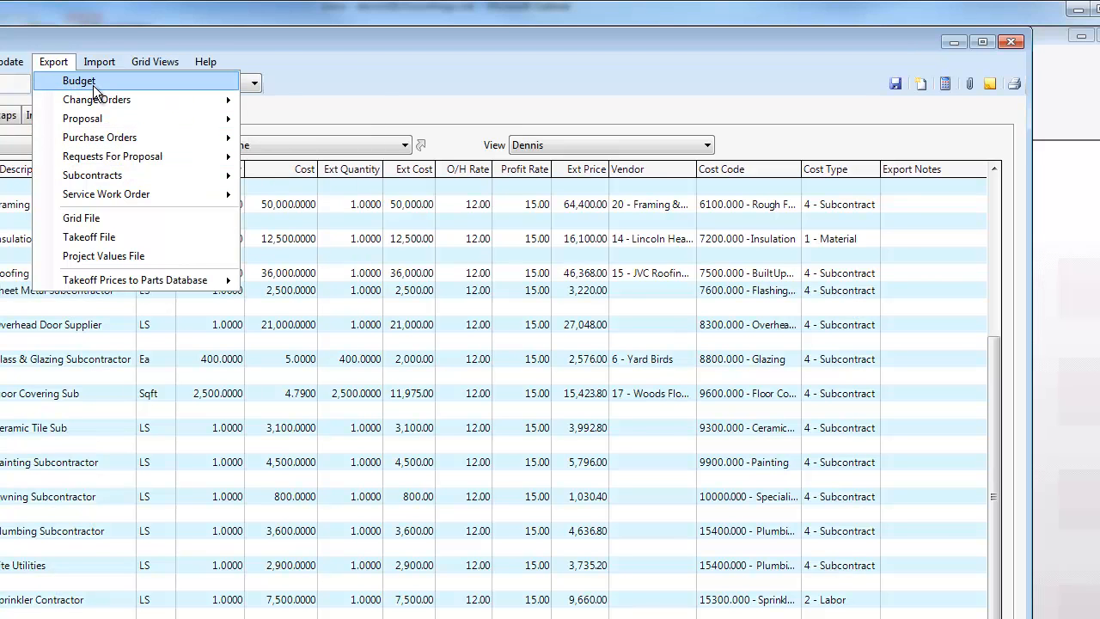
mouse_move(106, 193)
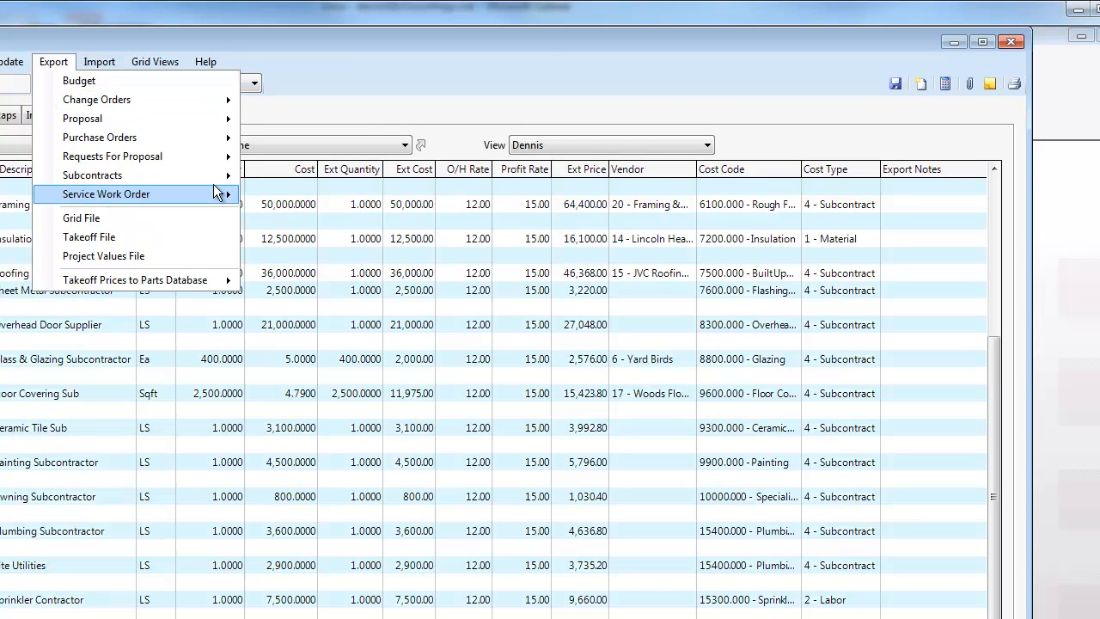
mouse_move(1011, 43)
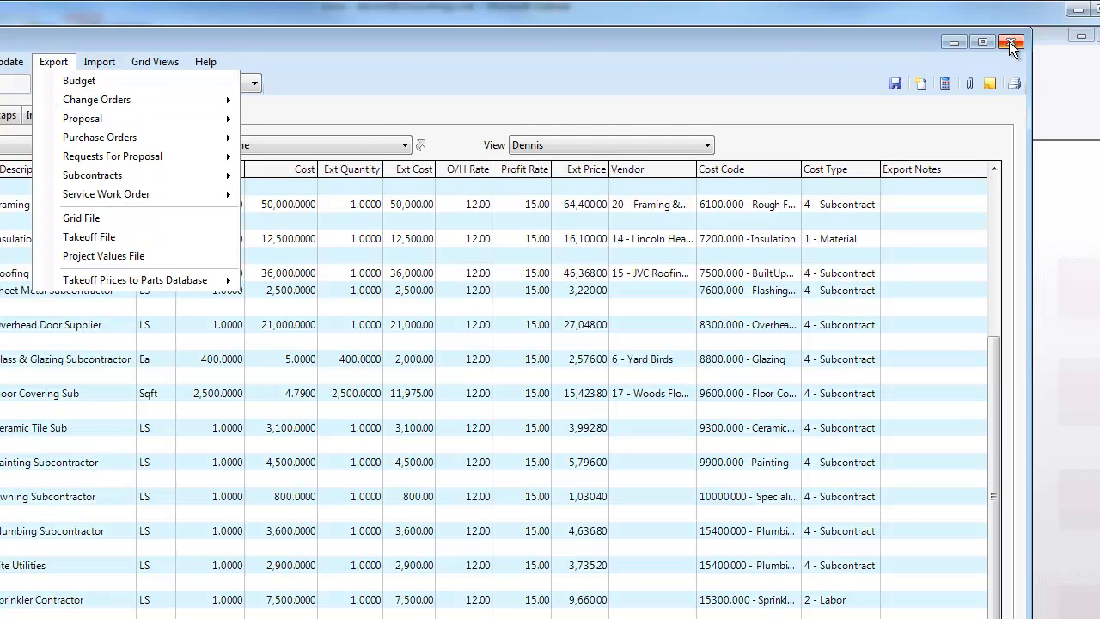
Leave the takeoff and choose the Committed Costs job report under Project Management.
click(1011, 41)
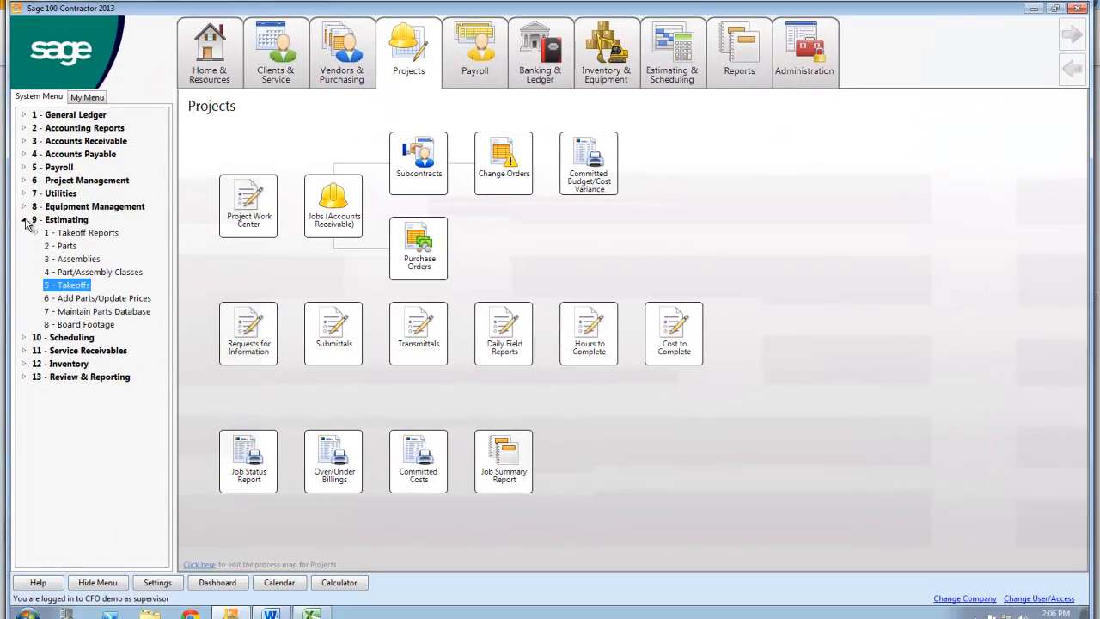
click(86, 181)
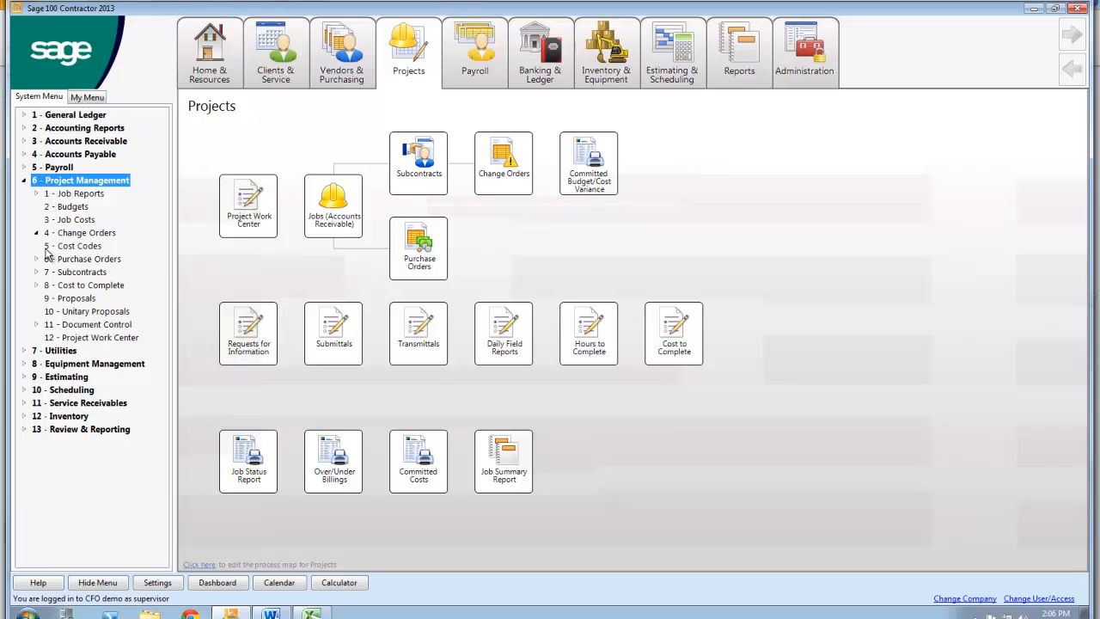
click(77, 193)
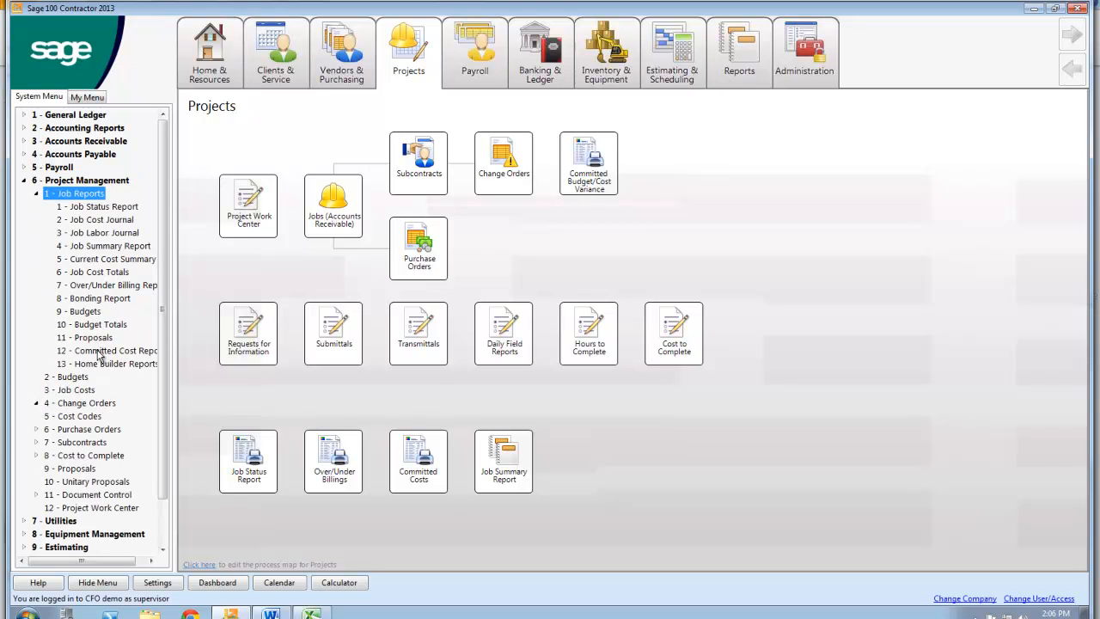
click(115, 351)
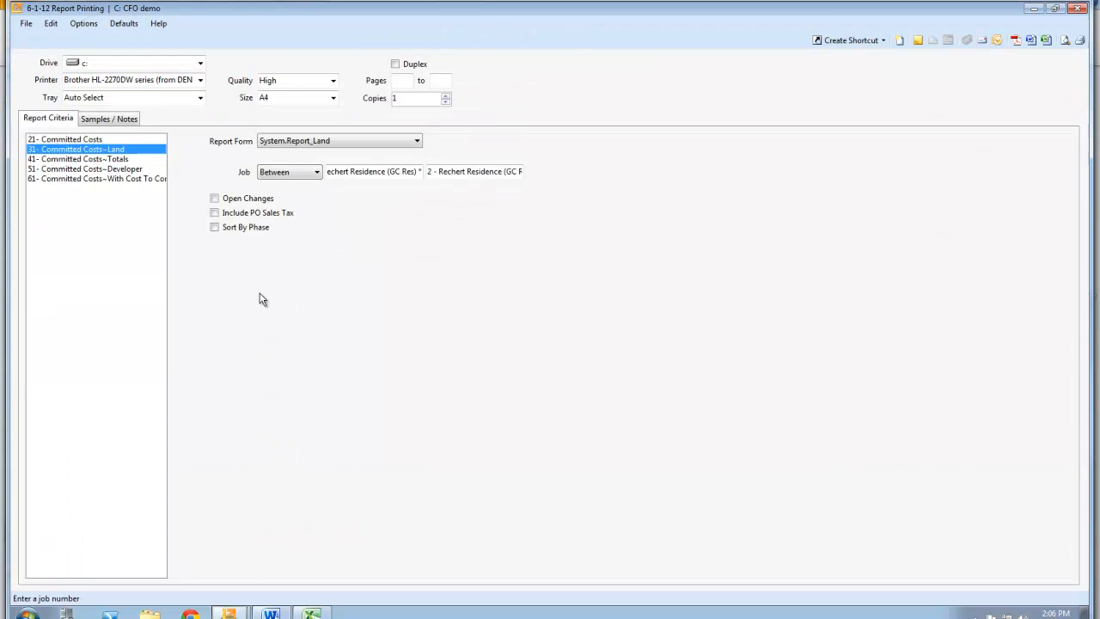
mouse_move(1059, 60)
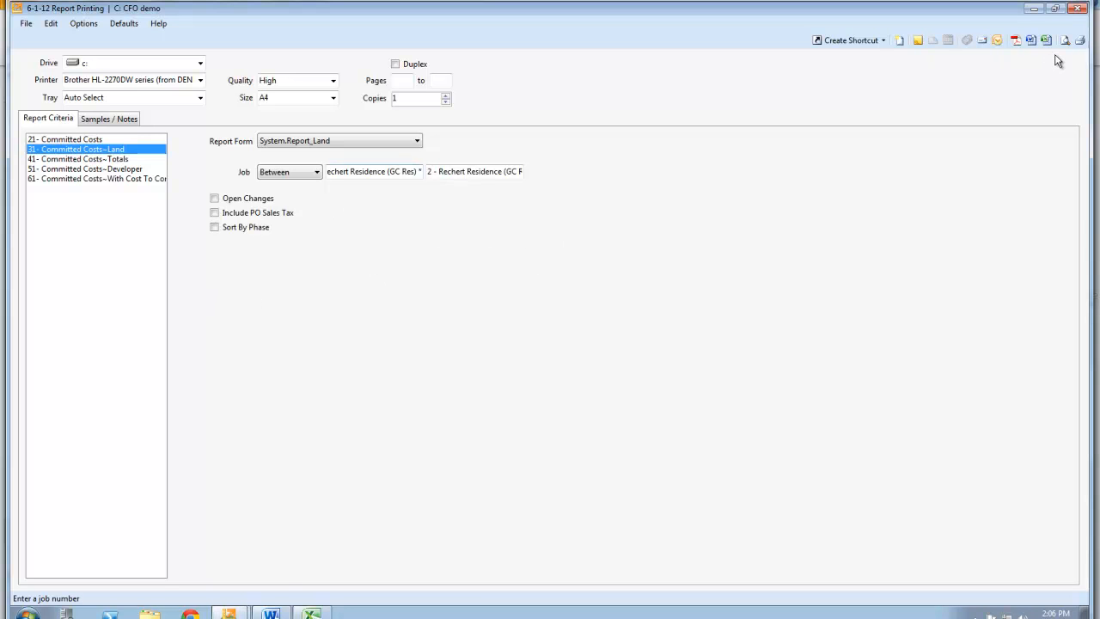
Preview the Committed Costs report for Rechert Residence, skipping the labor burden prompt.
click(1066, 41)
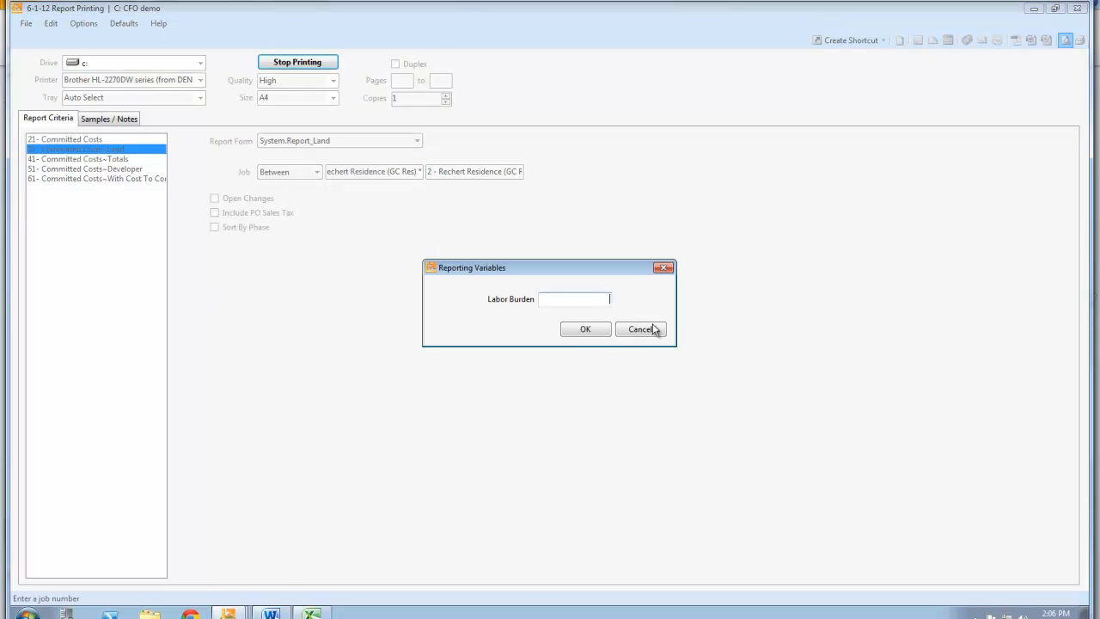
click(584, 330)
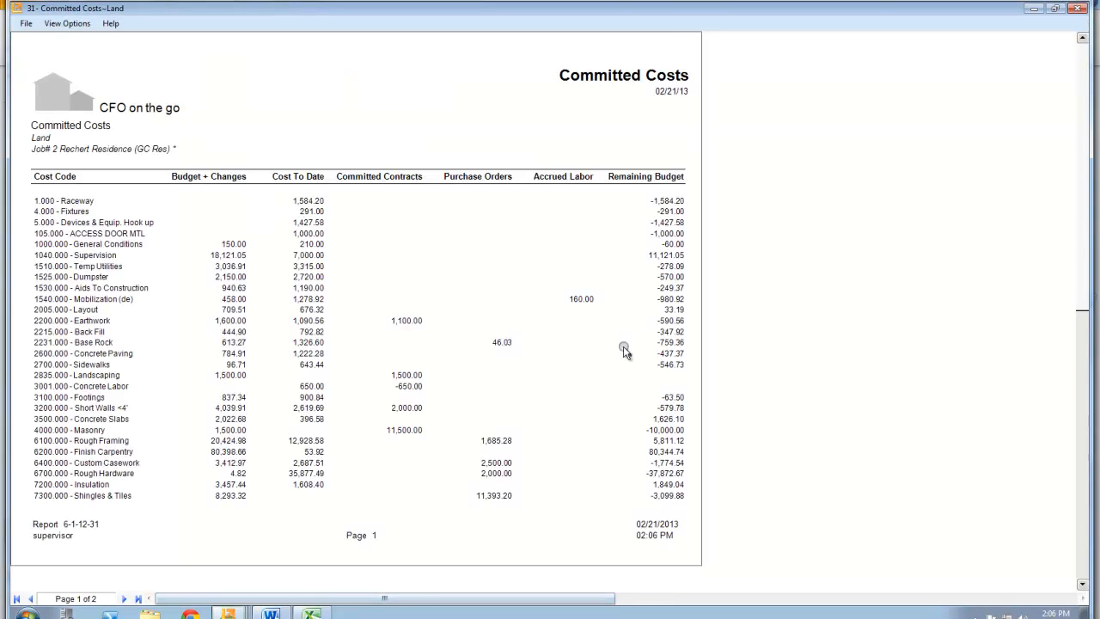
mouse_move(72, 174)
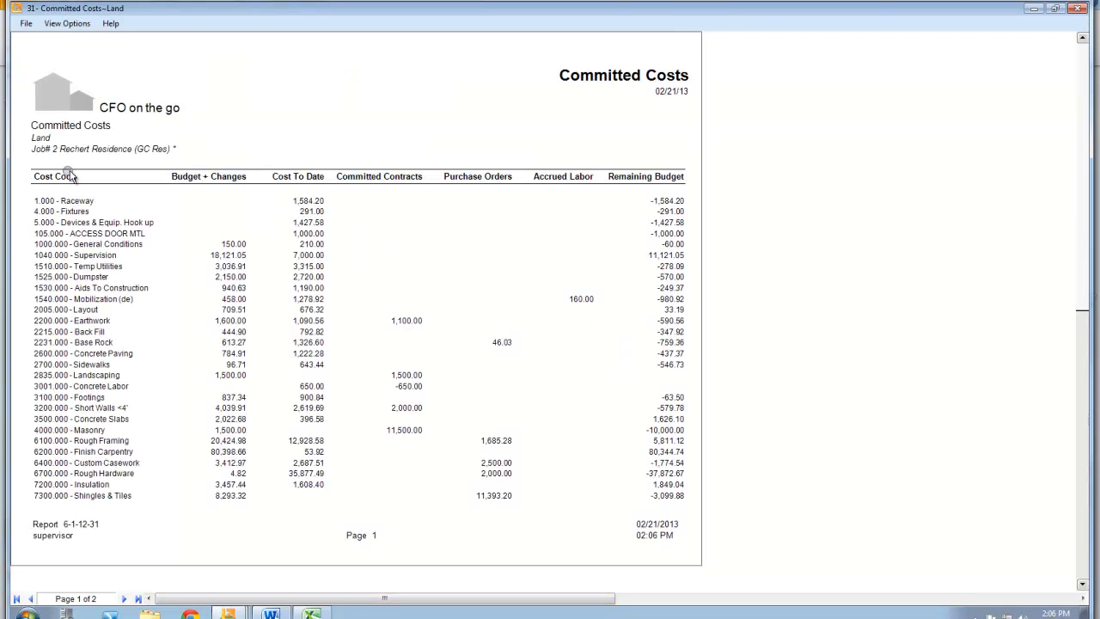
mouse_move(100, 153)
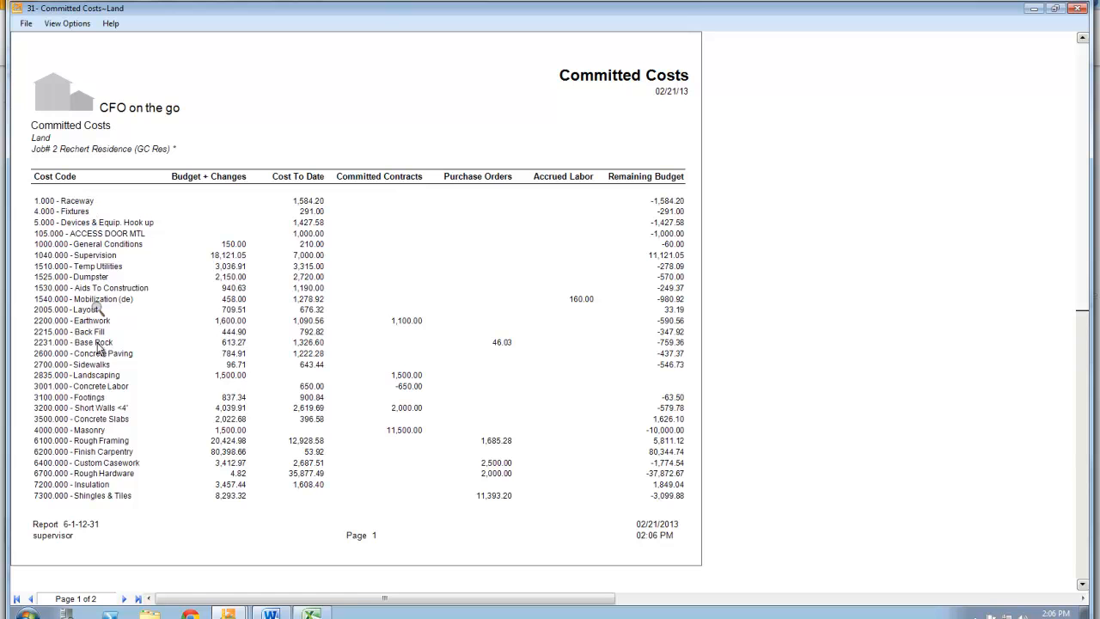
mouse_move(220, 199)
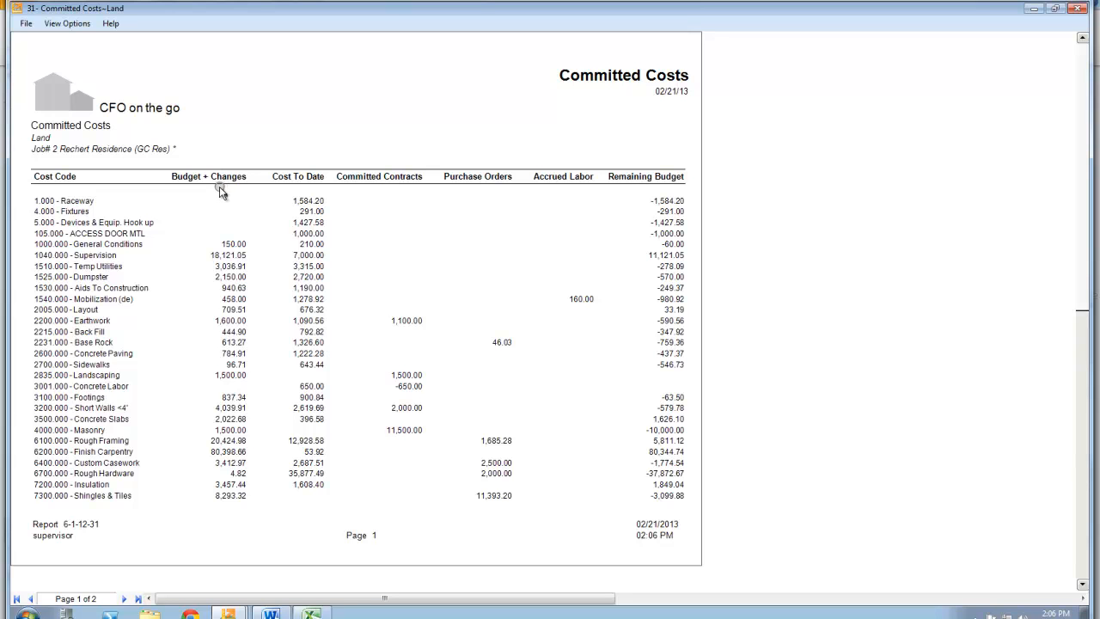
mouse_move(232, 274)
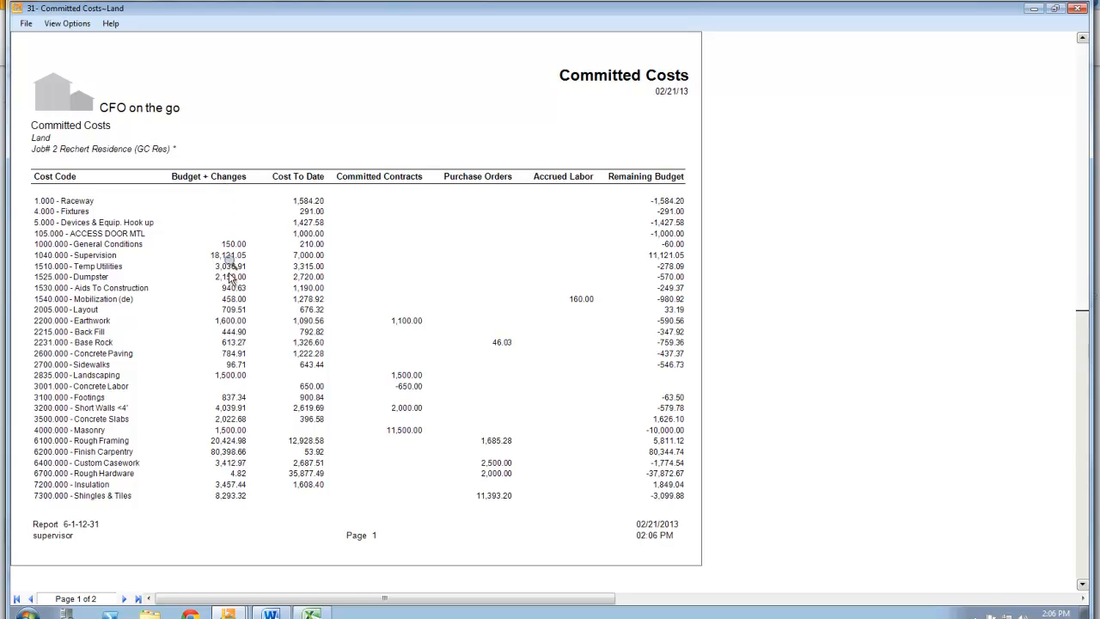
mouse_move(323, 249)
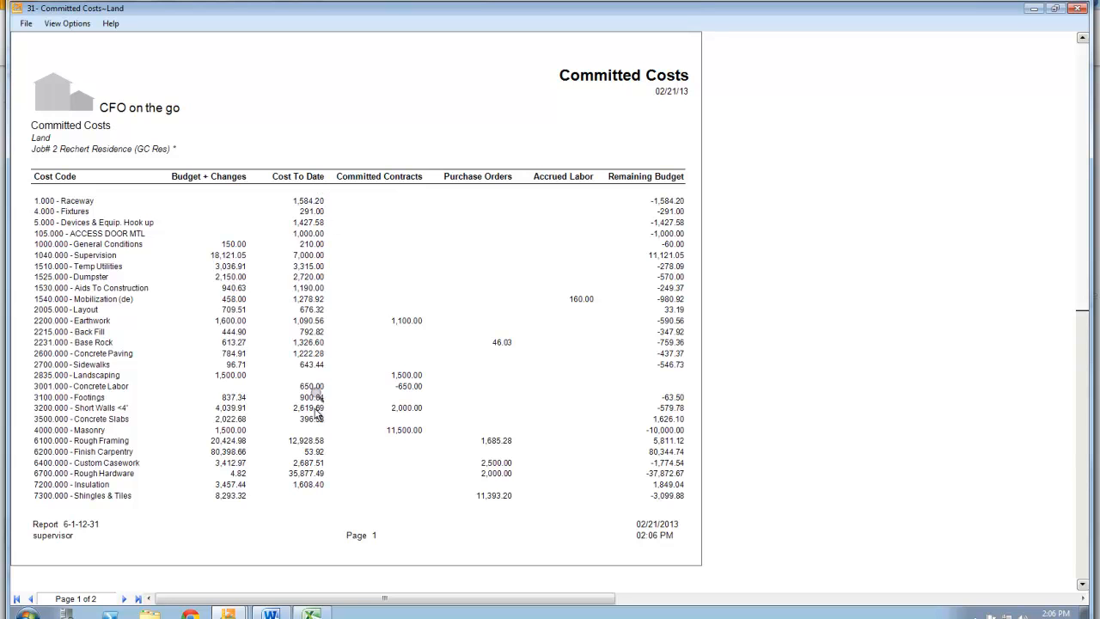
mouse_move(381, 180)
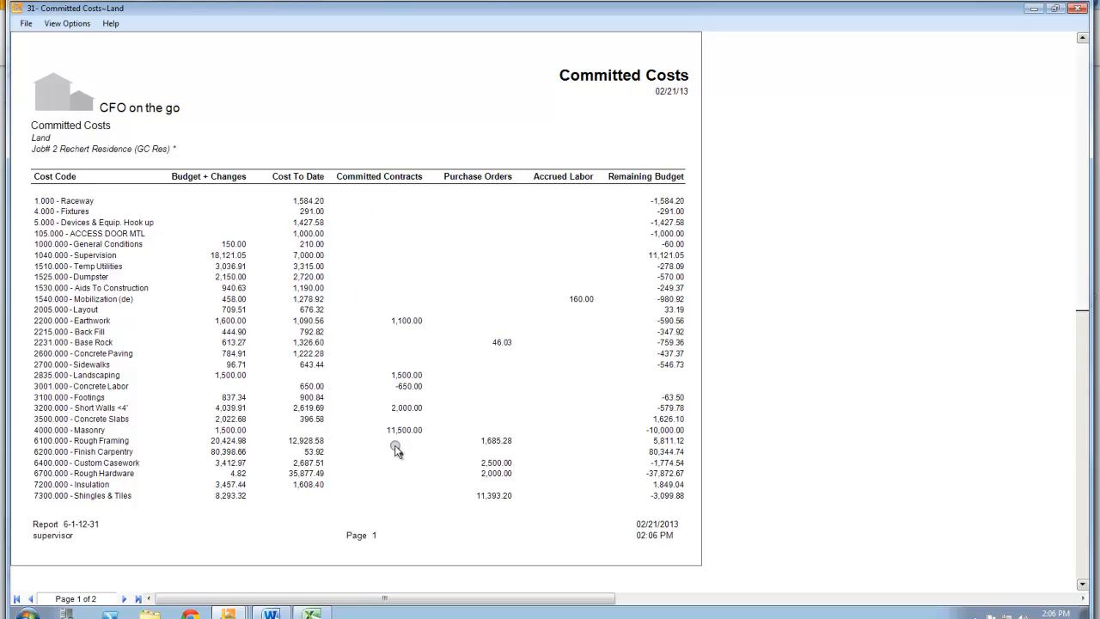
mouse_move(406, 441)
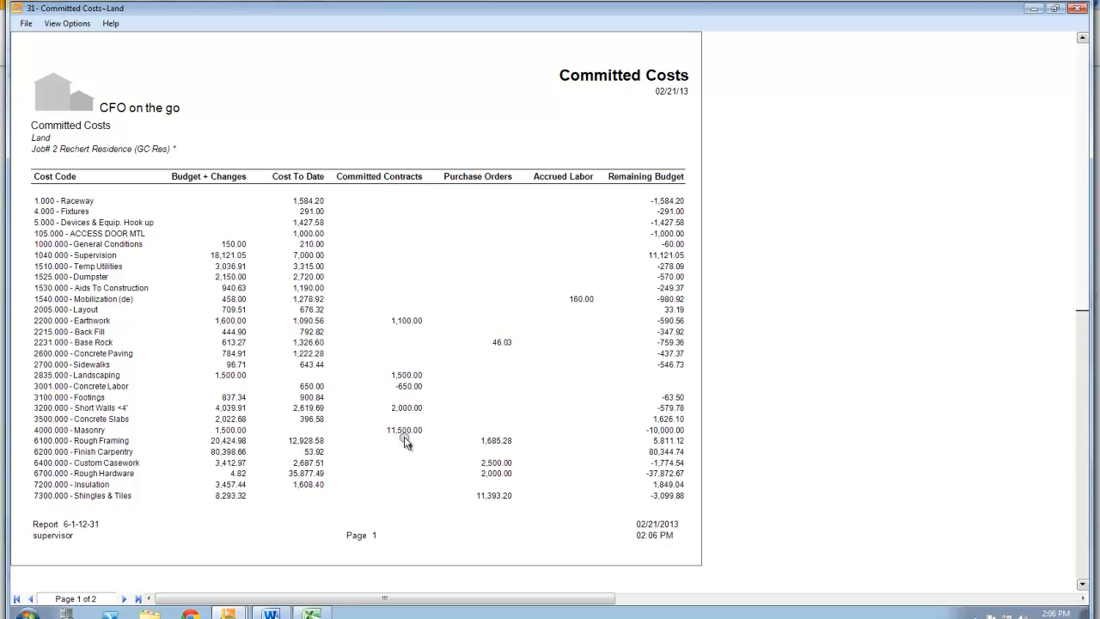
mouse_move(485, 206)
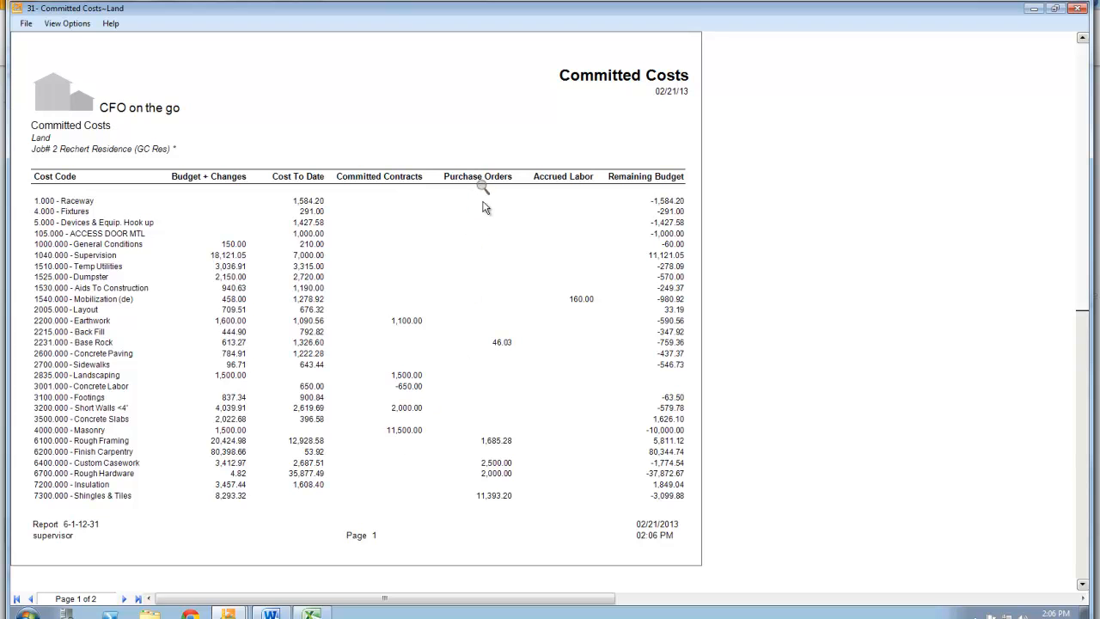
mouse_move(488, 505)
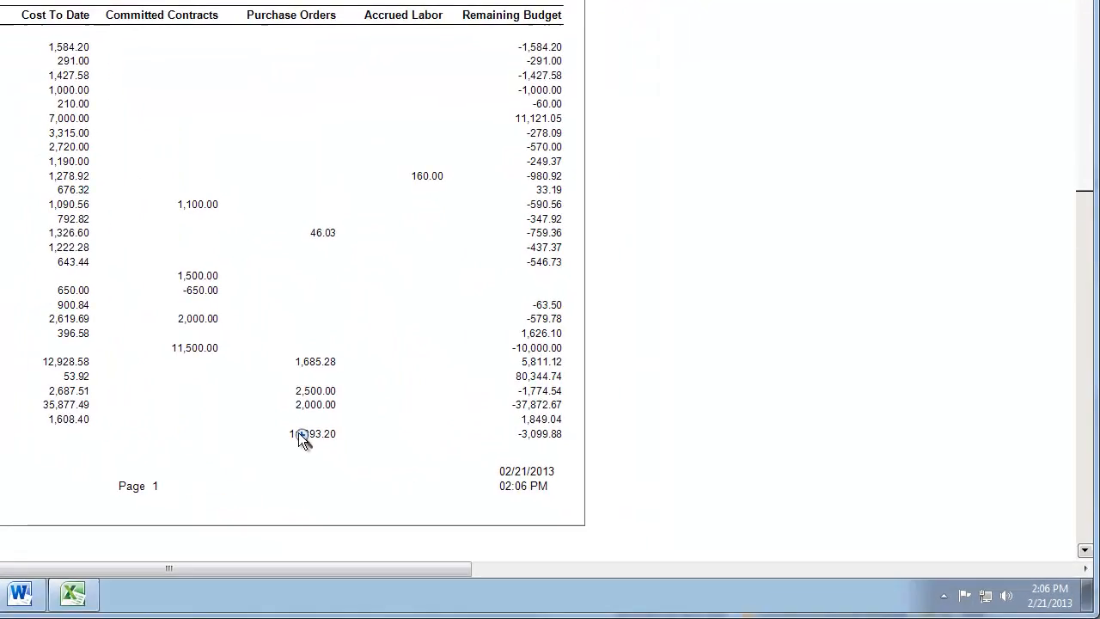
mouse_move(103, 353)
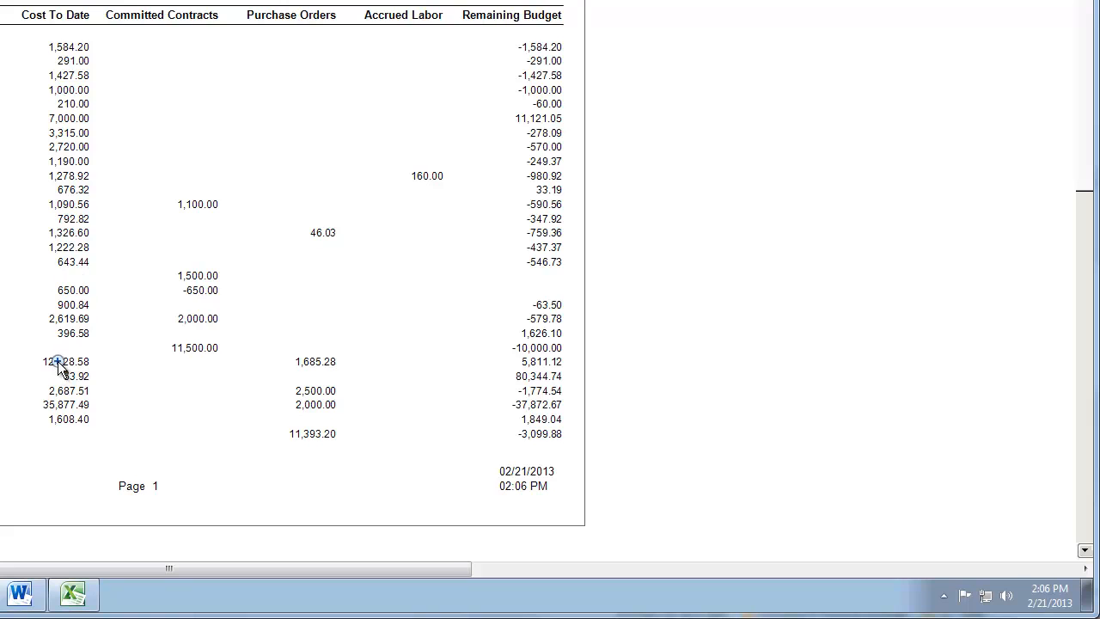
Drill into Rough Framing's 12,928.58 cost to view its Job Cost Journal, then return to the report.
click(65, 361)
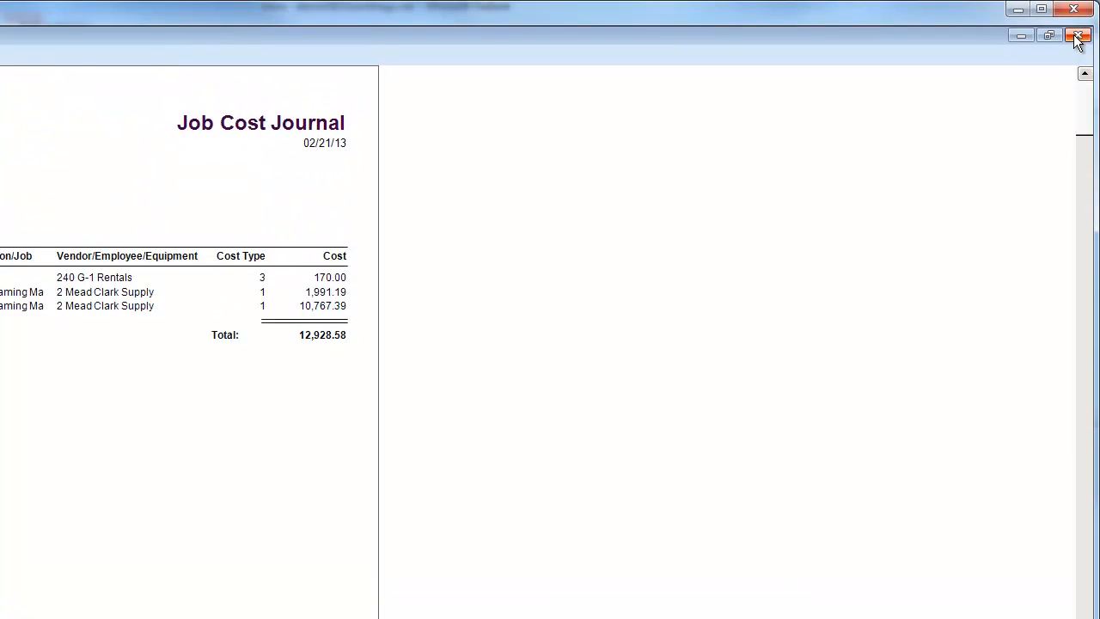
click(1076, 35)
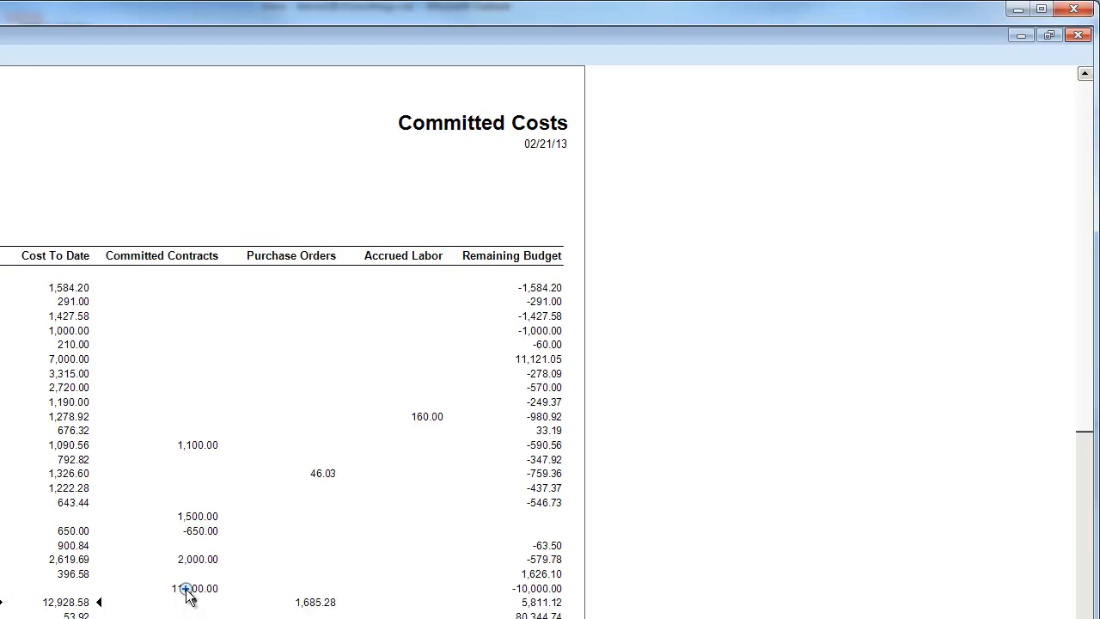
mouse_move(898, 117)
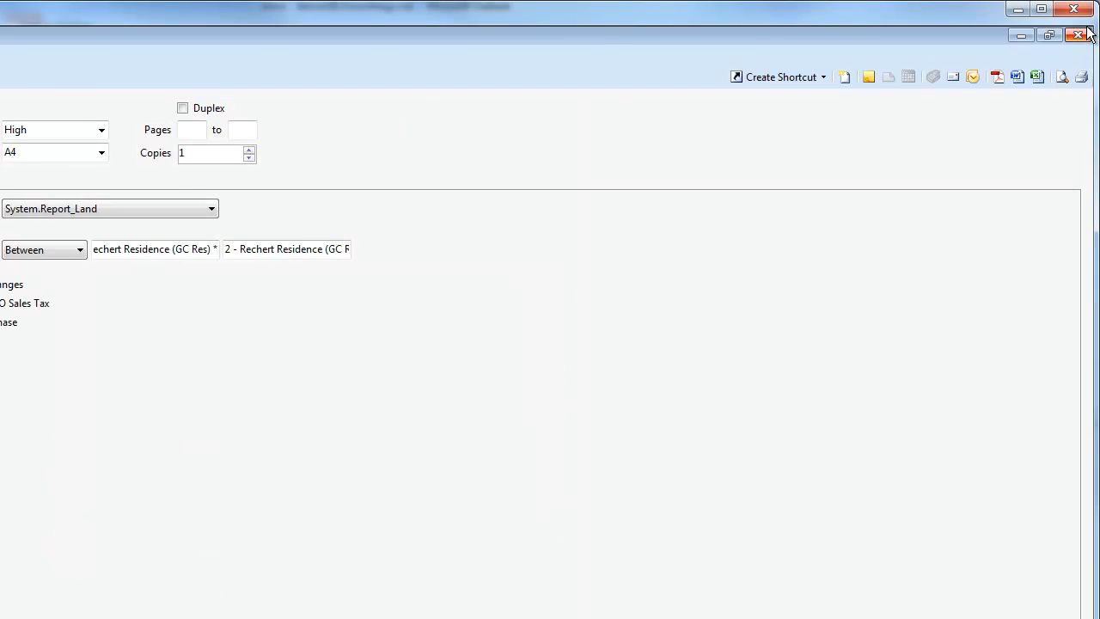
Leave the report settings and select 4 - Subcontract Audit under 7 - Subcontracts.
click(1076, 35)
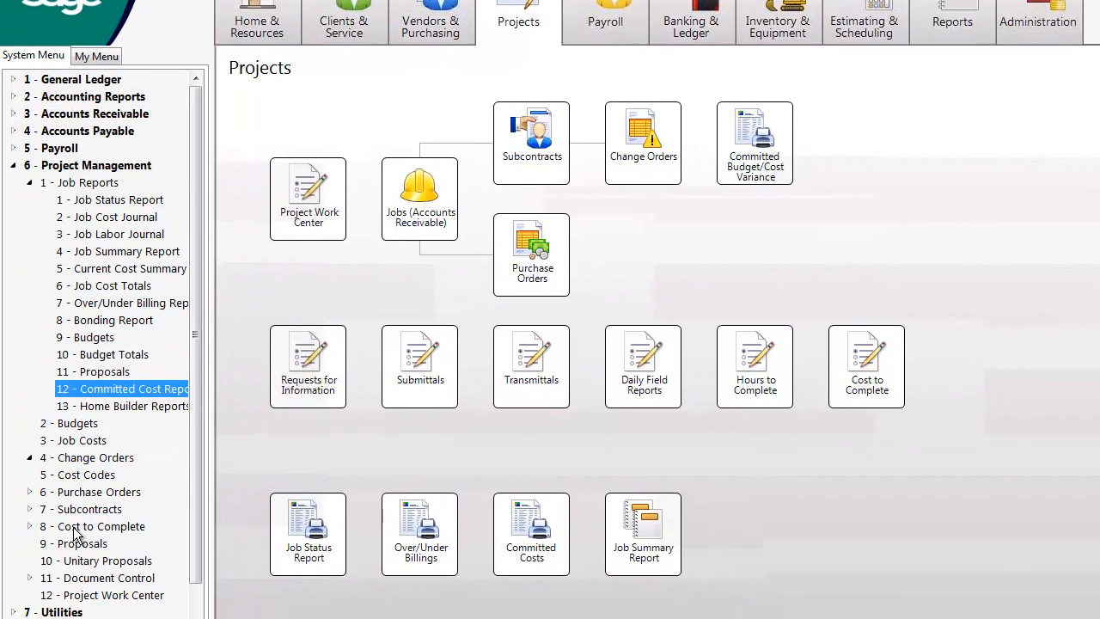
click(83, 509)
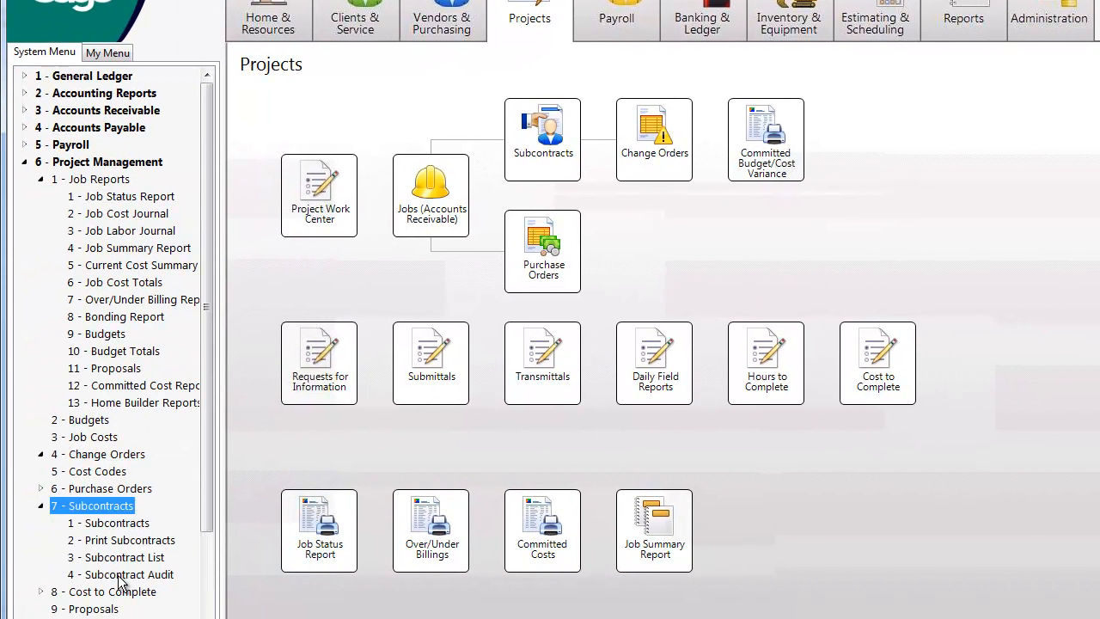
click(131, 574)
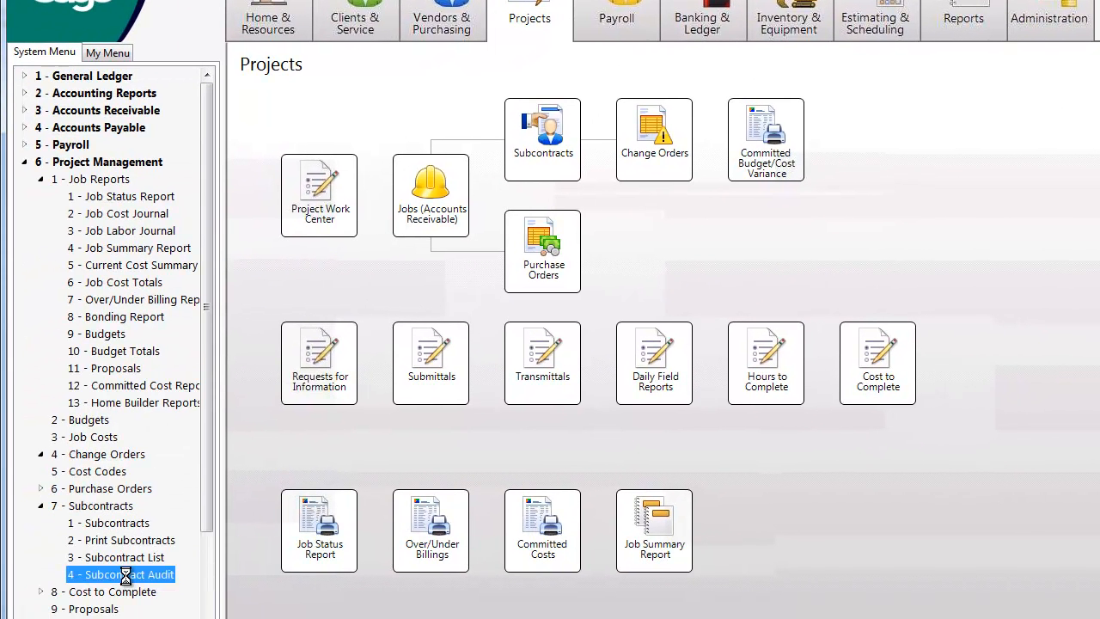
Preview the Subcontract Audit report for Doug's Castle and Sampson Electrical with its change orders.
double_click(121, 575)
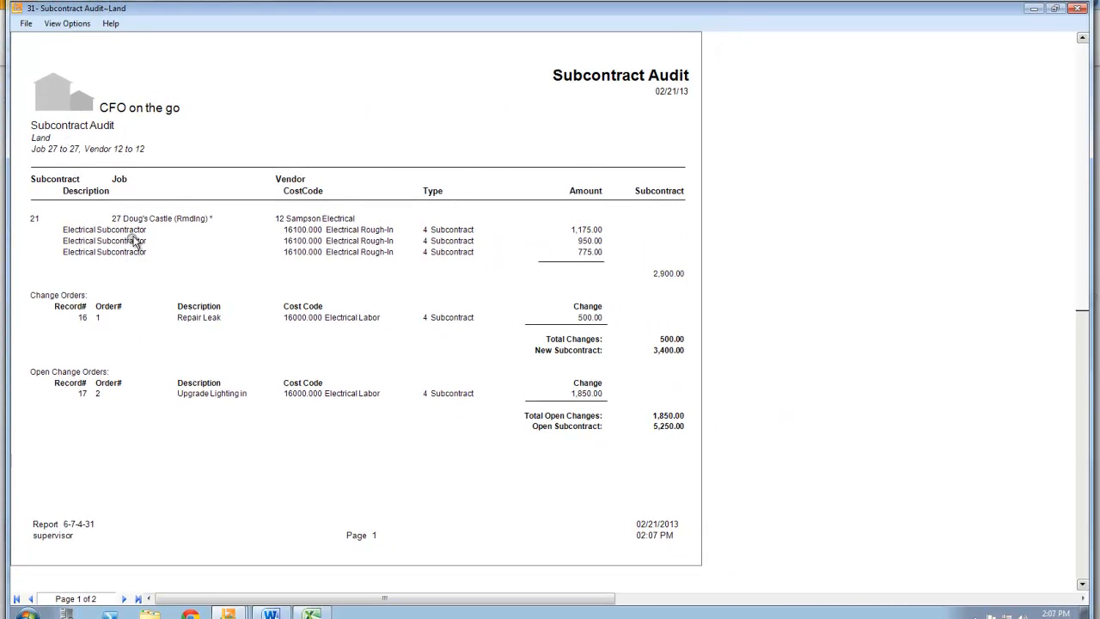
mouse_move(313, 222)
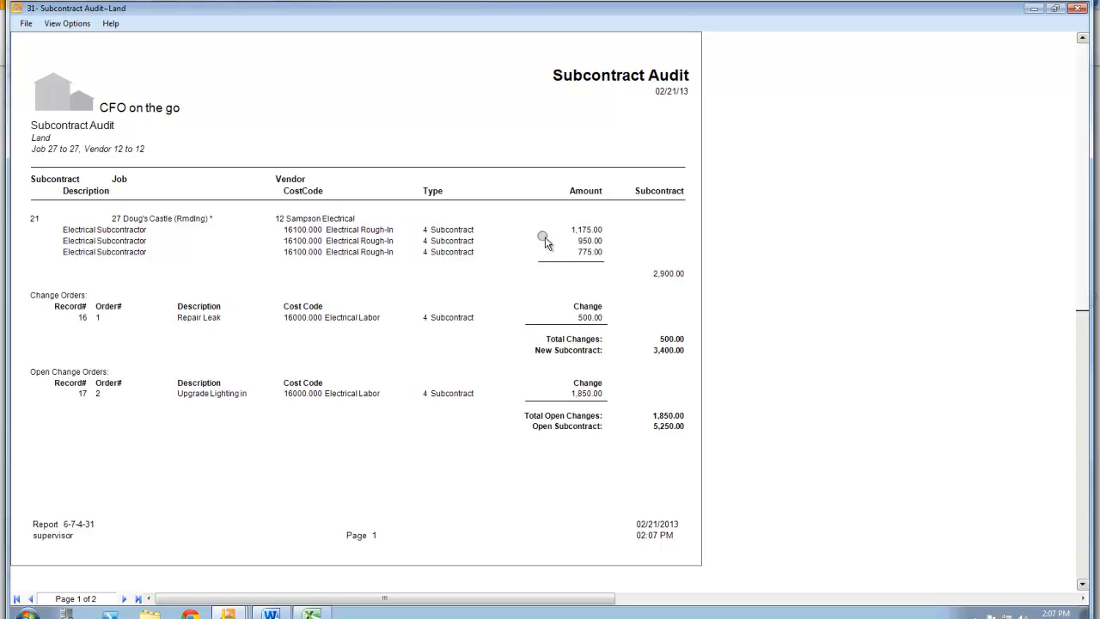
mouse_move(667, 266)
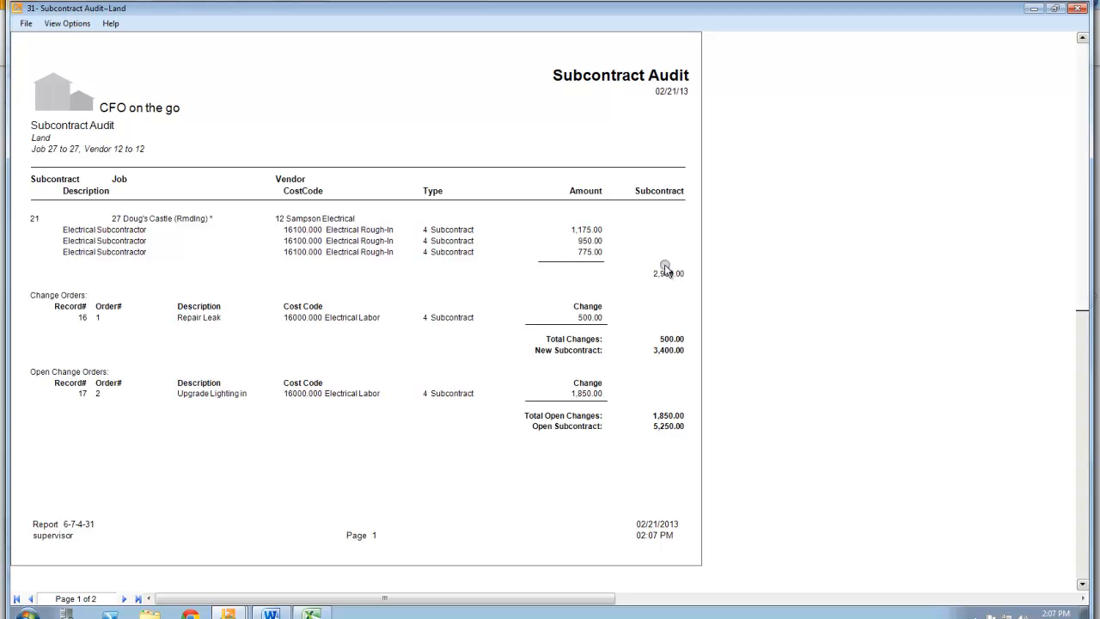
mouse_move(124, 313)
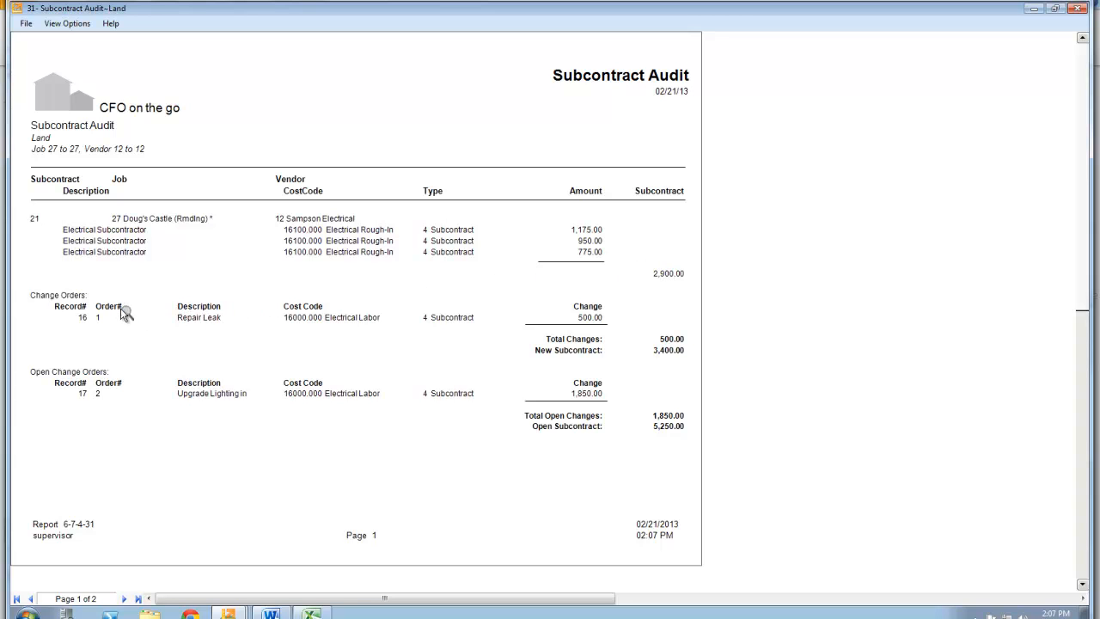
mouse_move(118, 316)
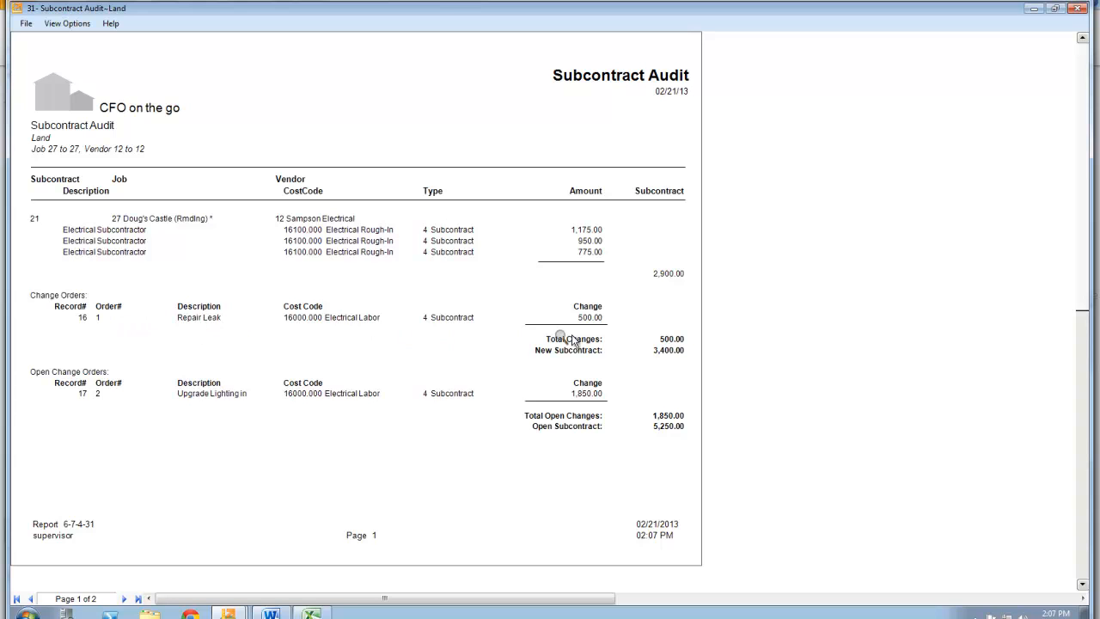
mouse_move(646, 352)
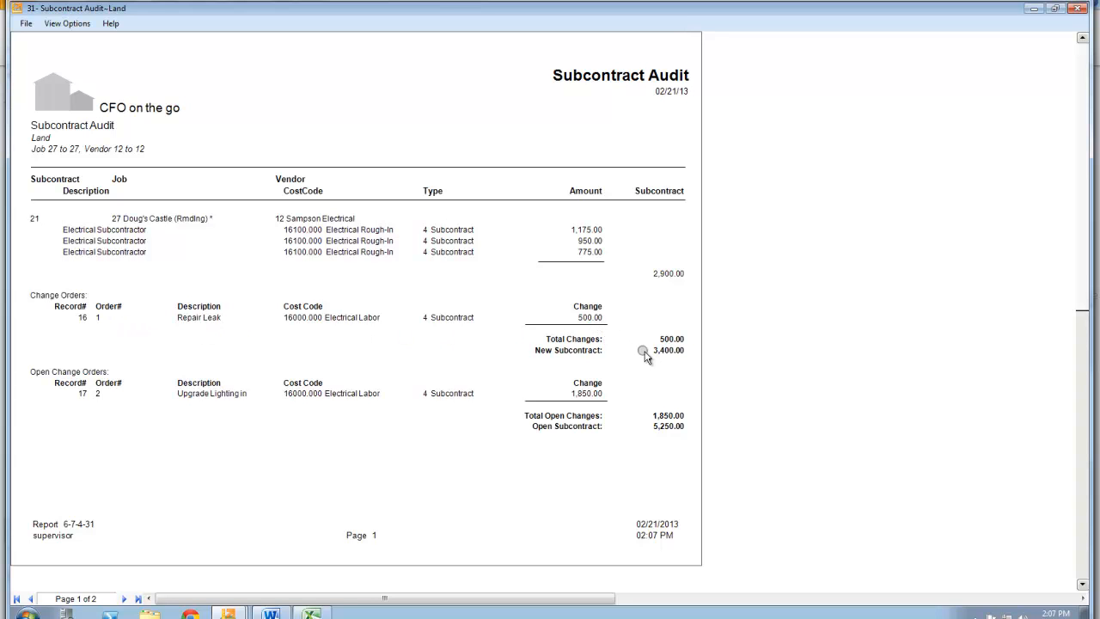
mouse_move(460, 381)
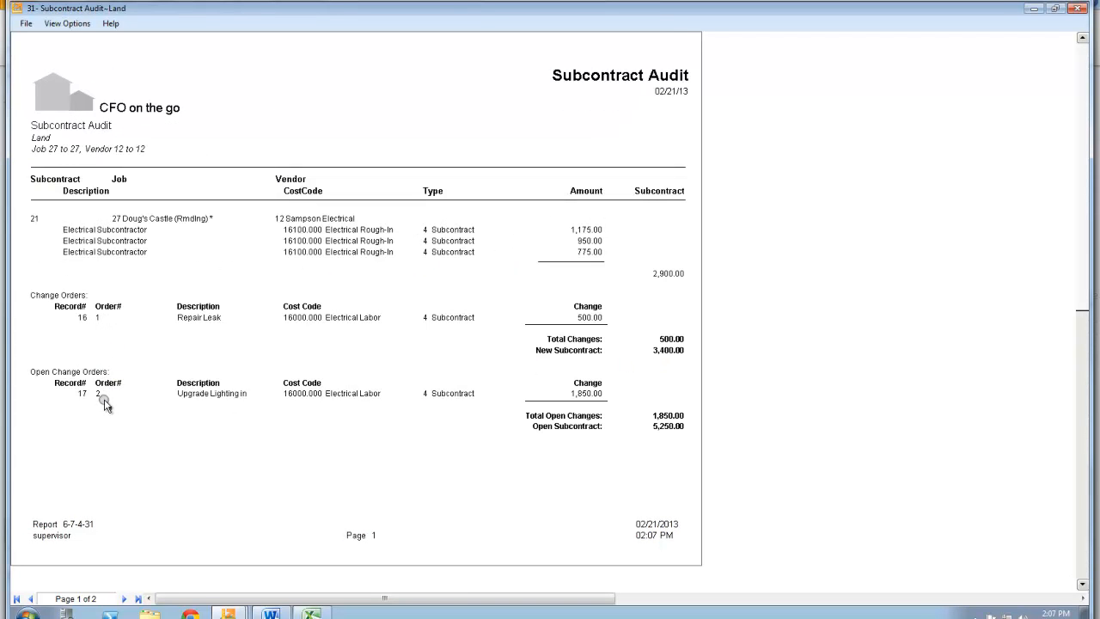
mouse_move(289, 402)
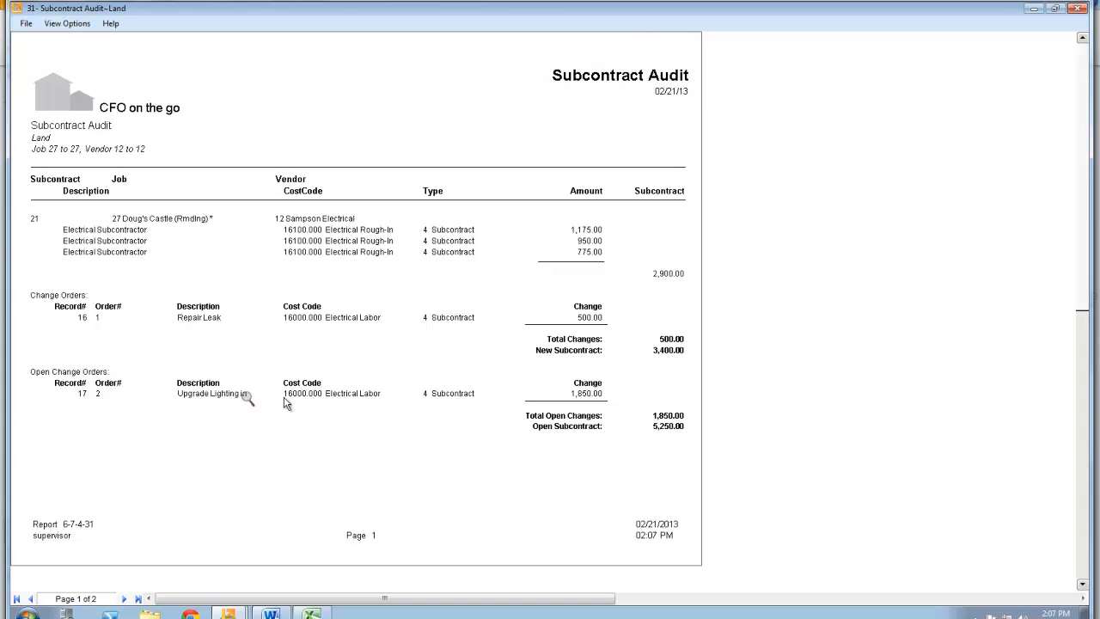
mouse_move(598, 403)
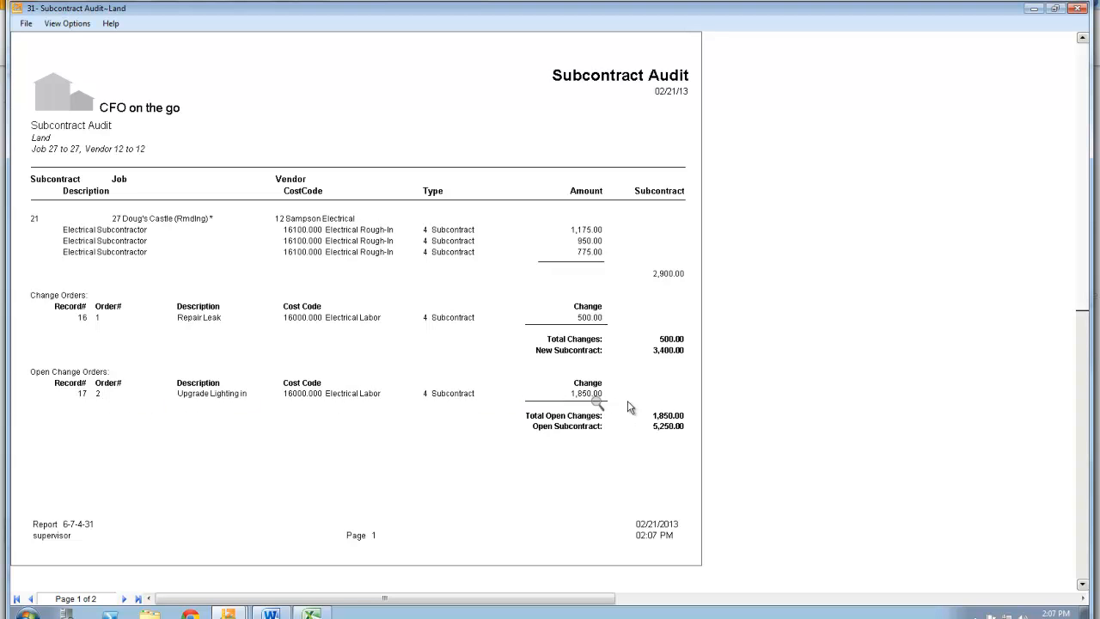
mouse_move(670, 402)
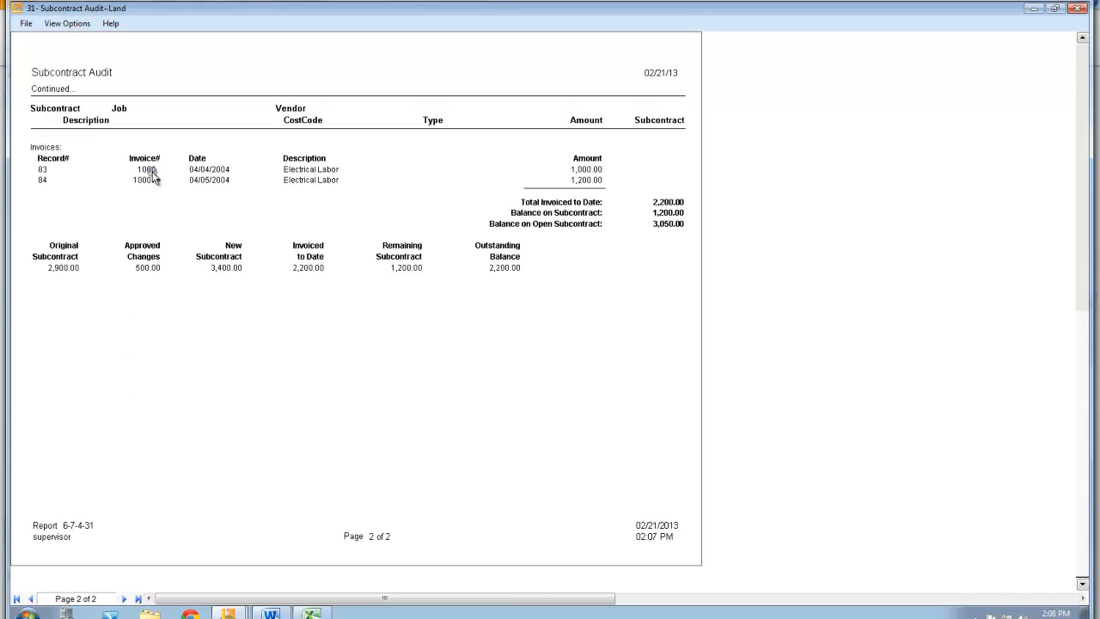
mouse_move(566, 176)
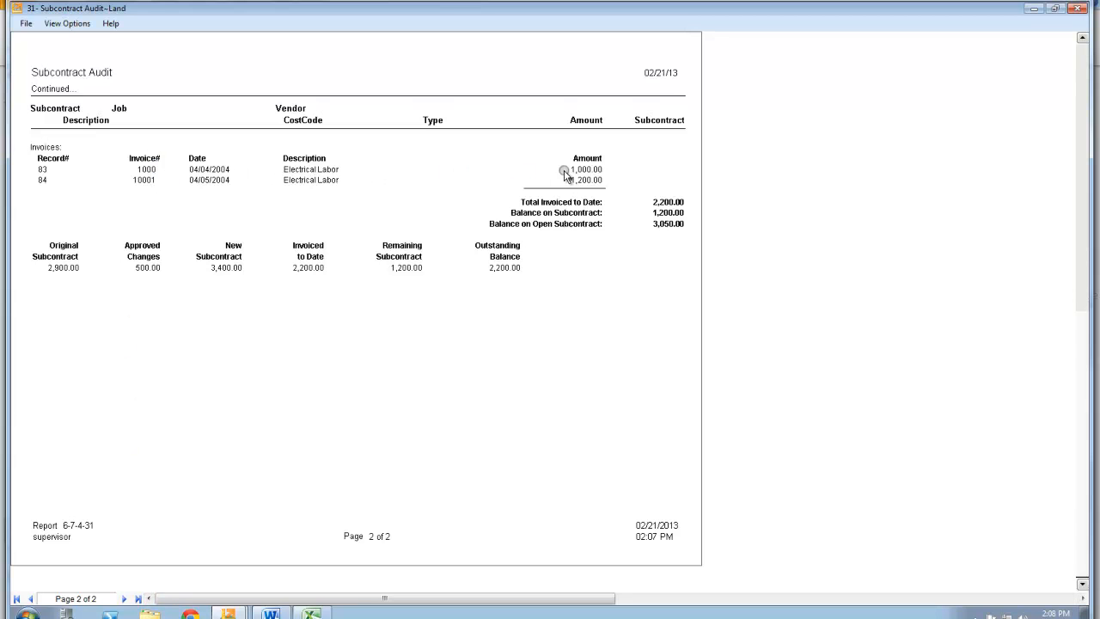
mouse_move(62, 282)
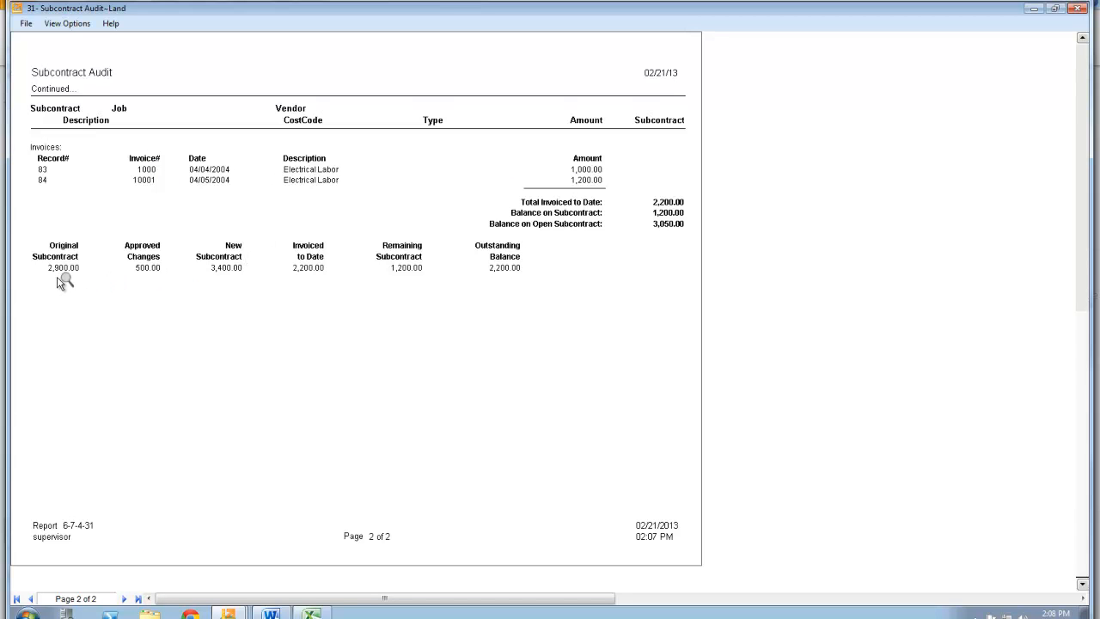
mouse_move(165, 286)
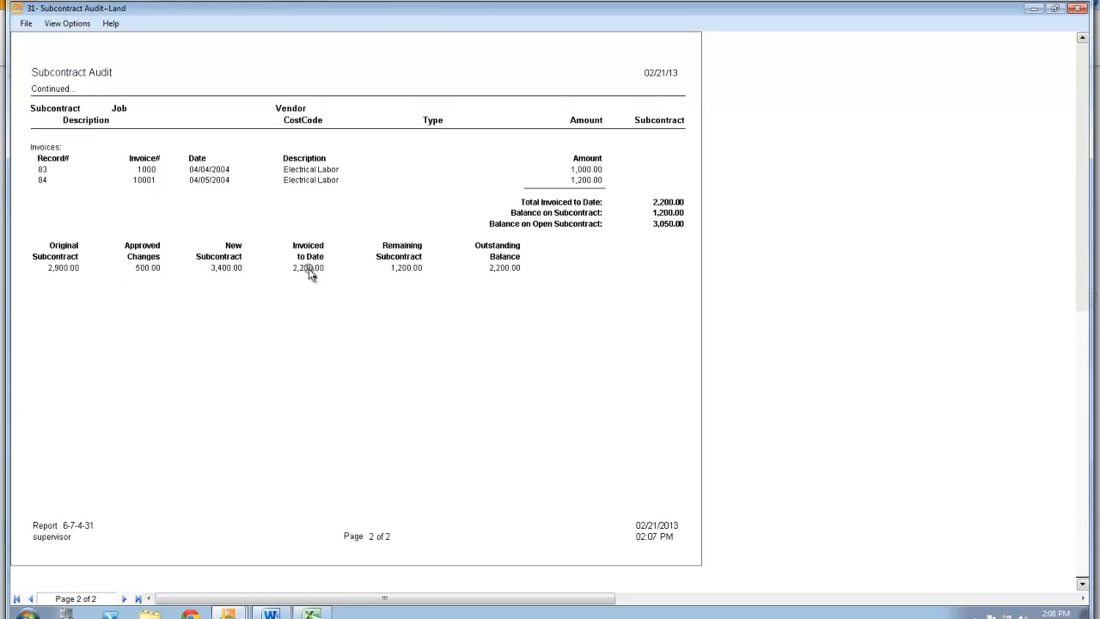
mouse_move(504, 280)
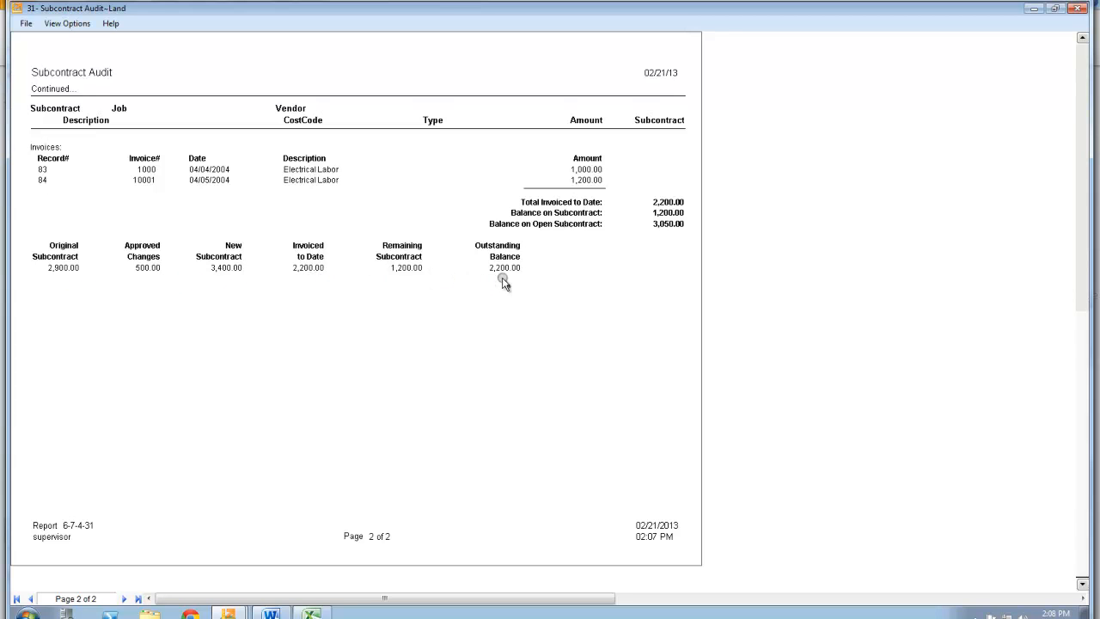
mouse_move(503, 275)
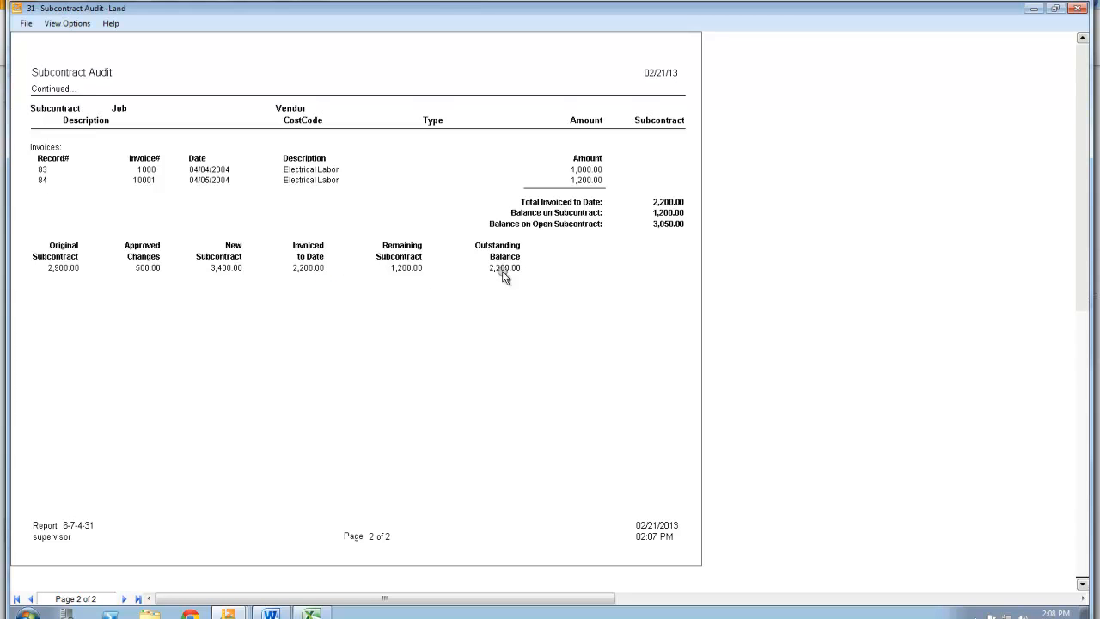
mouse_move(1018, 10)
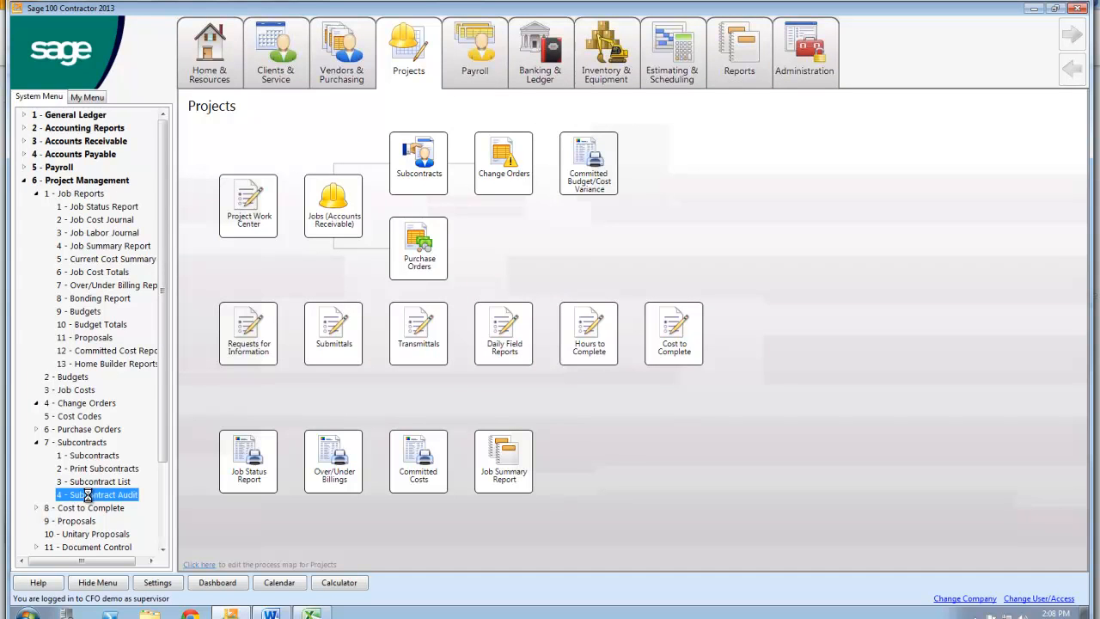
Preview the 32 - Subcontract Audit-Summary report, close it, and expand 4 - Change Orders.
double_click(96, 495)
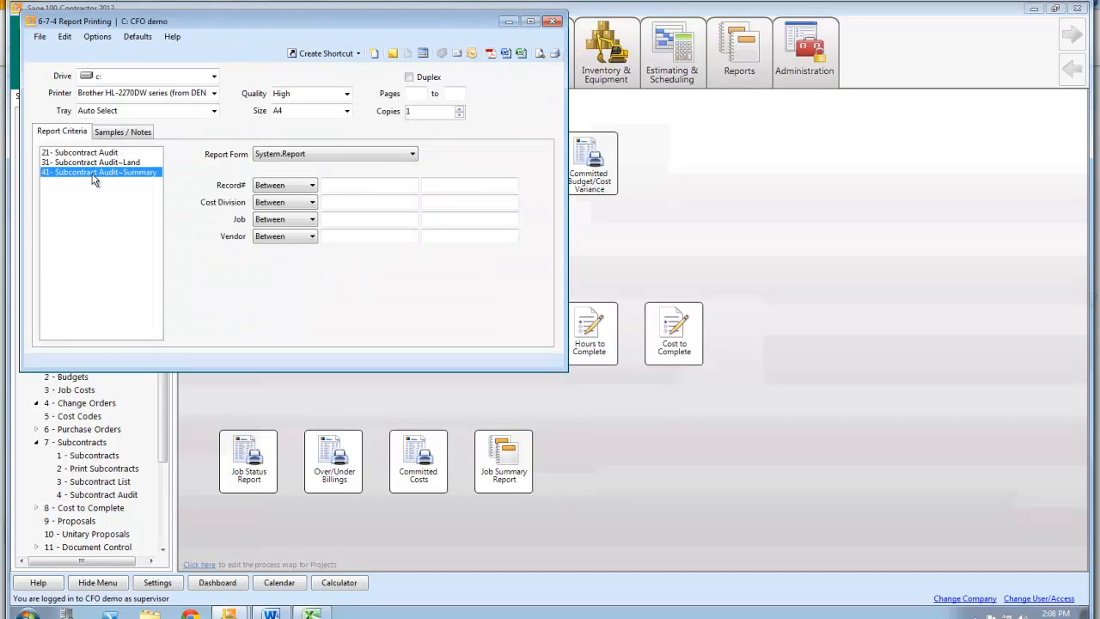
mouse_move(540, 53)
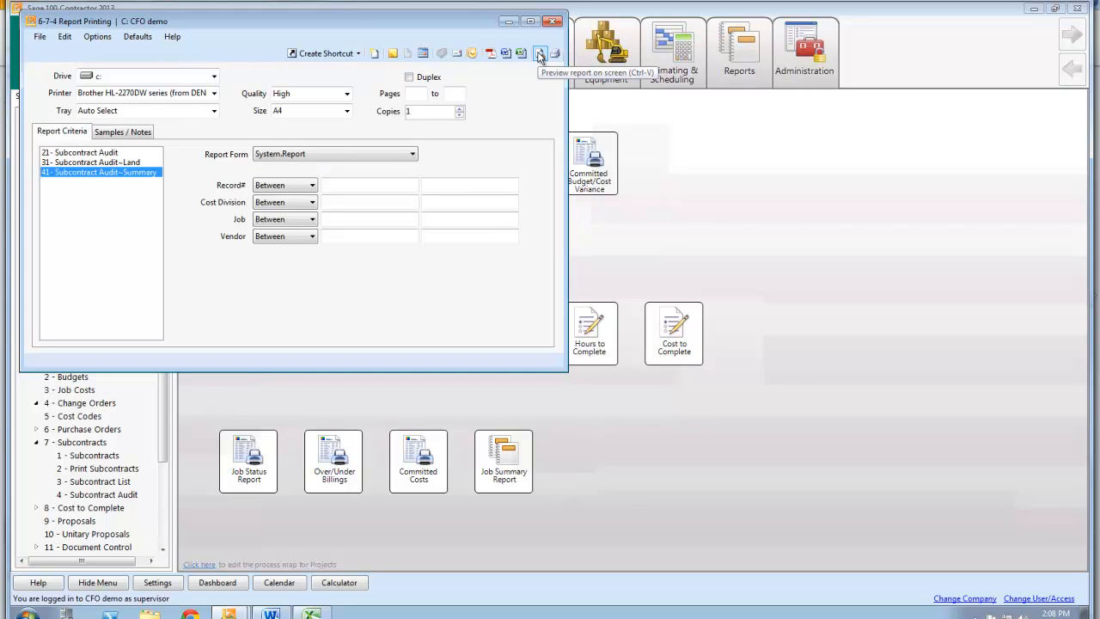
mouse_move(540, 53)
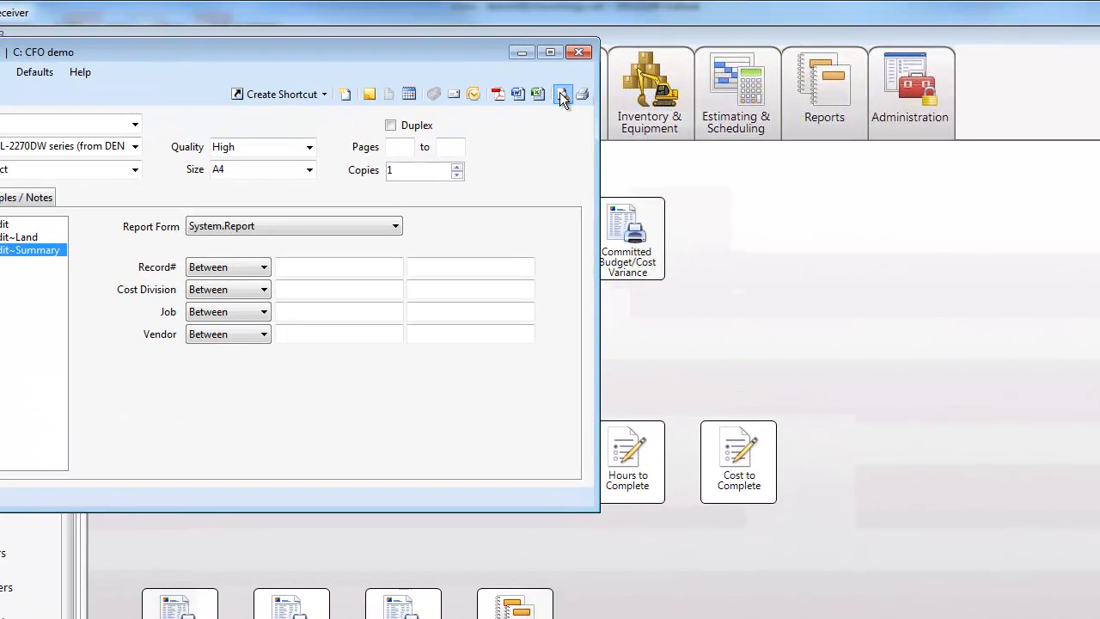
click(560, 93)
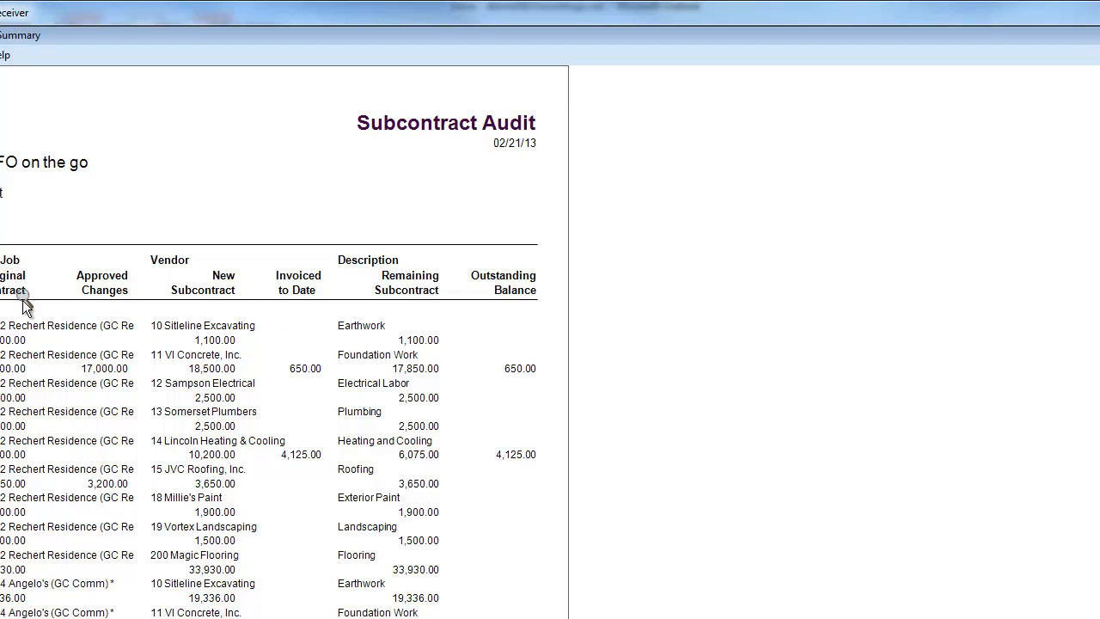
mouse_move(185, 335)
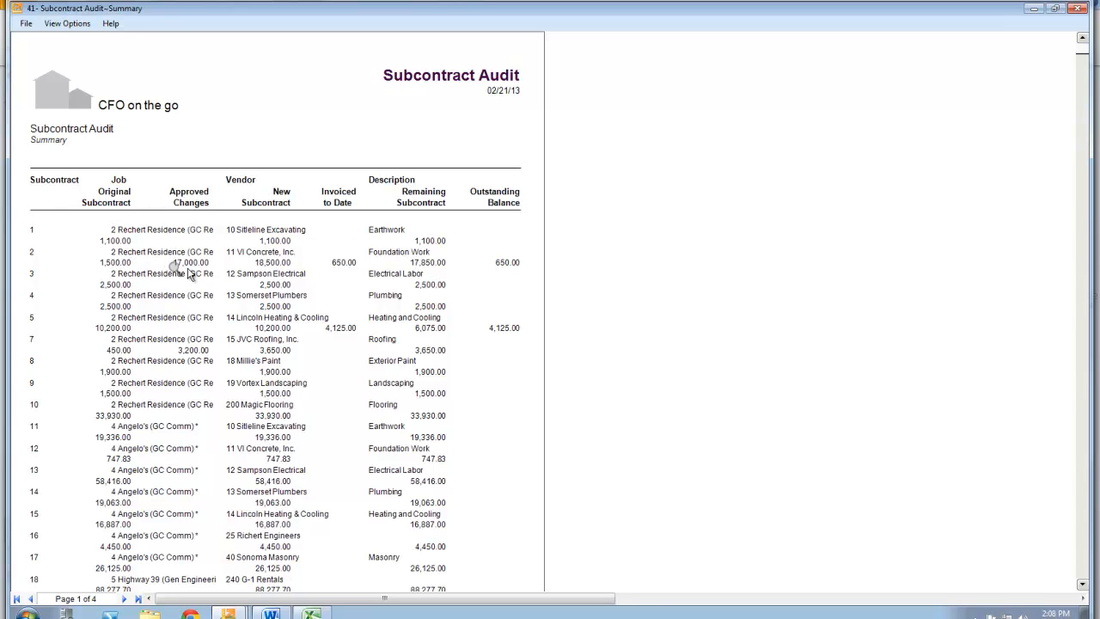
mouse_move(273, 268)
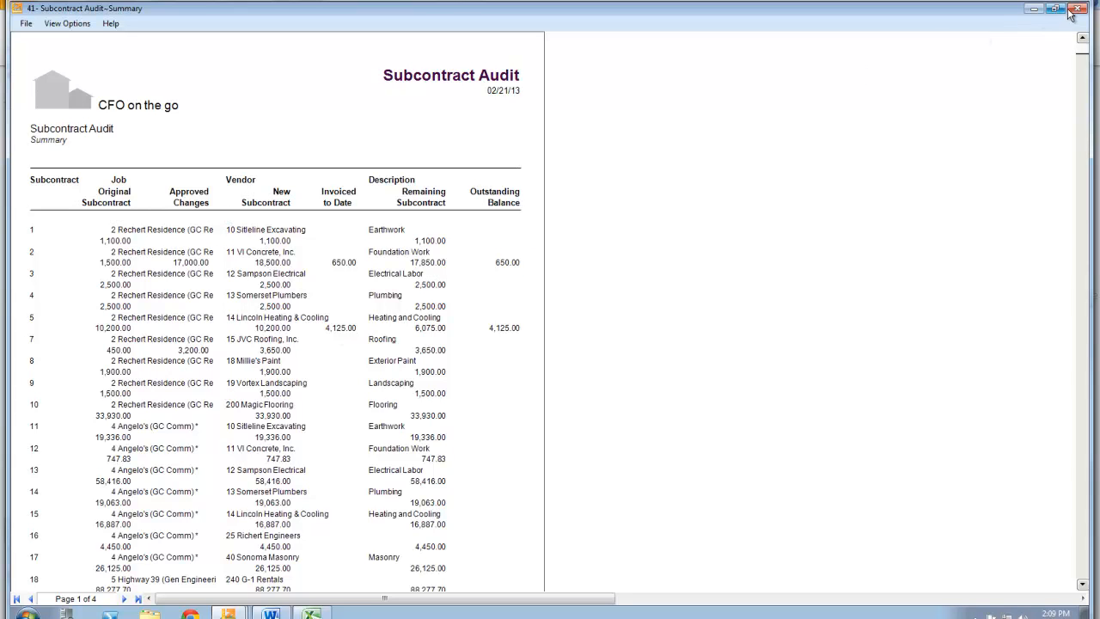
click(1077, 7)
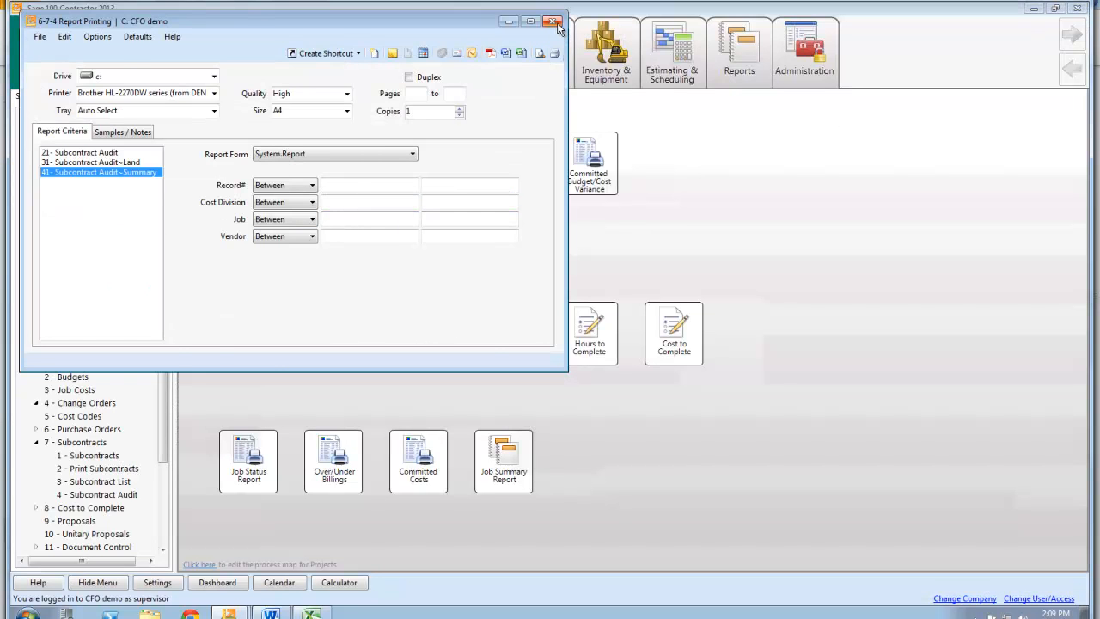
click(554, 20)
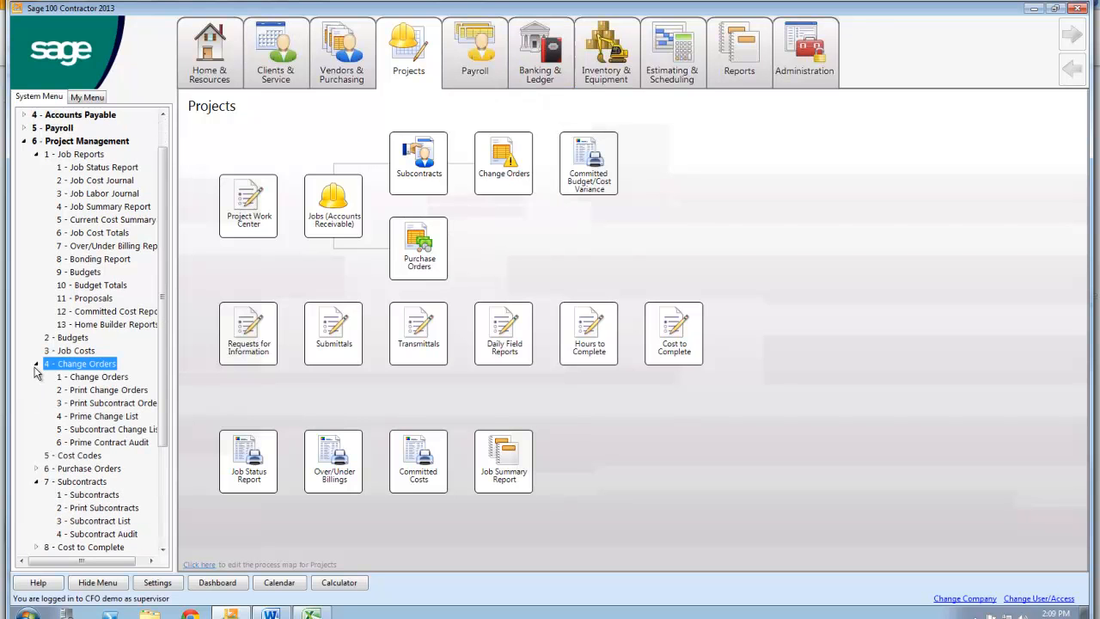
click(100, 376)
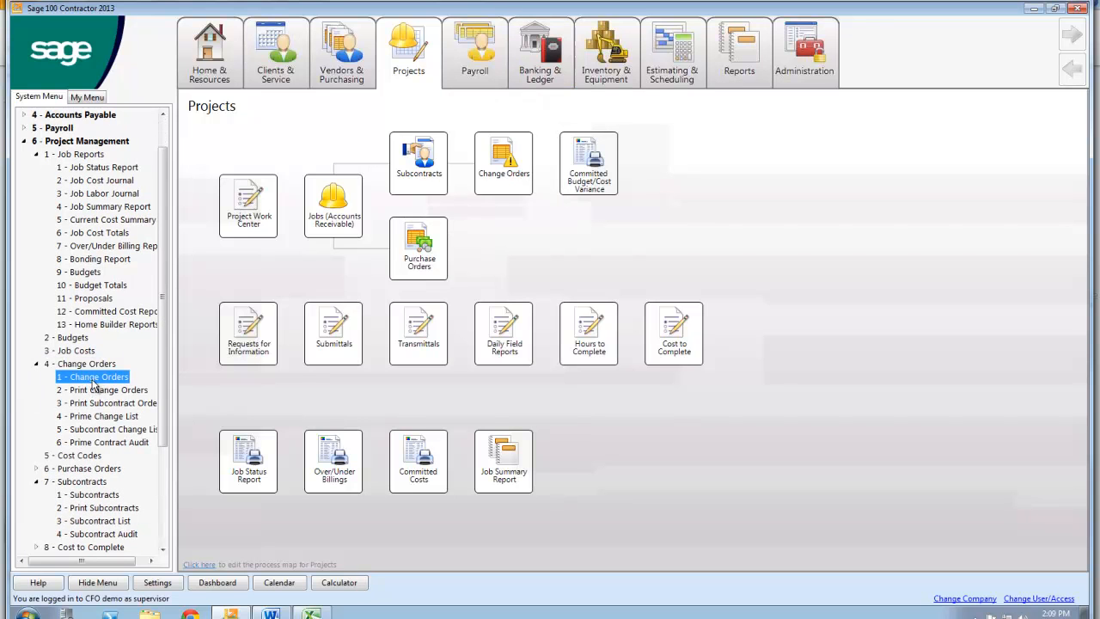
Load change order 900 for job 27 and review its Status (Approved) and Type (Field Request) choices.
double_click(93, 377)
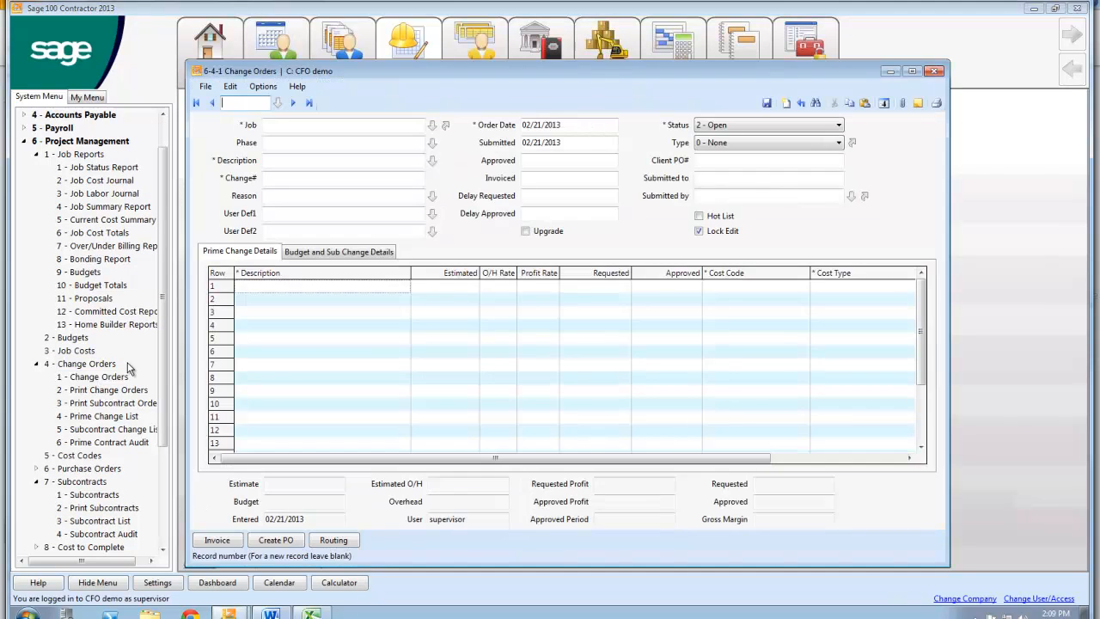
mouse_move(275, 100)
text(17)
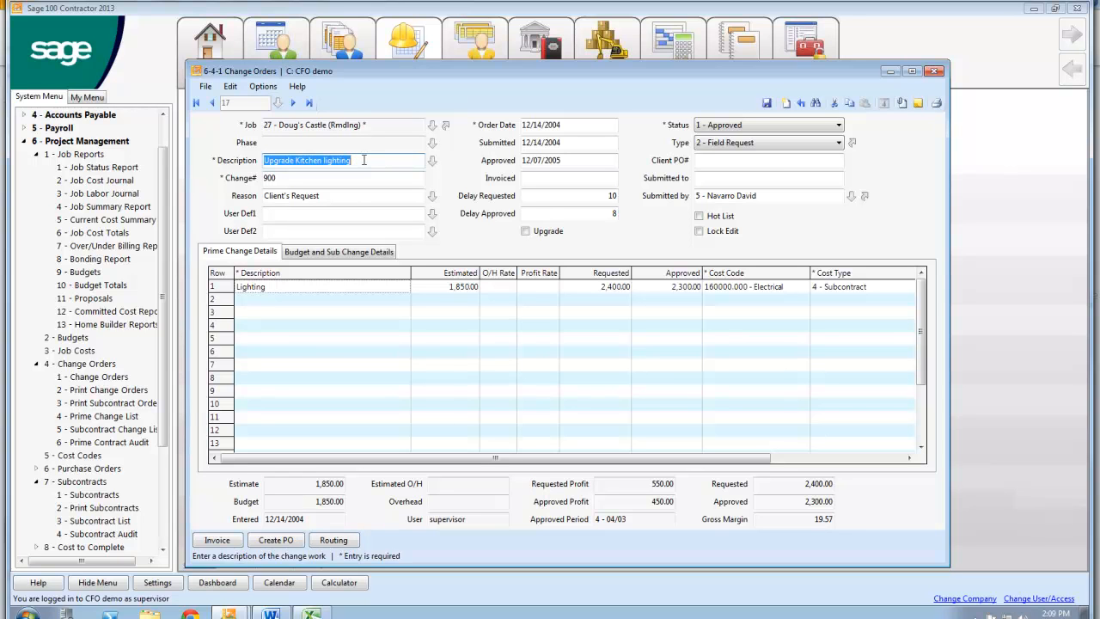
mouse_move(348, 204)
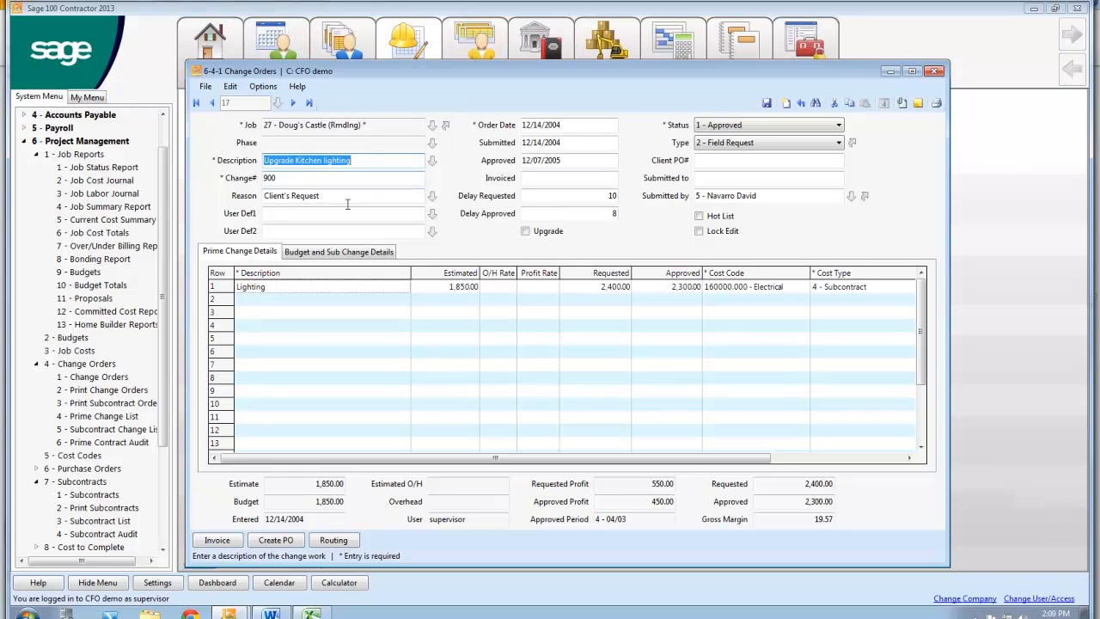
click(837, 123)
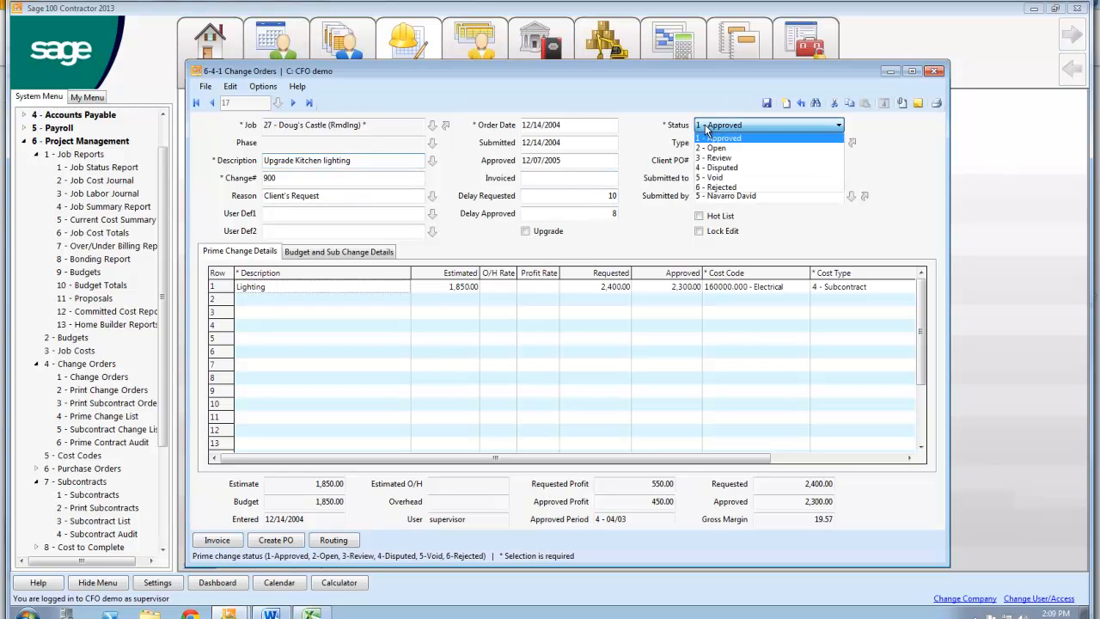
click(726, 126)
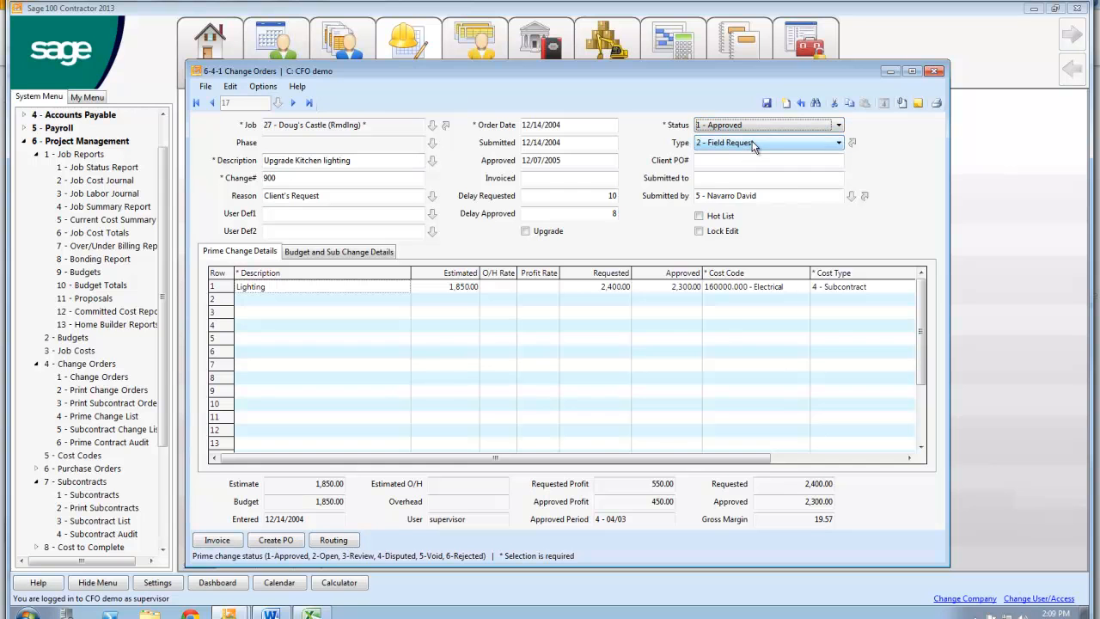
click(839, 143)
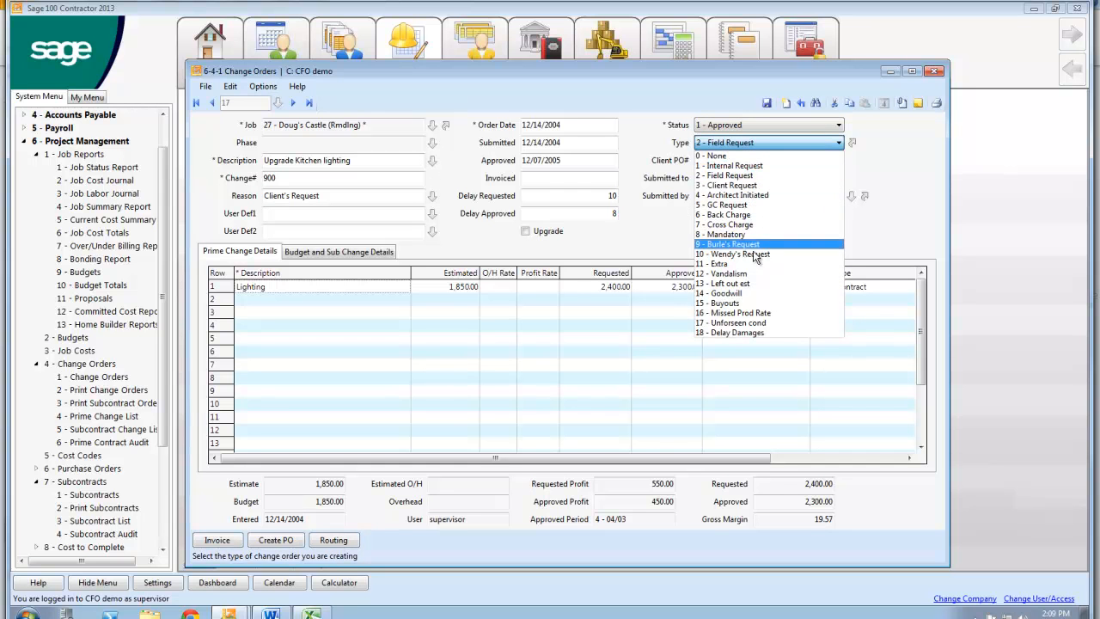
mouse_move(759, 323)
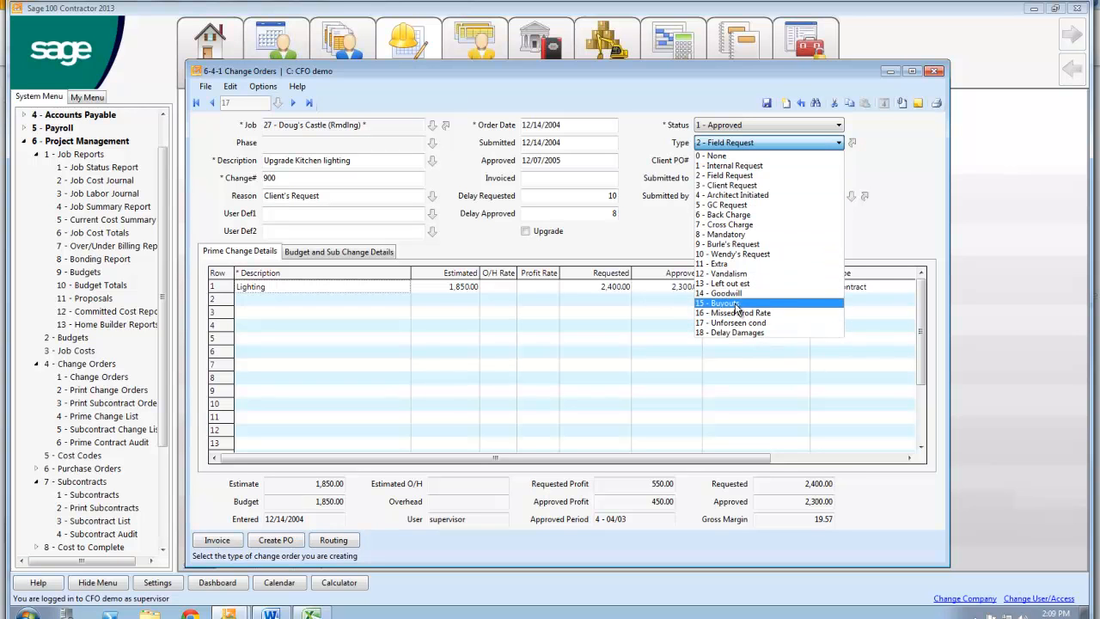
mouse_move(739, 284)
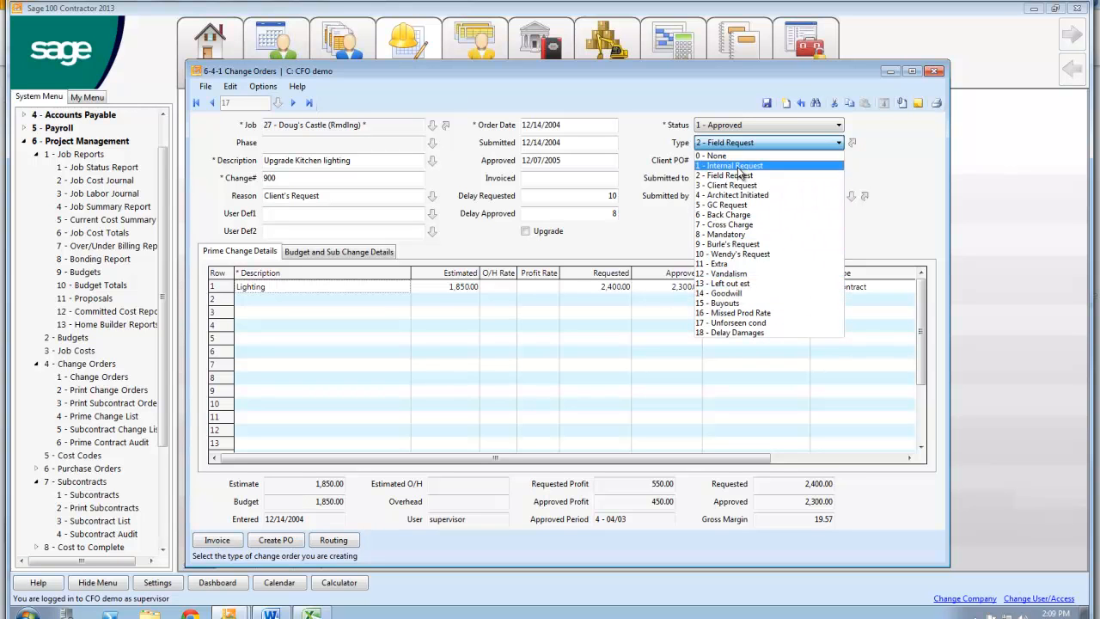
mouse_move(737, 204)
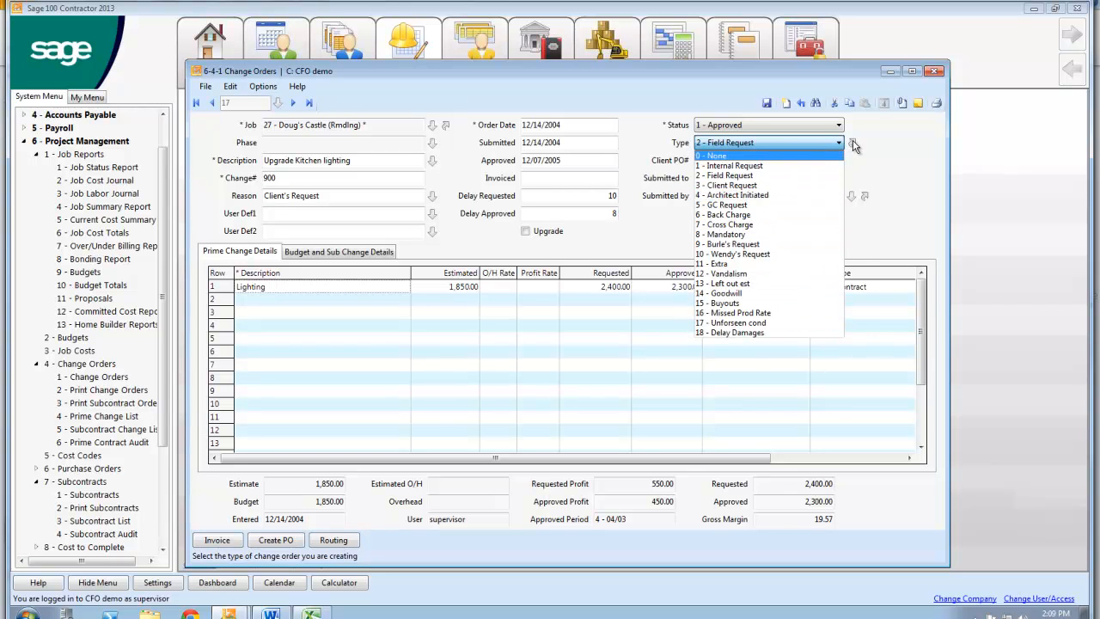
click(725, 176)
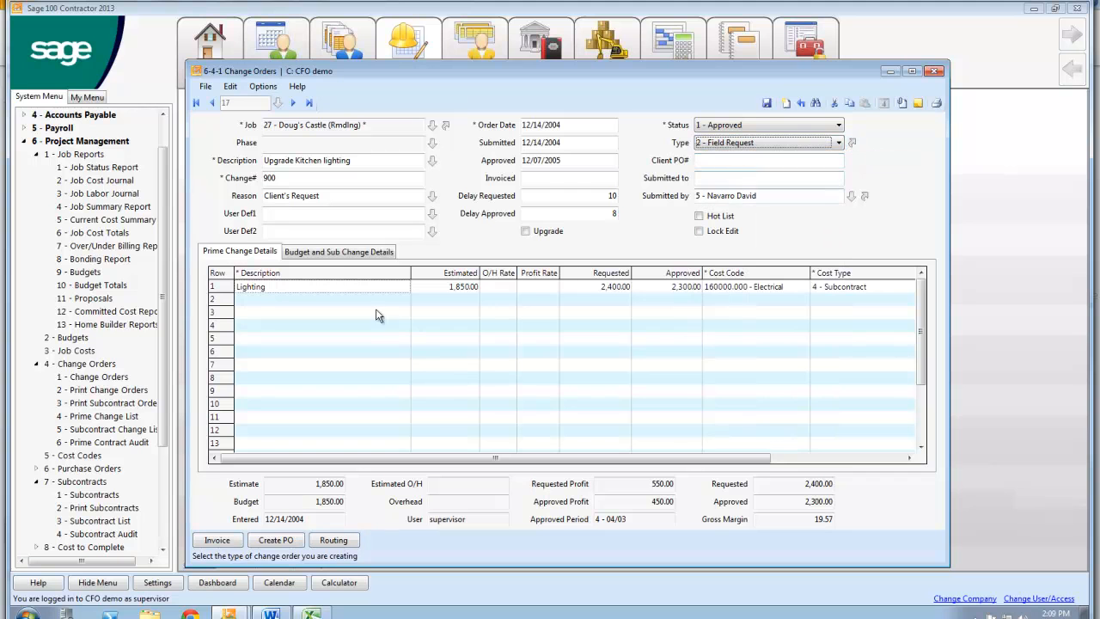
Review change order 900's 1,850 Sampson Electrical budget line and the Lighting line's cost code.
click(337, 251)
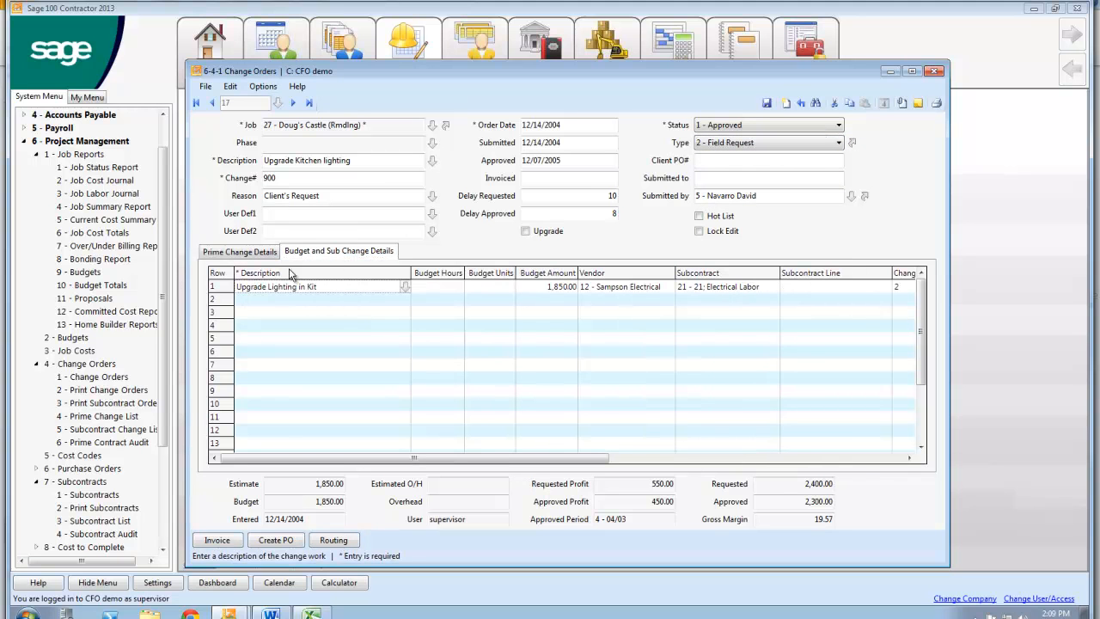
mouse_move(615, 296)
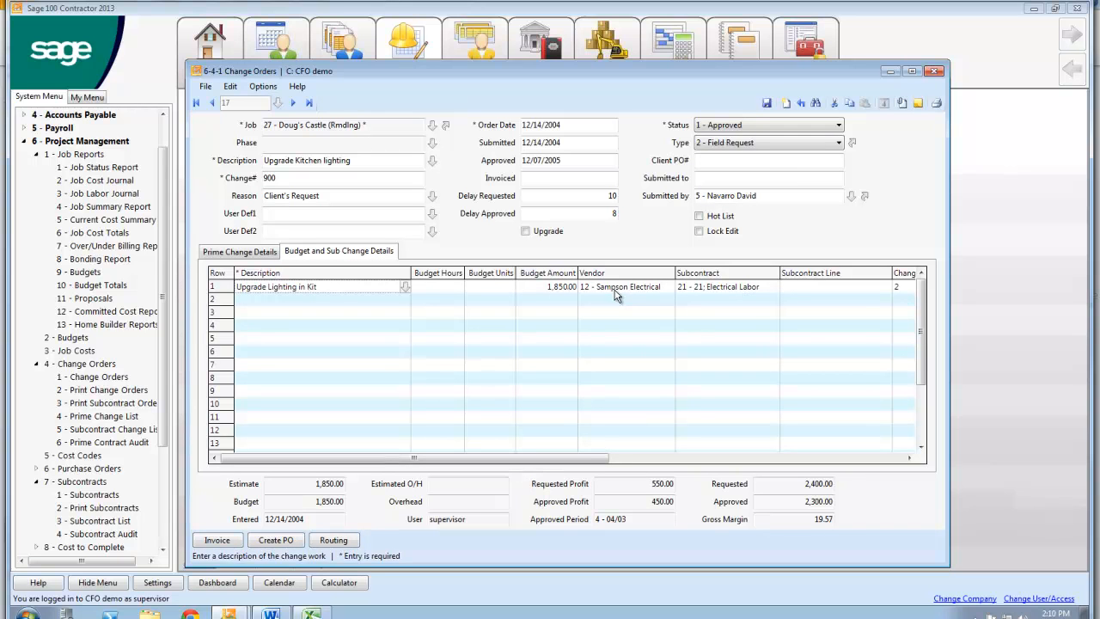
mouse_move(552, 292)
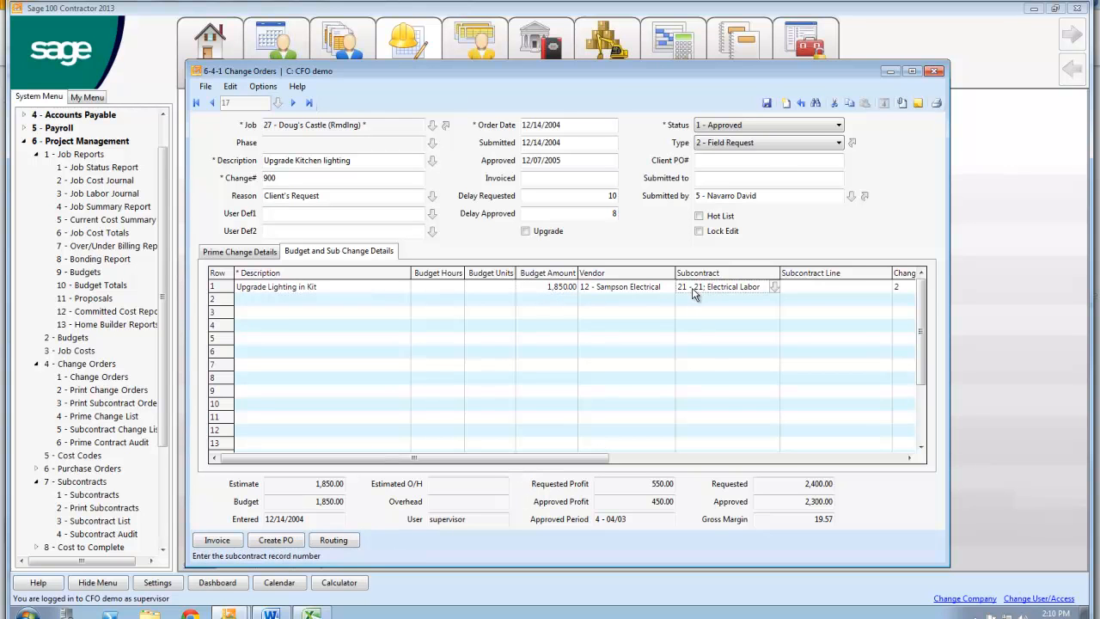
scroll(right, 3)
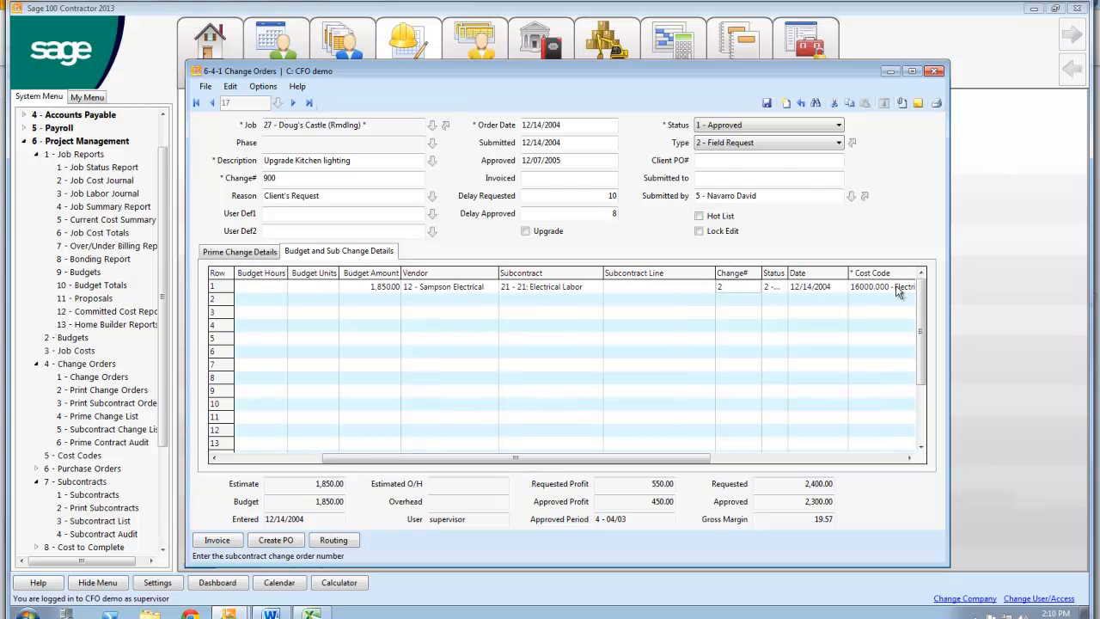
mouse_move(863, 299)
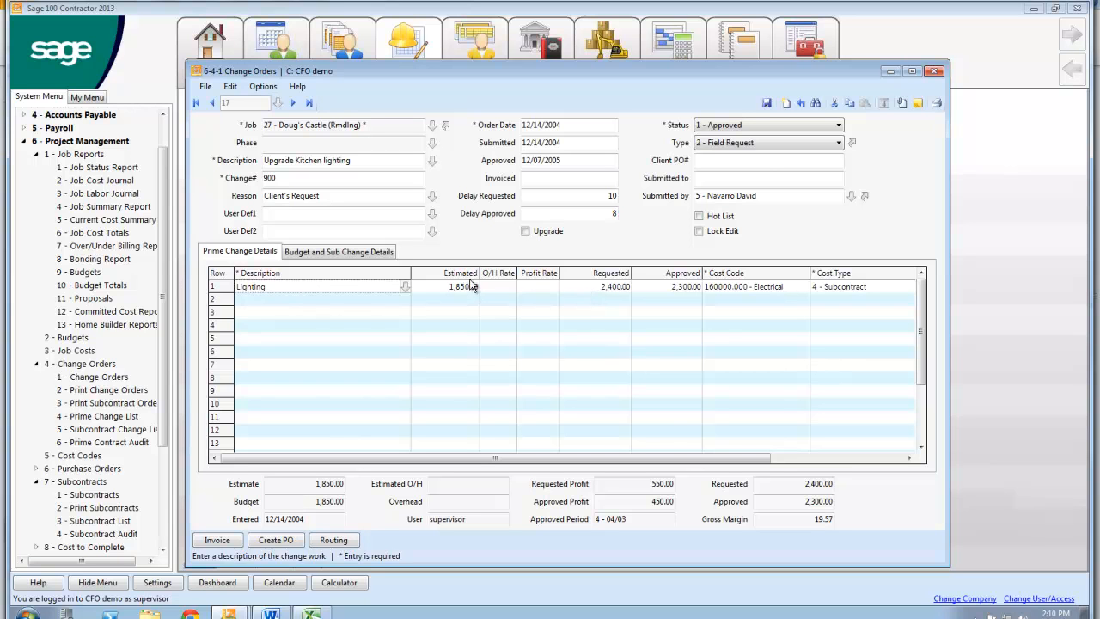
click(610, 286)
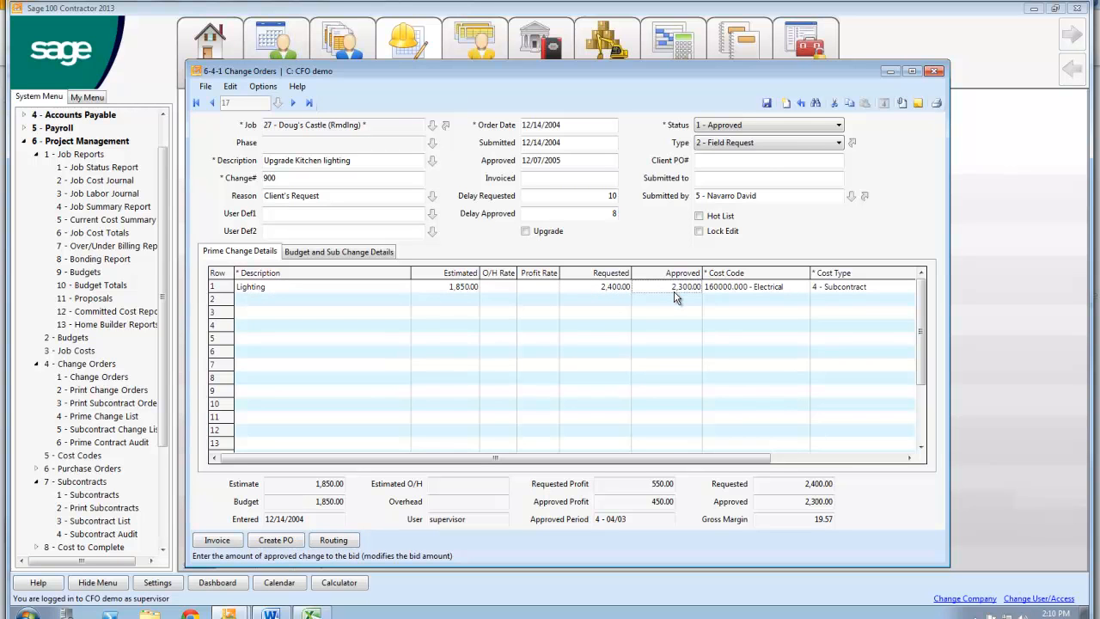
click(742, 285)
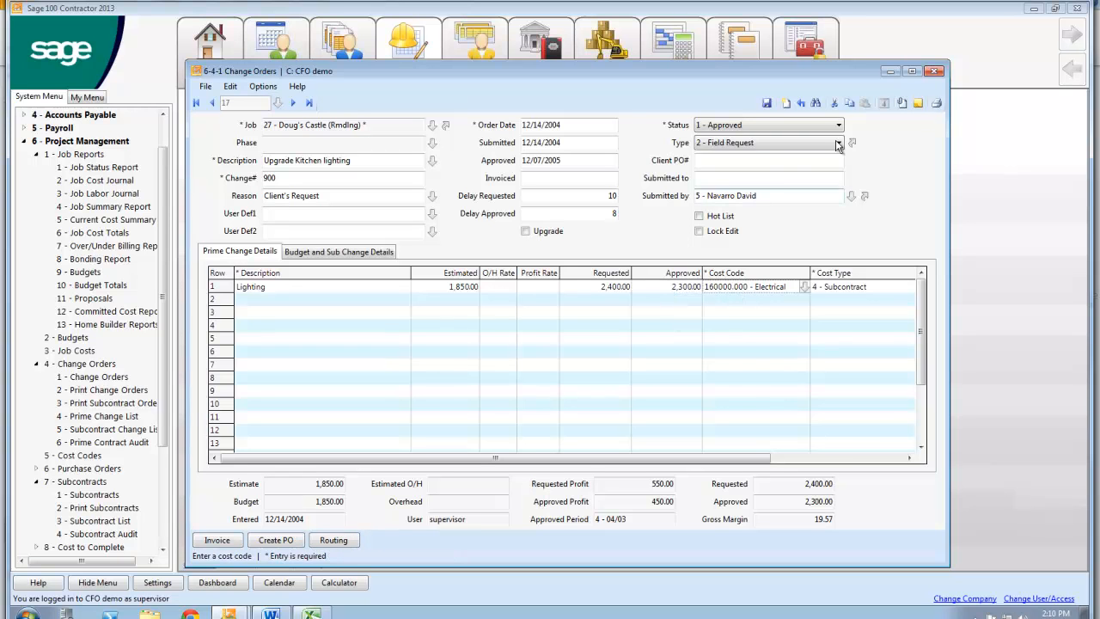
mouse_move(903, 103)
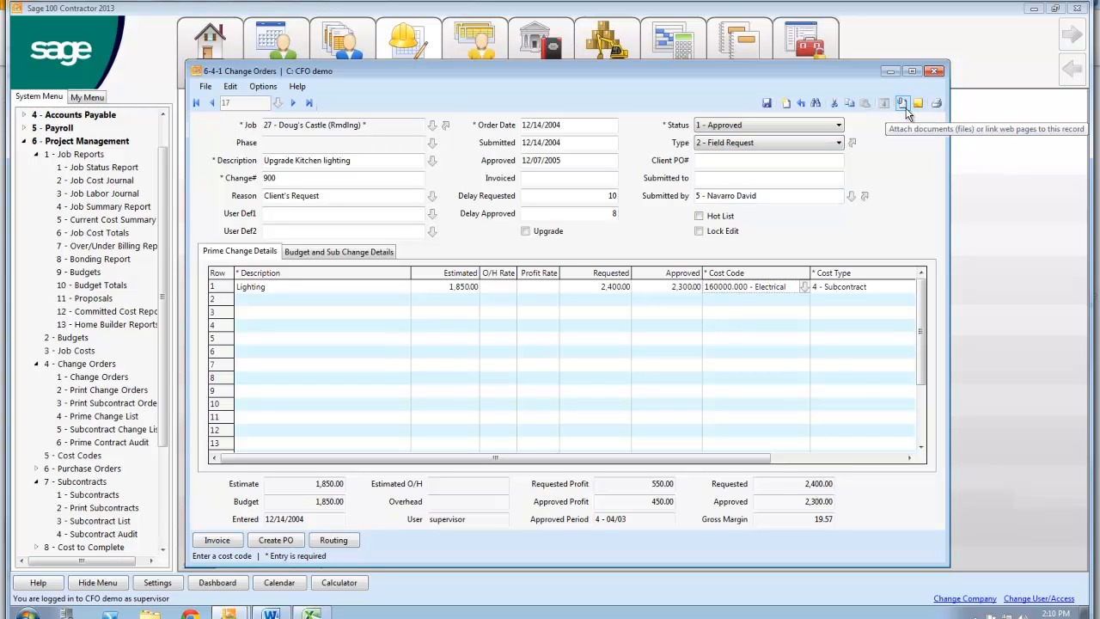
Show the attachments for change order 900, listing Overlay old.pdf.
click(901, 103)
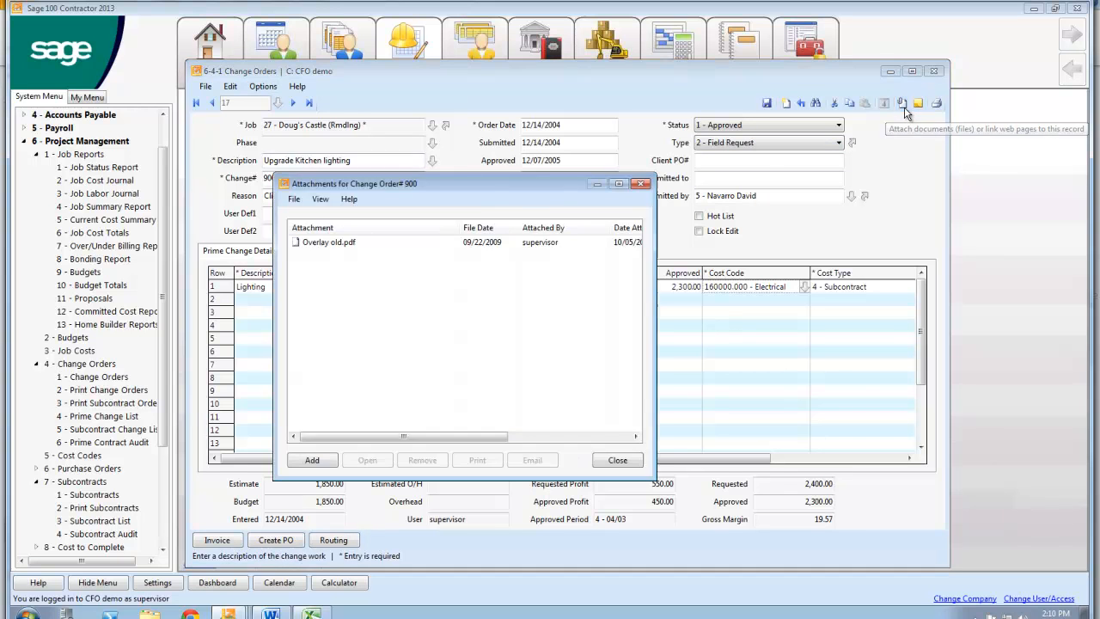
mouse_move(365, 262)
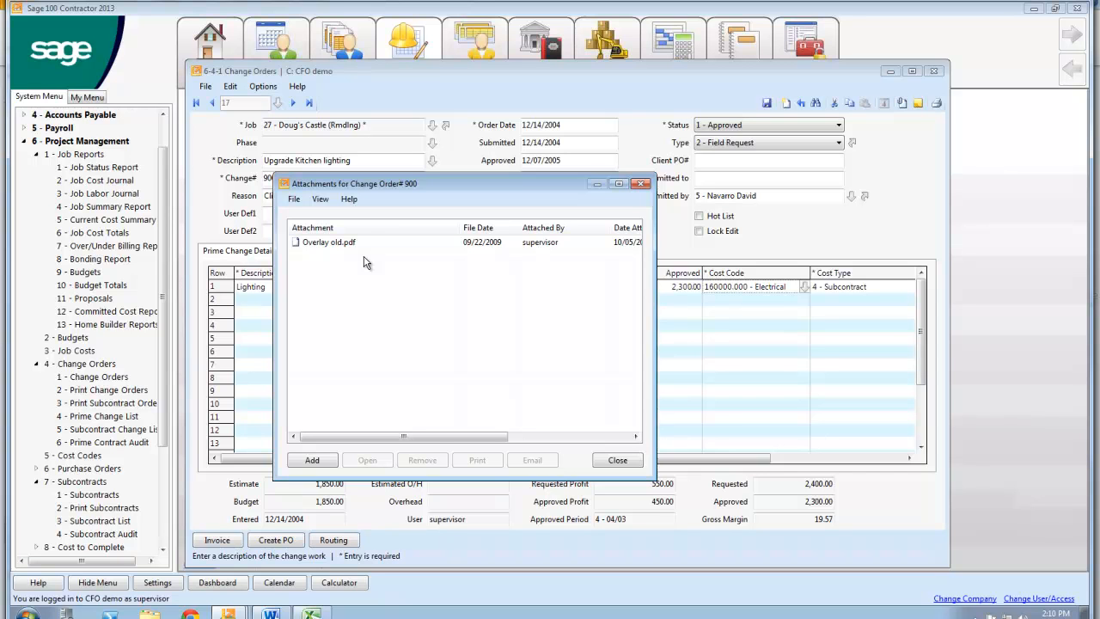
mouse_move(368, 327)
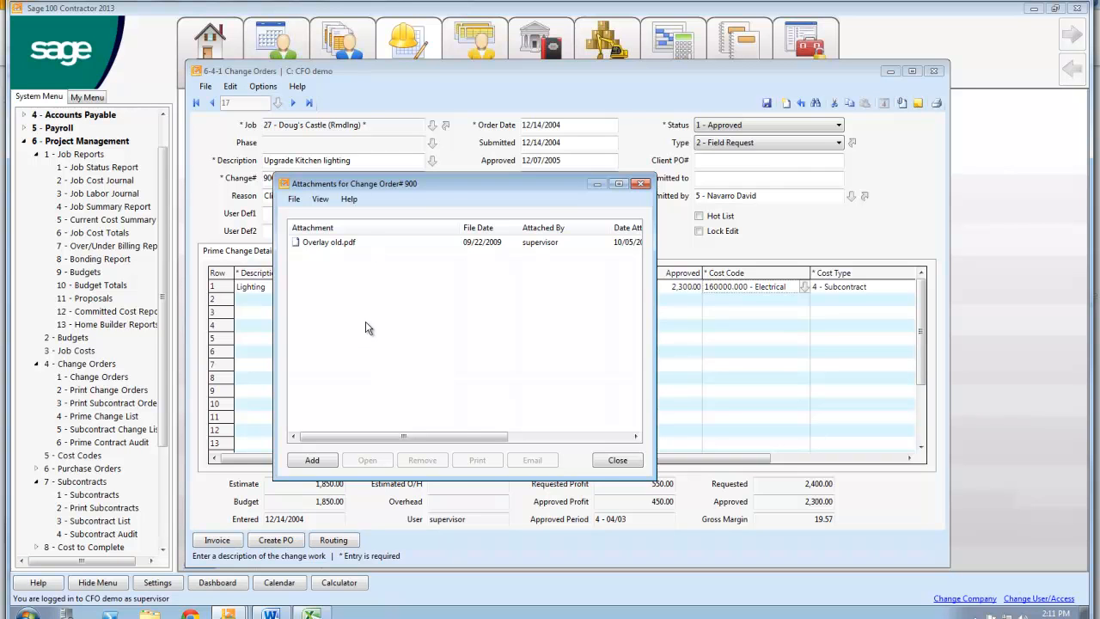
Close the attachments and preview the Prime Change Order approving Lighting at 2,300.00.
click(618, 460)
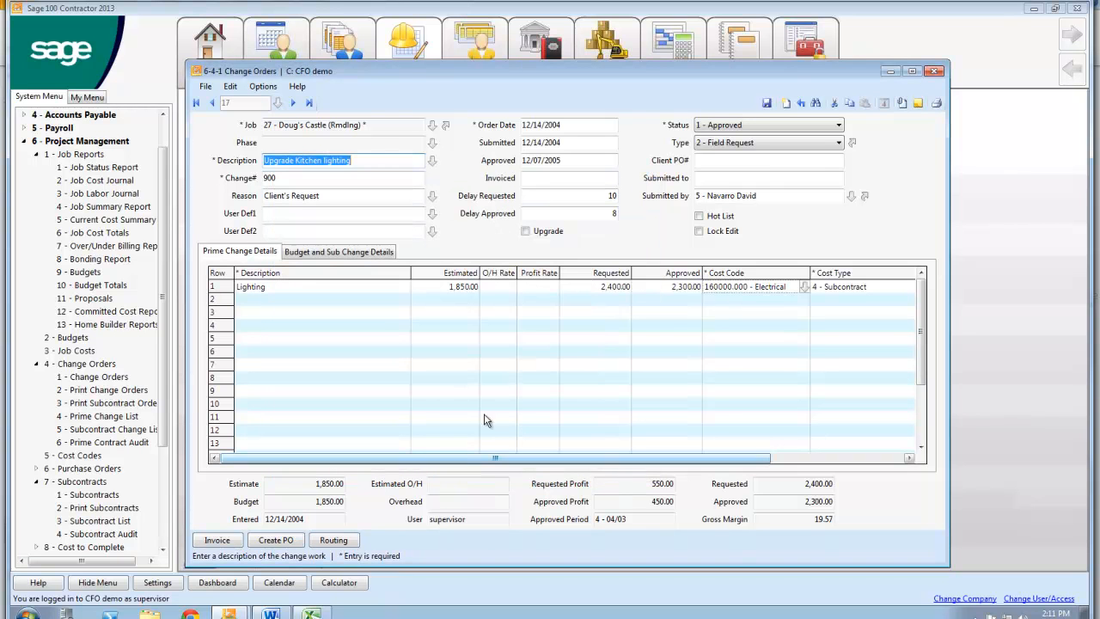
mouse_move(935, 103)
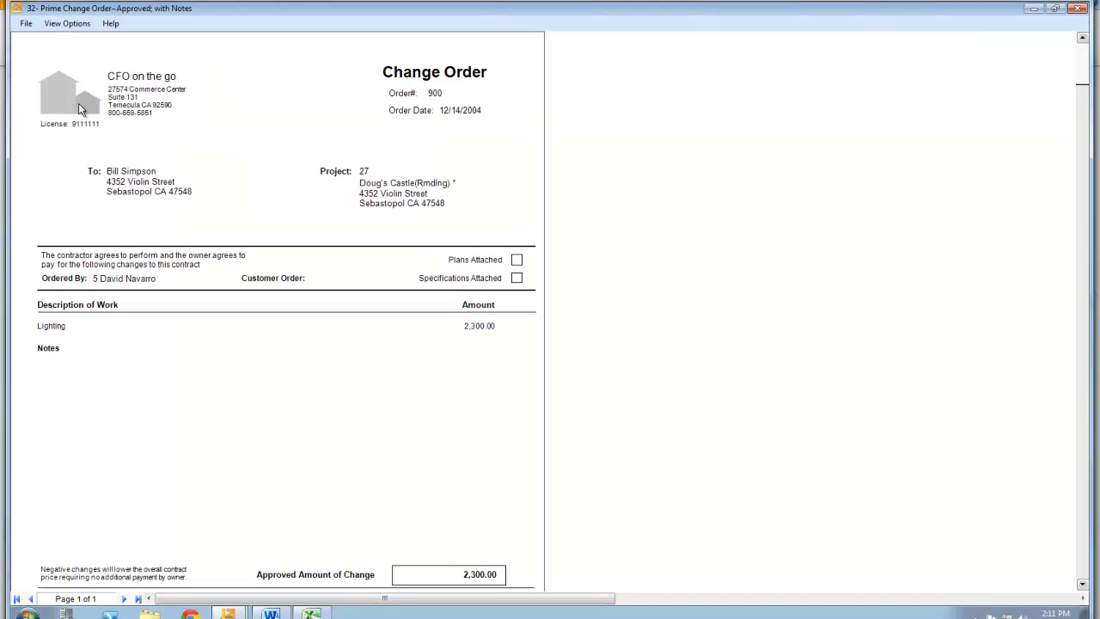
mouse_move(344, 193)
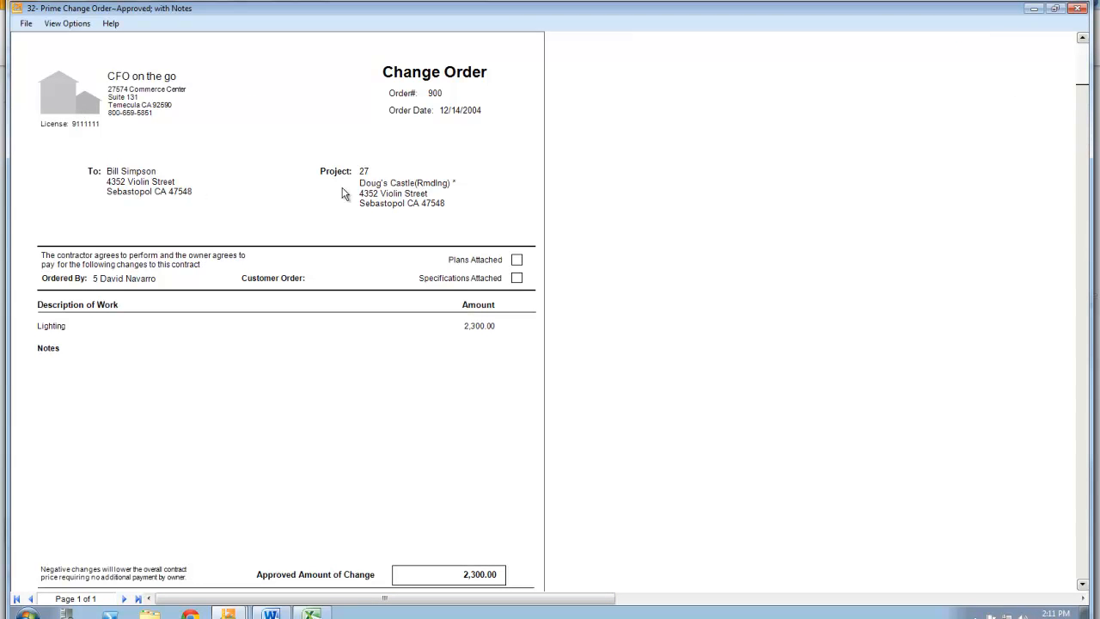
mouse_move(430, 117)
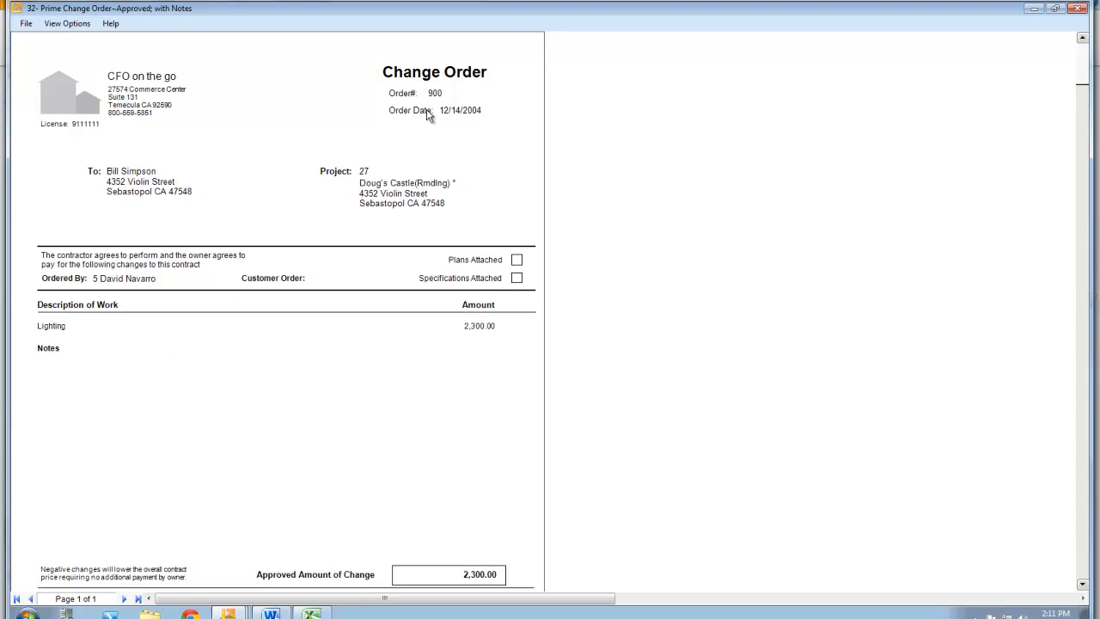
mouse_move(474, 82)
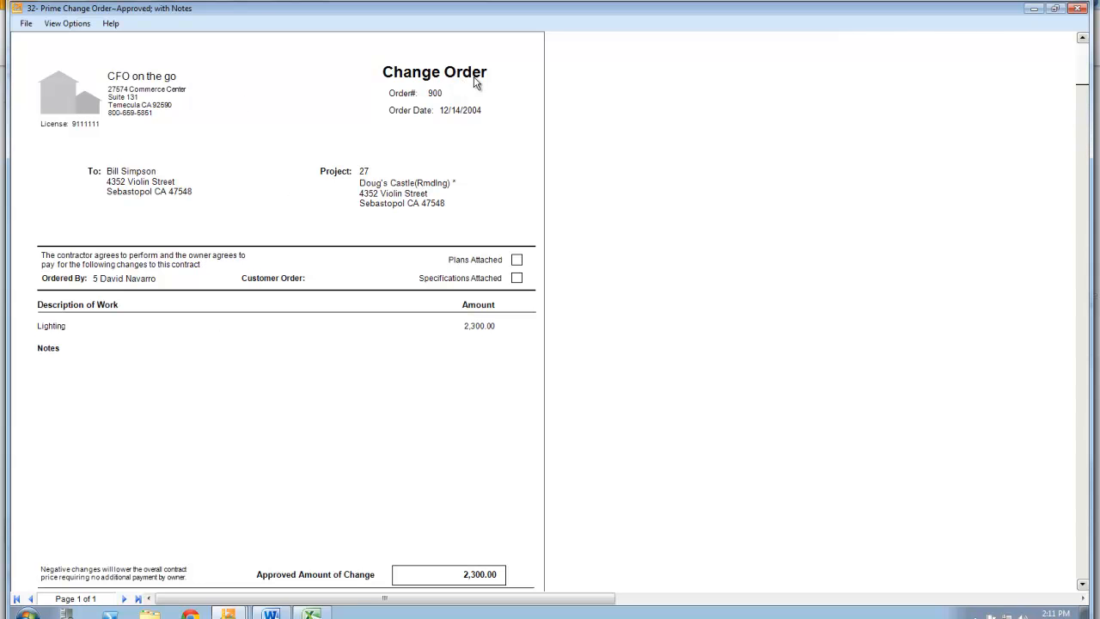
mouse_move(419, 155)
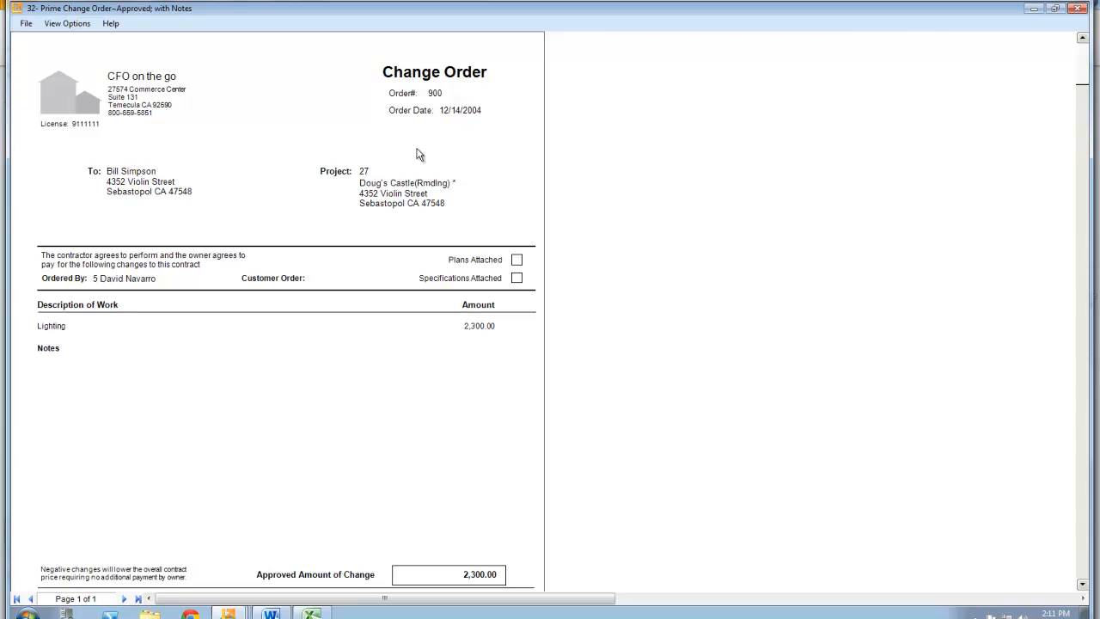
mouse_move(67, 335)
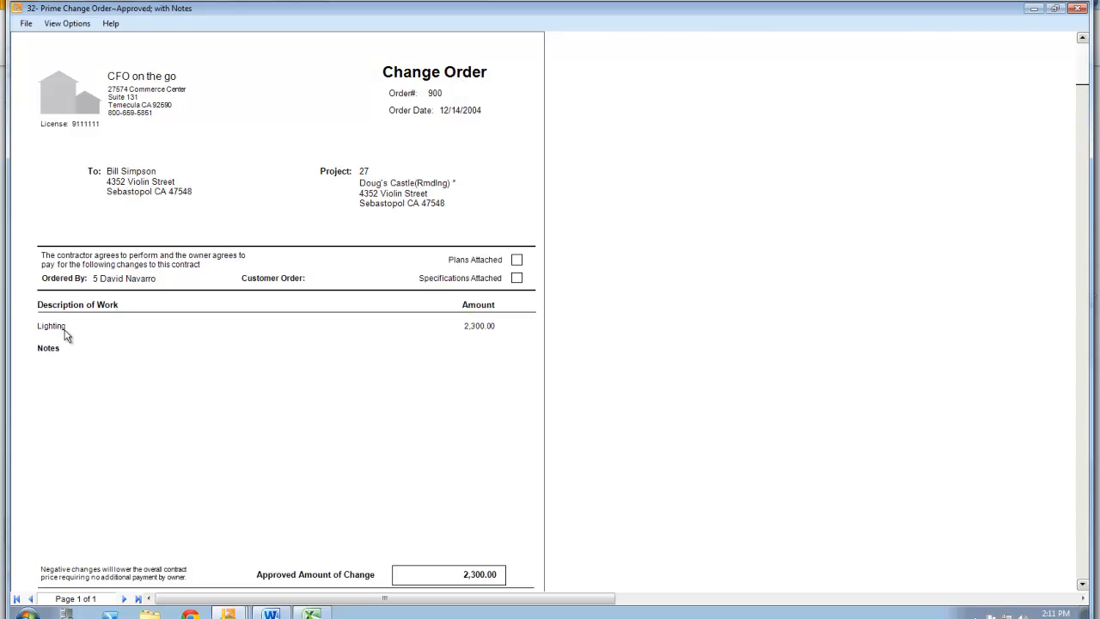
scroll(down, 3)
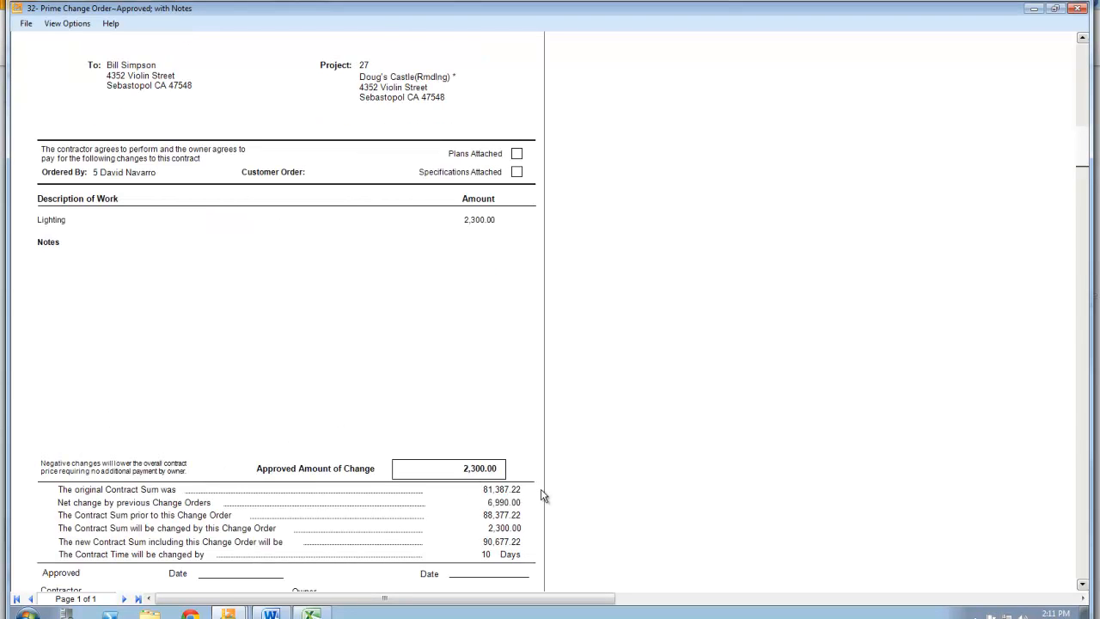
mouse_move(526, 496)
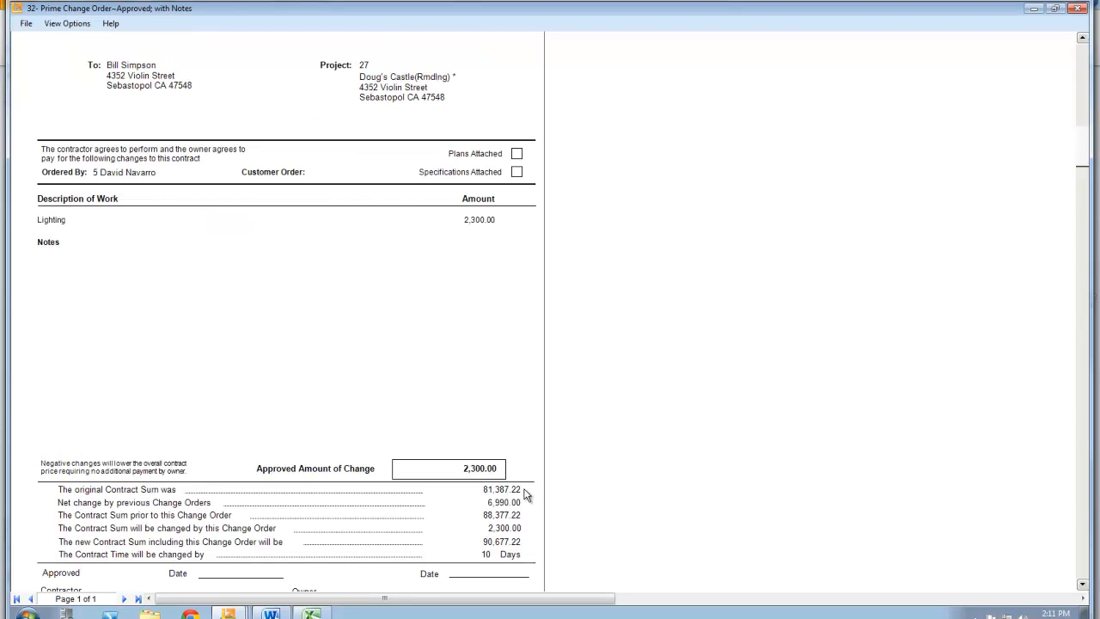
mouse_move(522, 550)
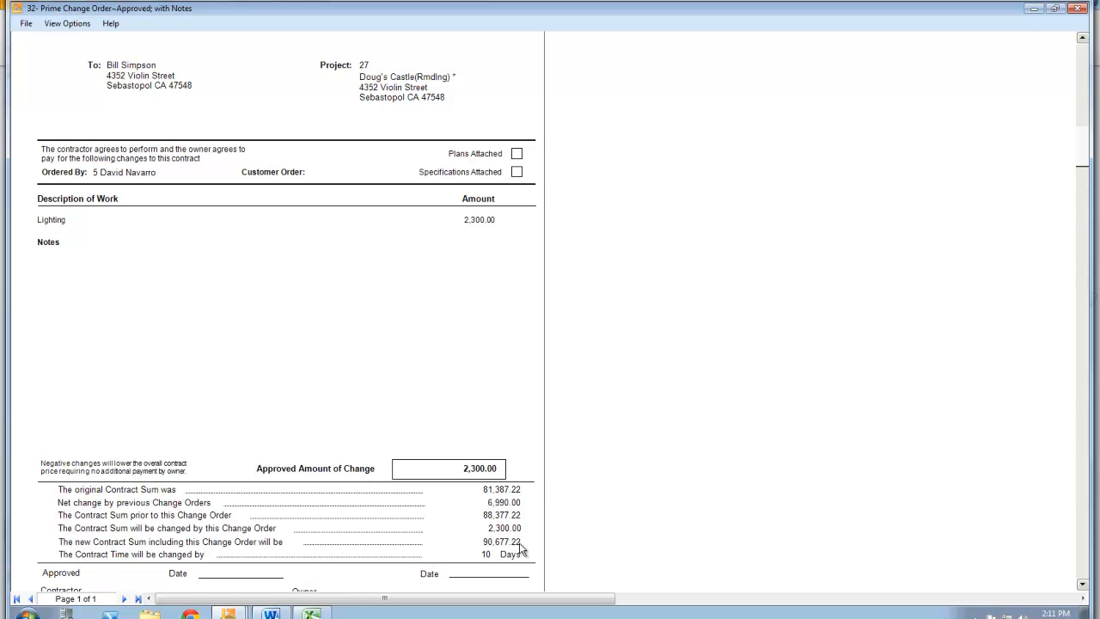
mouse_move(510, 564)
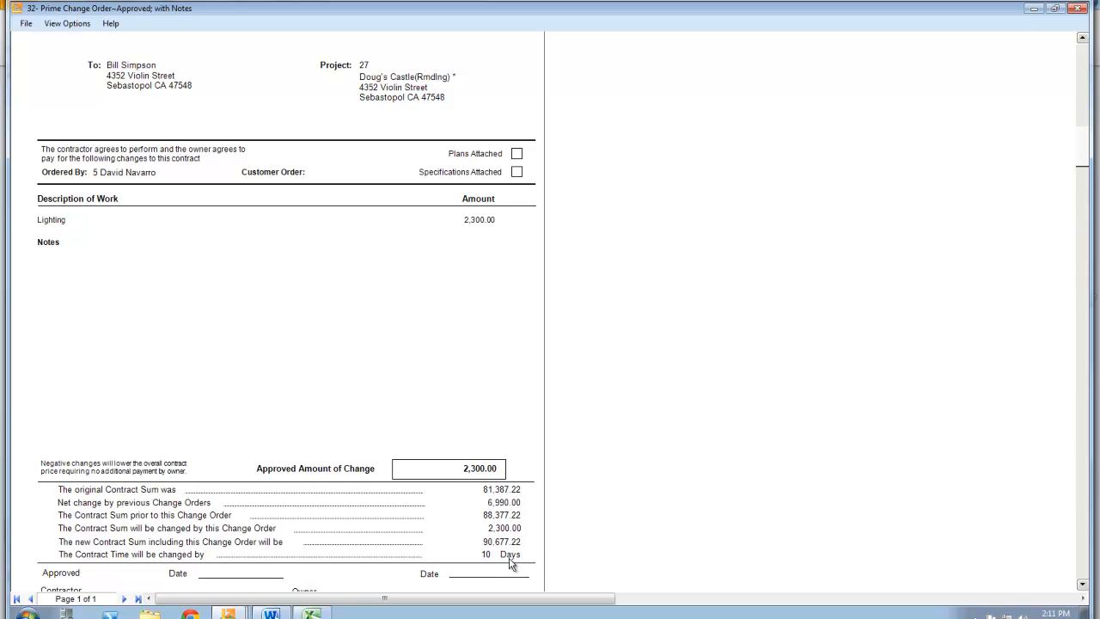
mouse_move(485, 568)
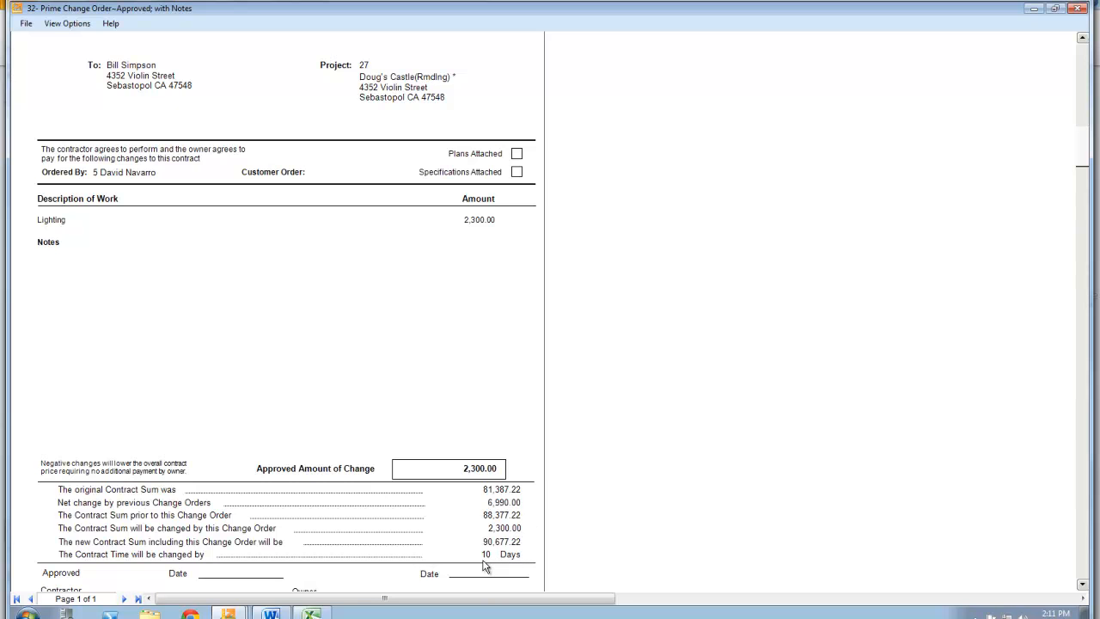
mouse_move(903, 75)
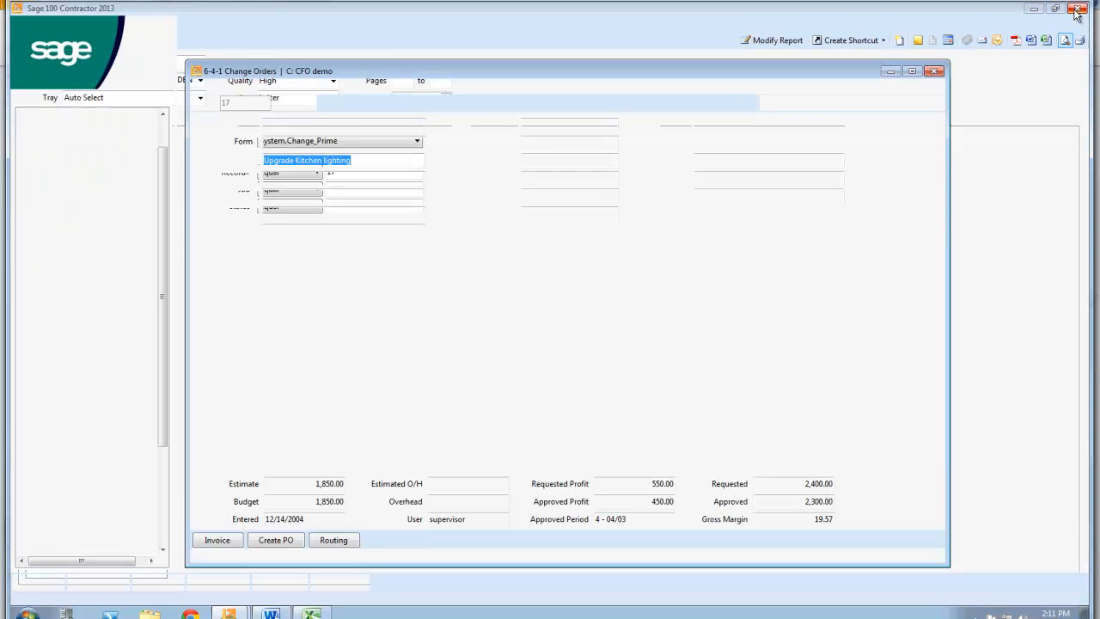
Close Change Orders and open 10-3 Schedules for job 4, Angelo's.
click(935, 70)
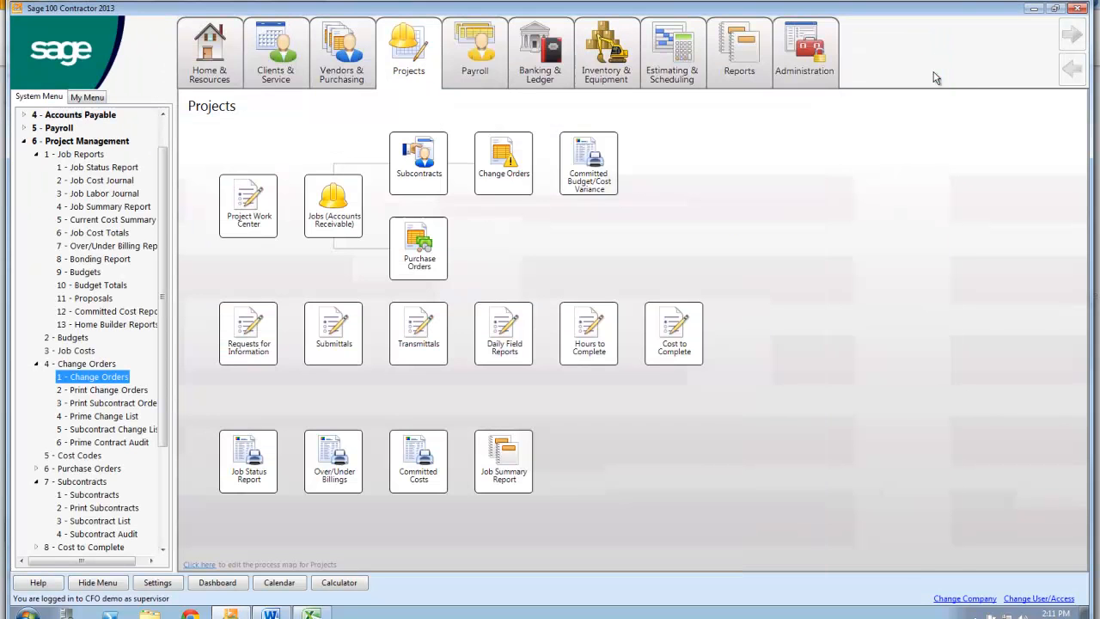
click(36, 364)
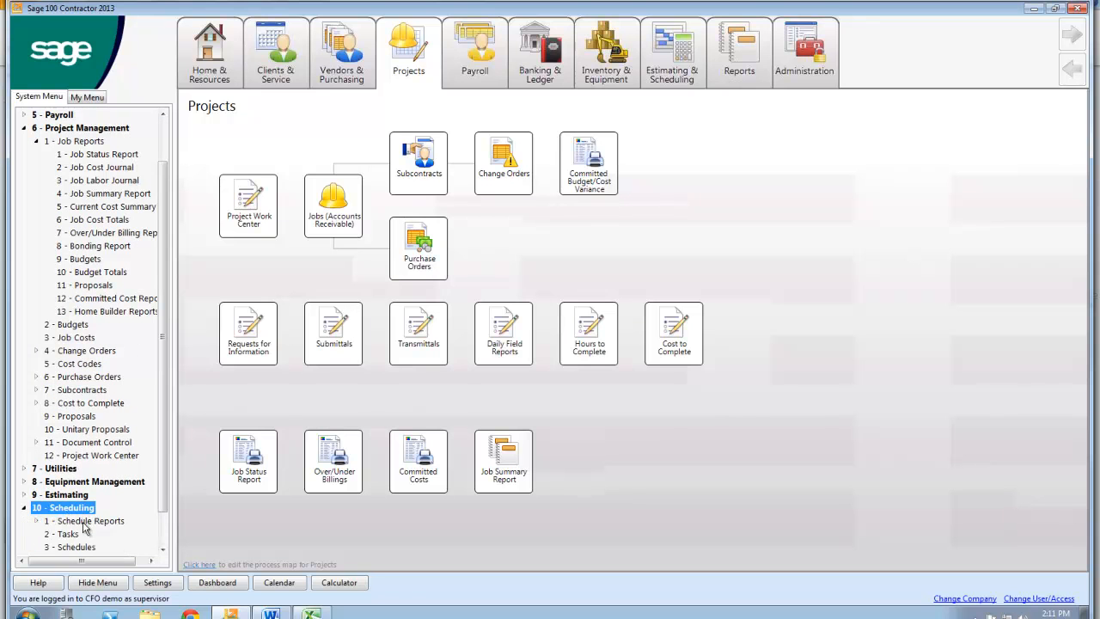
click(76, 547)
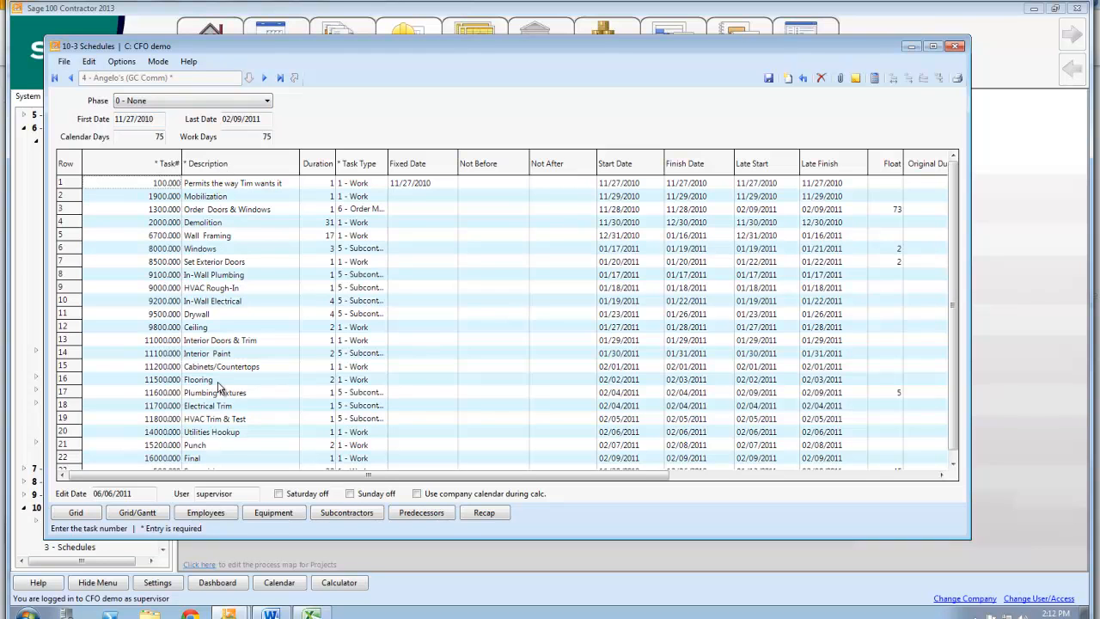
mouse_move(327, 172)
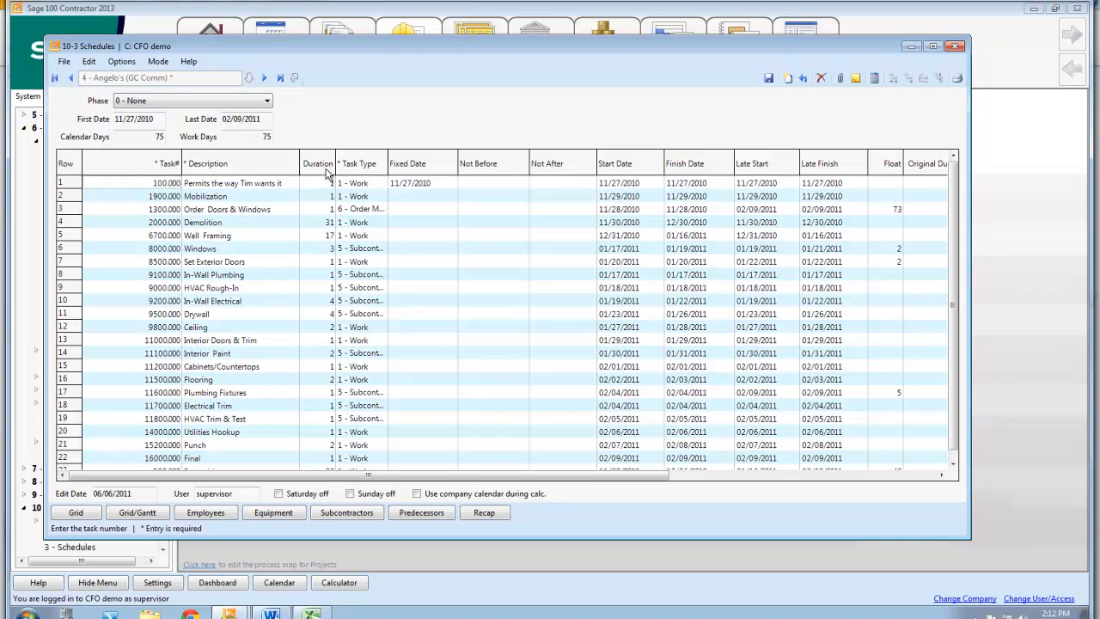
click(316, 163)
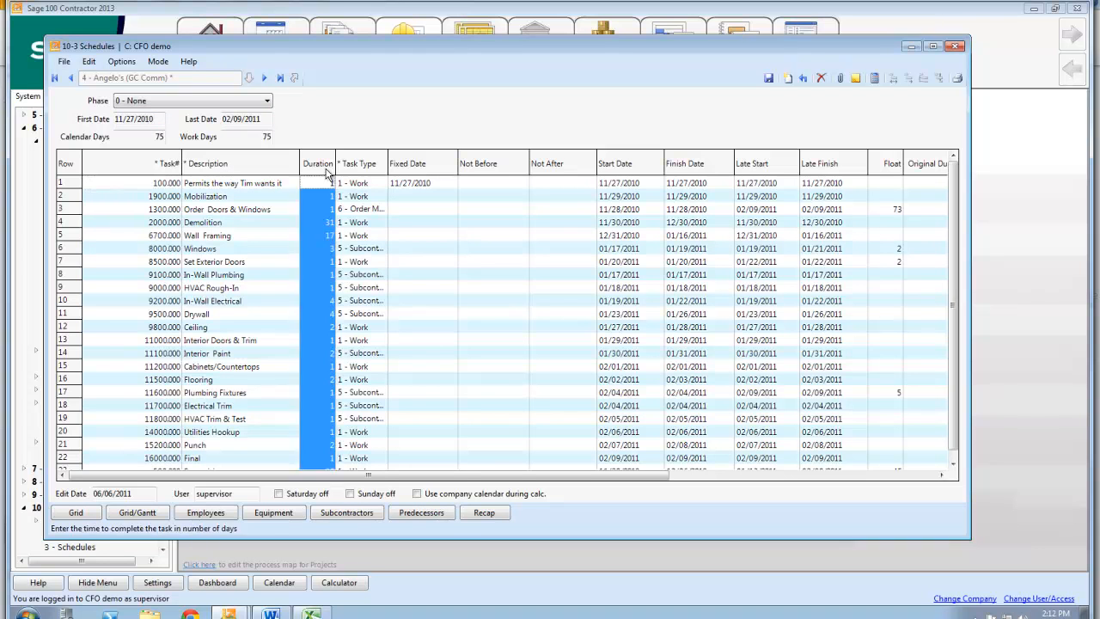
mouse_move(364, 170)
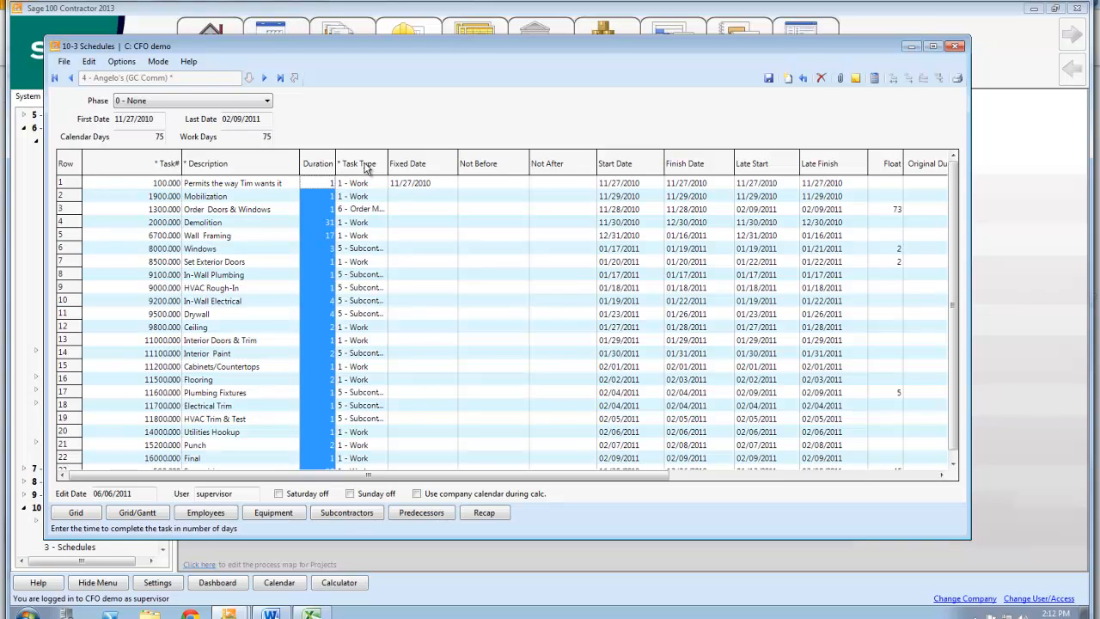
click(359, 182)
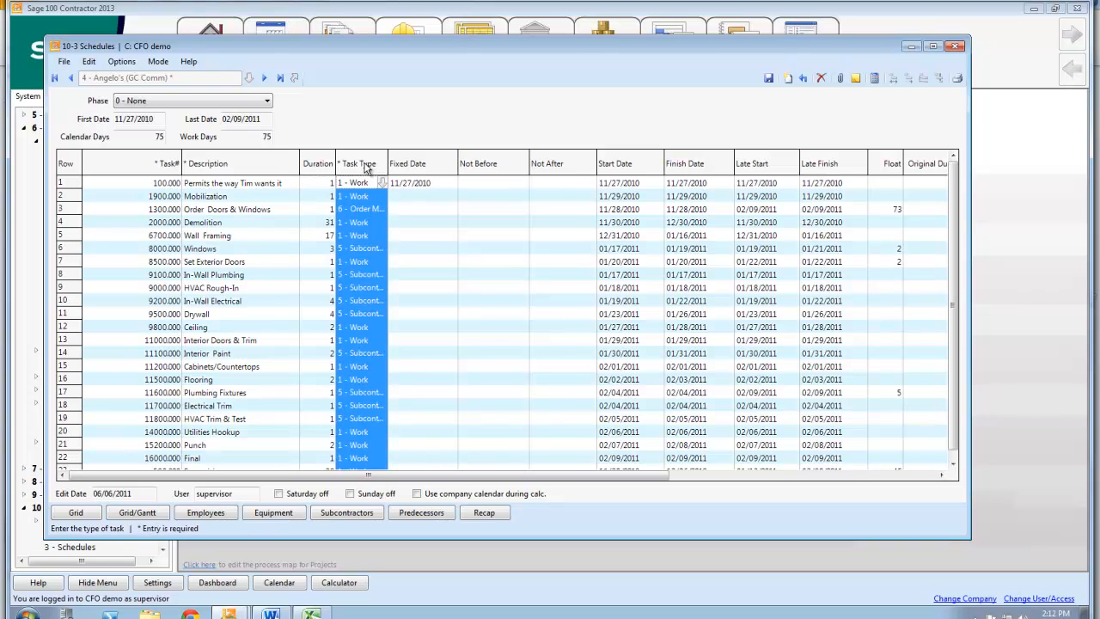
mouse_move(371, 202)
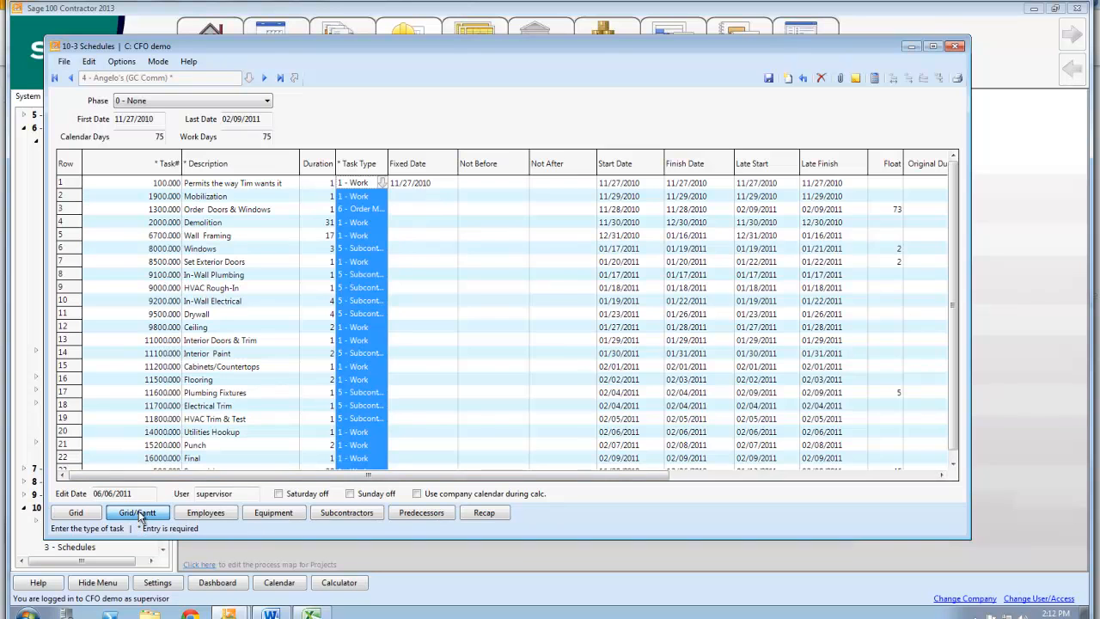
Switch to Grid/Gantt view and lengthen Demolition, pushing the finish to 02/14/2011.
click(137, 512)
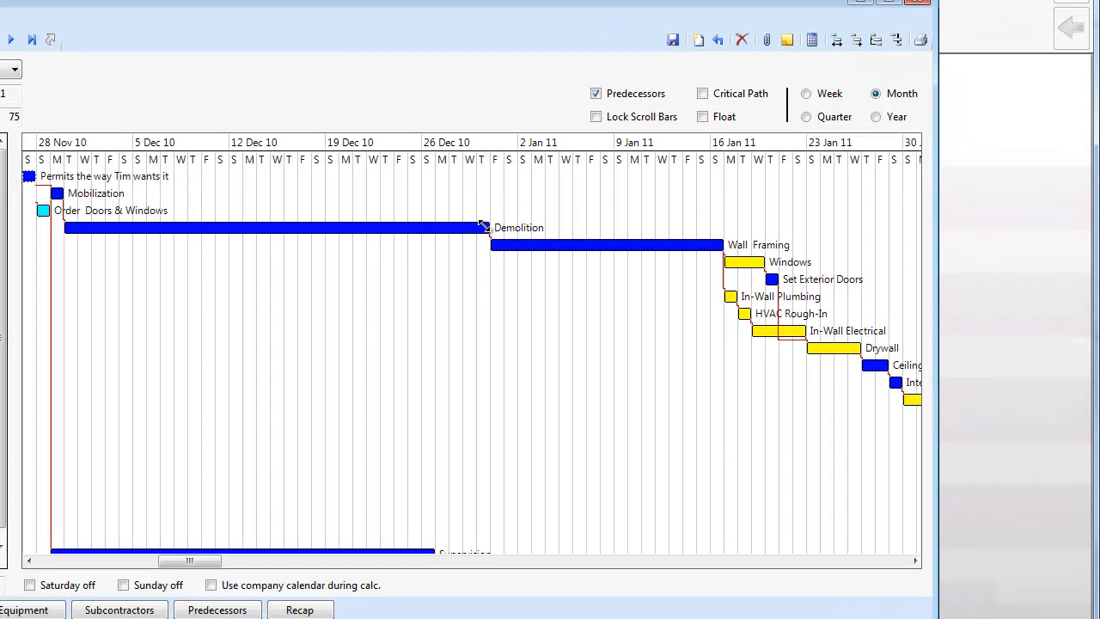
click(519, 227)
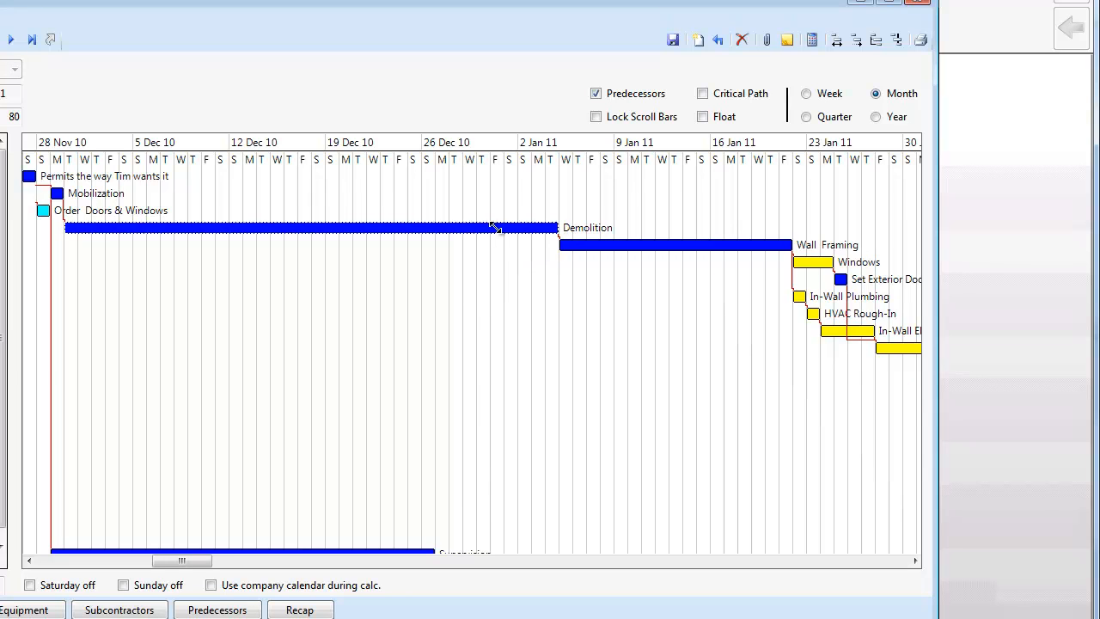
mouse_move(639, 225)
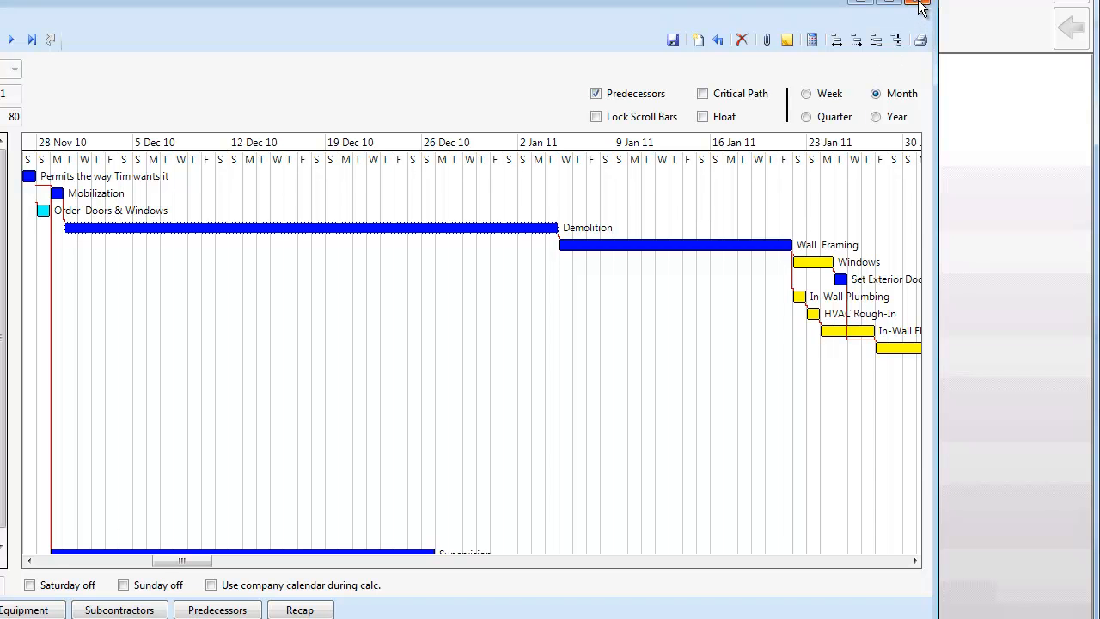
click(891, 7)
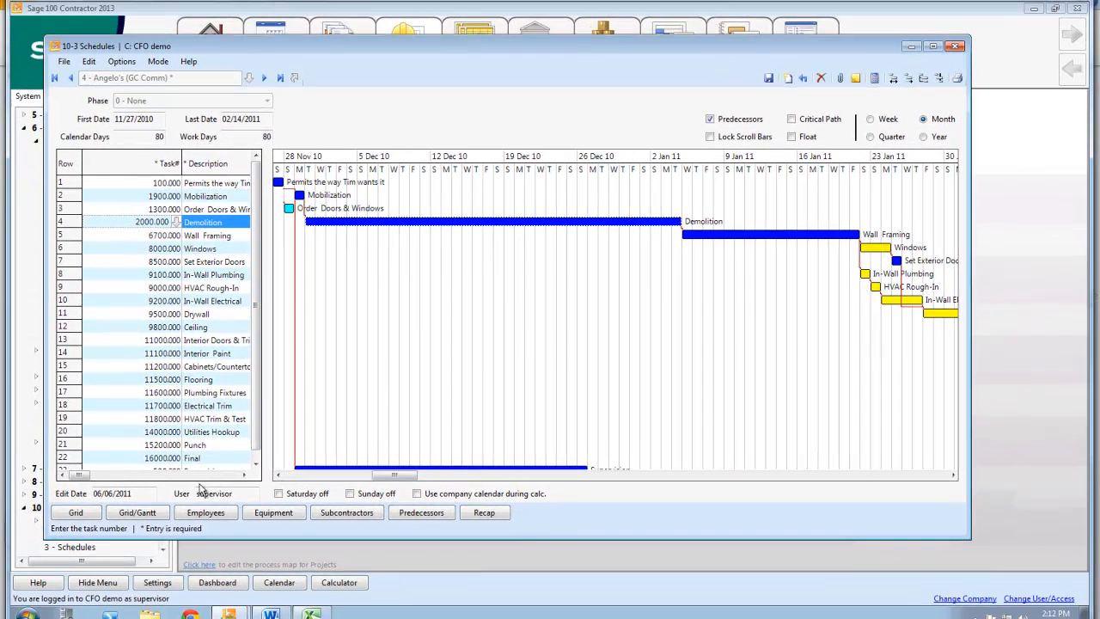
Show the task grid and view Drywall's subcontractor, Jansen Drywall.
click(76, 512)
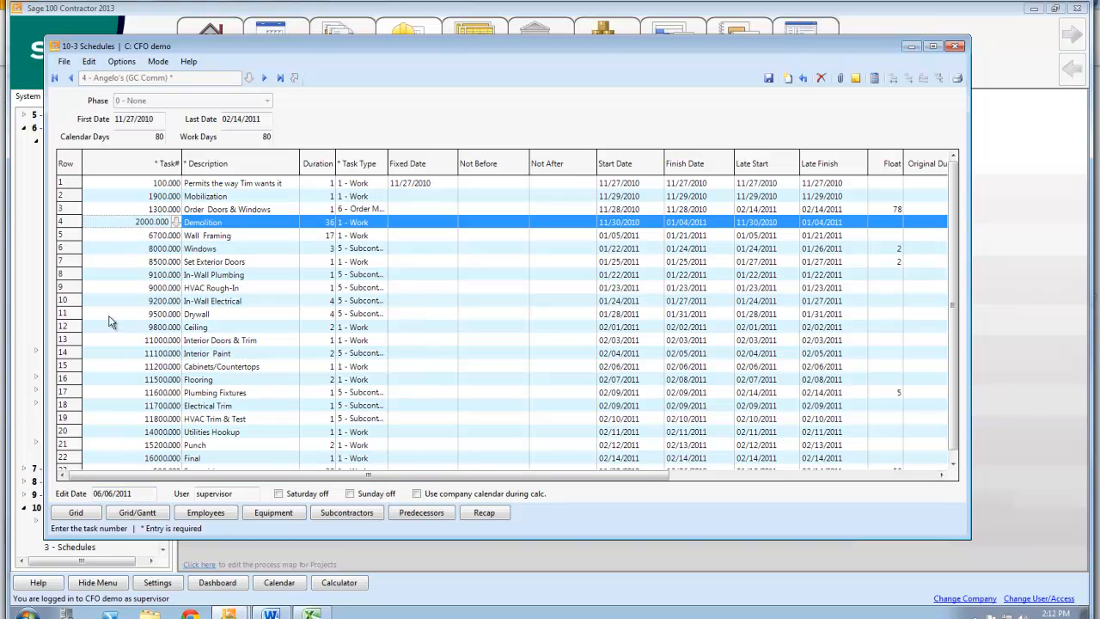
click(196, 313)
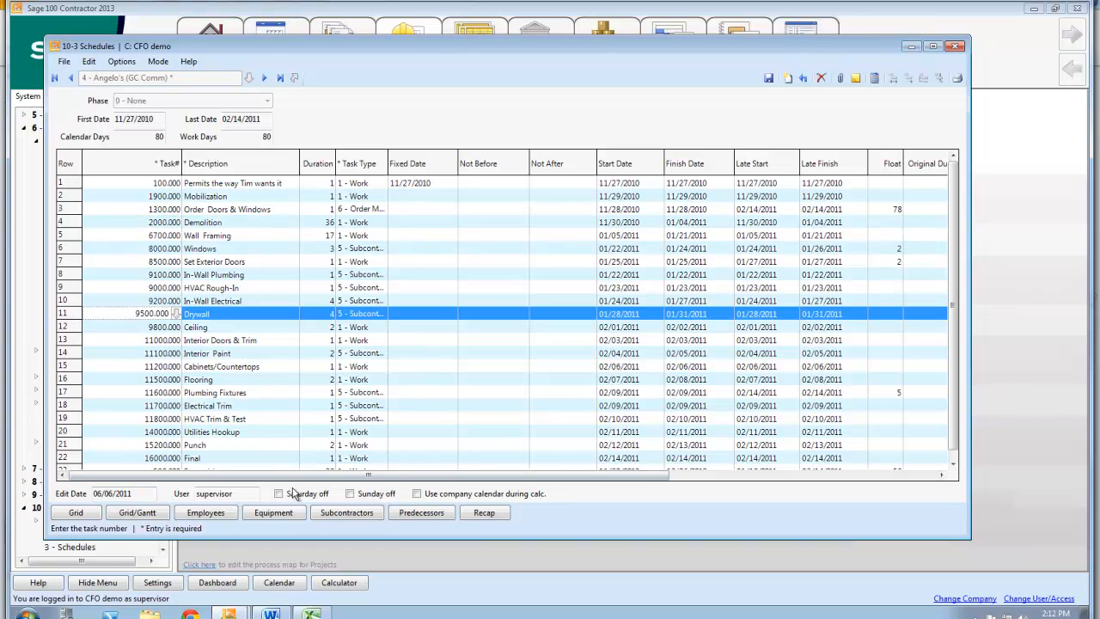
click(347, 512)
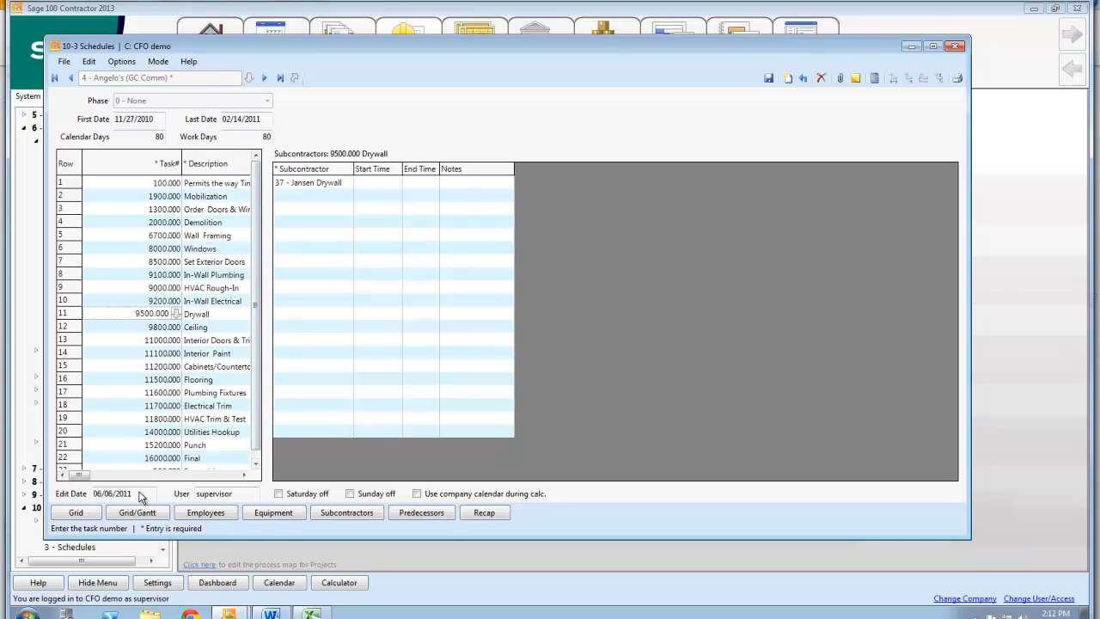
View In-Wall Electrical's subcontractor, Sampson Electrical, in Grid/Gantt, then close the schedule.
click(76, 513)
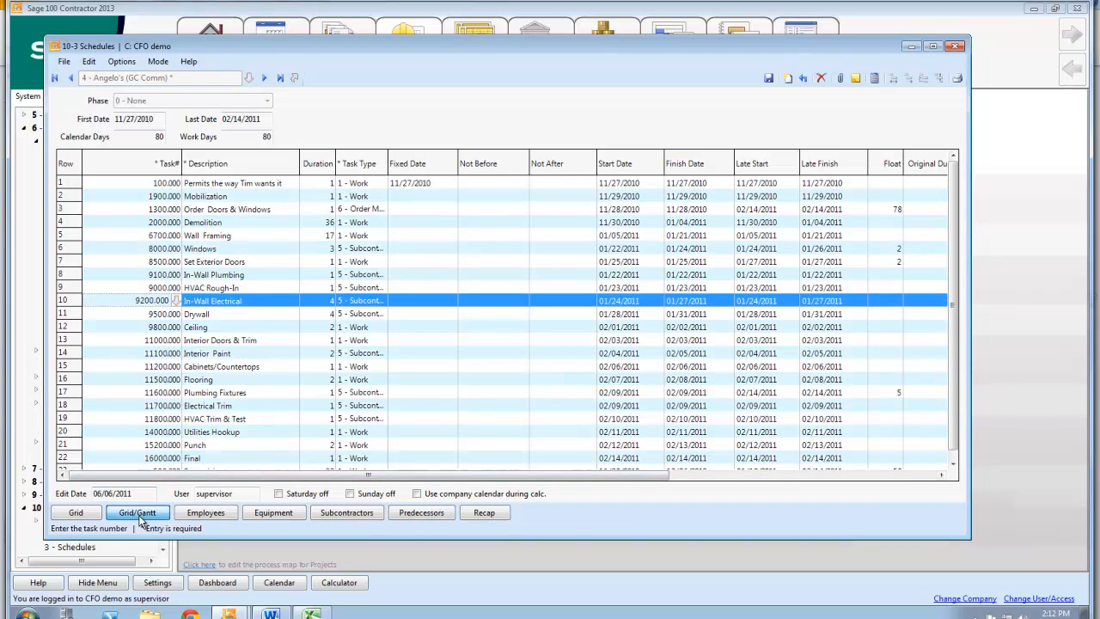
click(137, 513)
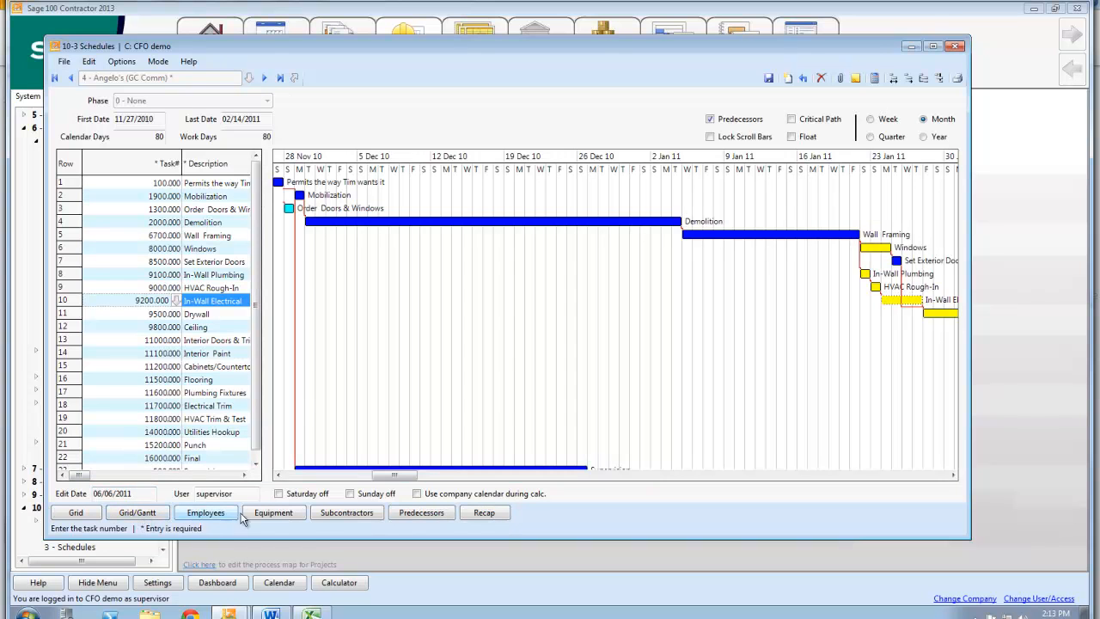
click(347, 512)
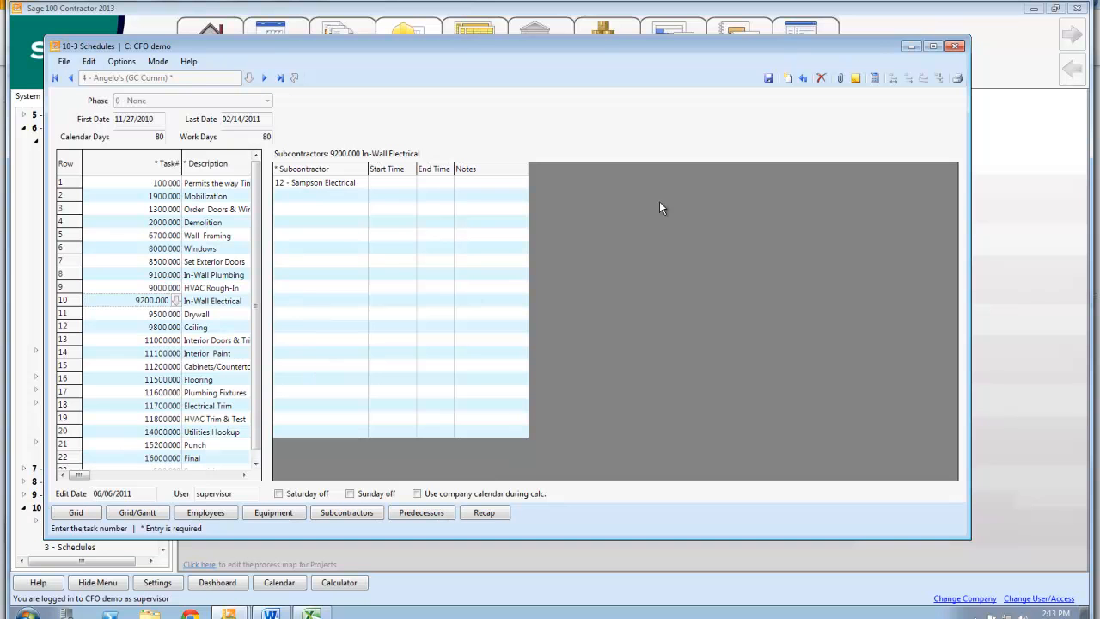
click(956, 45)
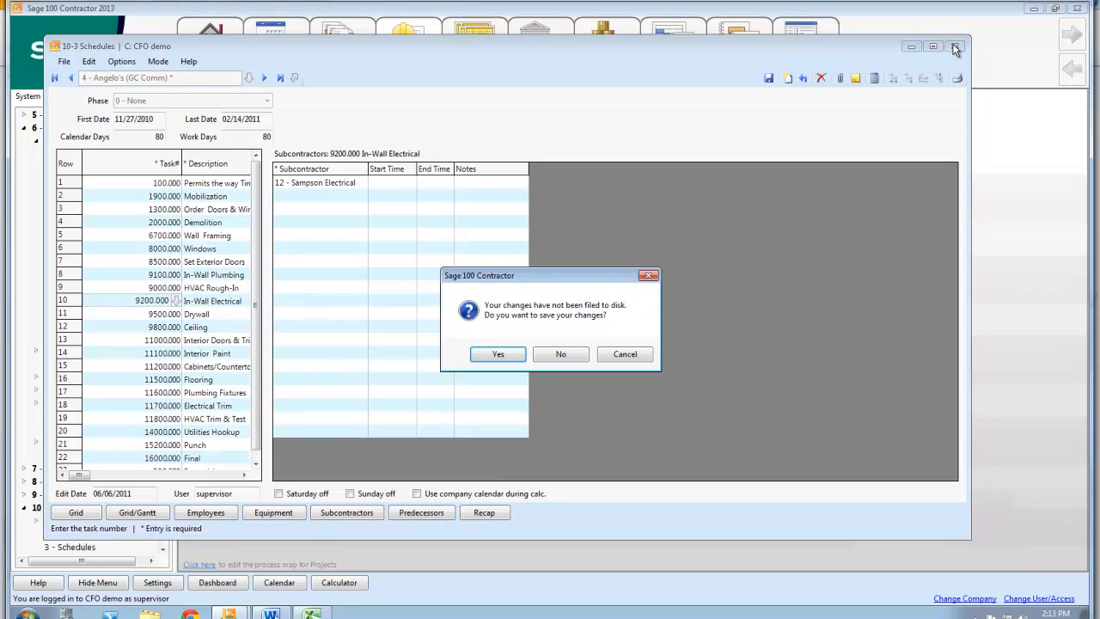
Answer the save prompt and open Subcontract Notices filtered to subcontractor 12.
click(560, 354)
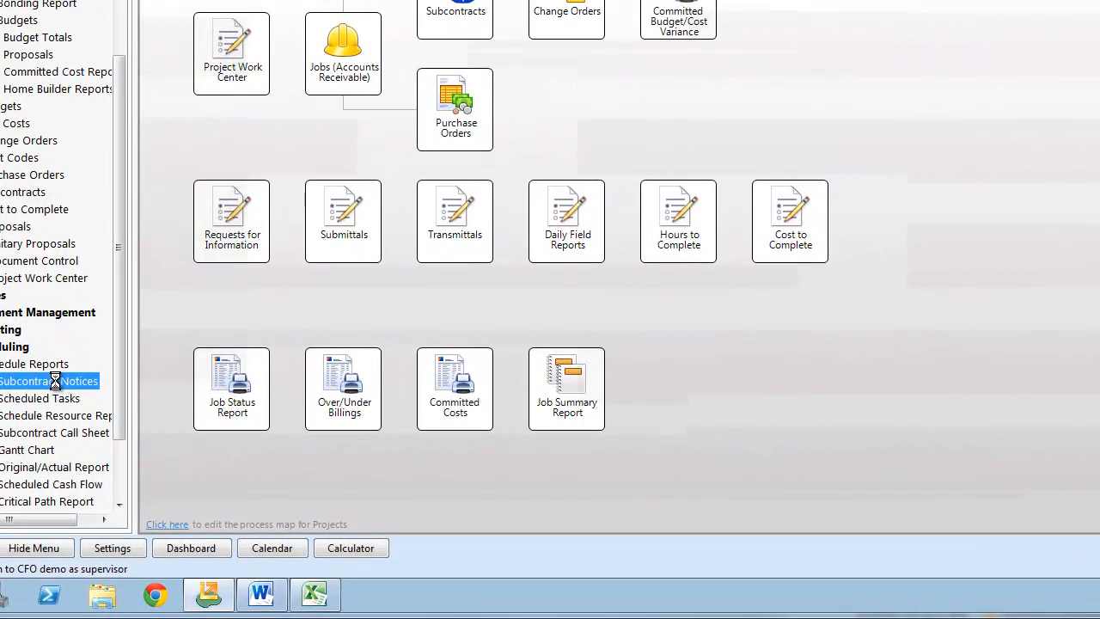
click(48, 382)
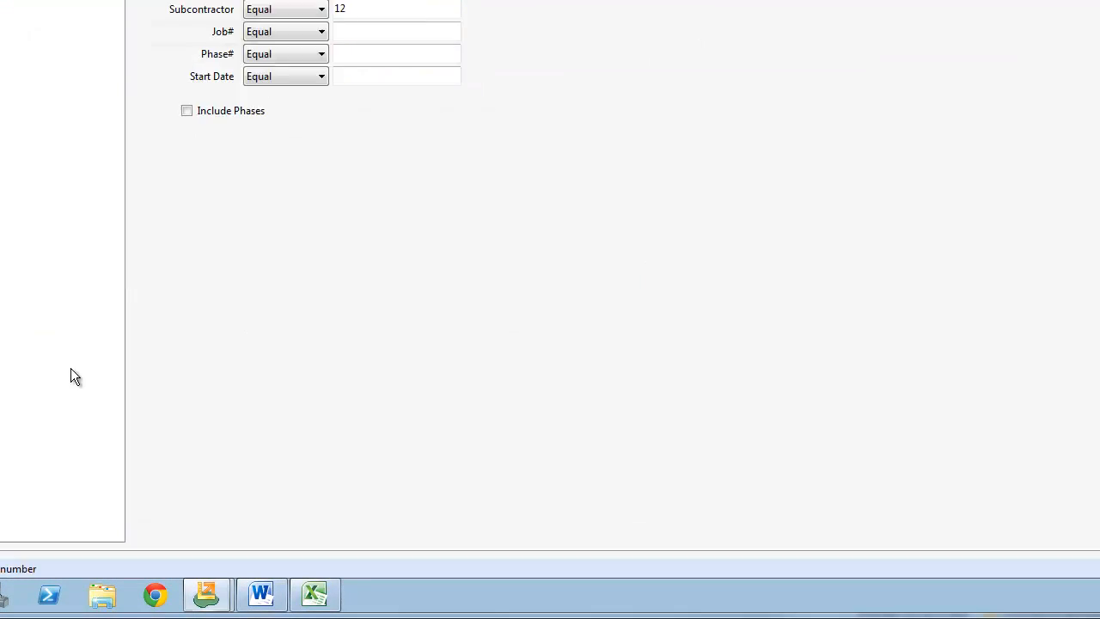
mouse_move(82, 371)
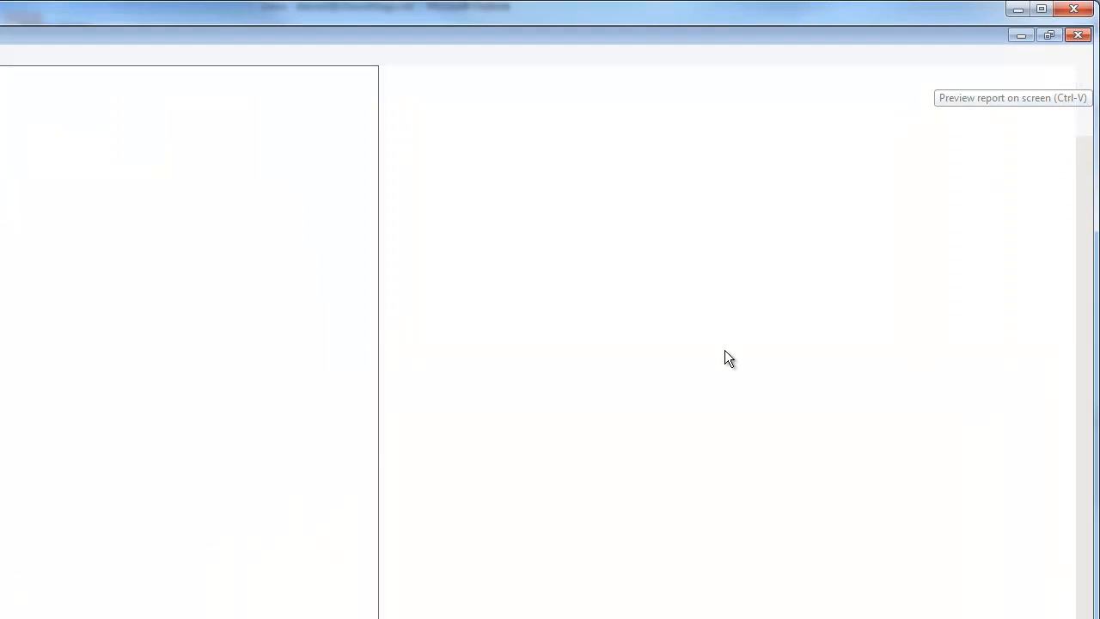
Preview the Project Notice for Sampson Electrical listing In-Wall Electrical and Electrical Trim tasks.
click(1012, 97)
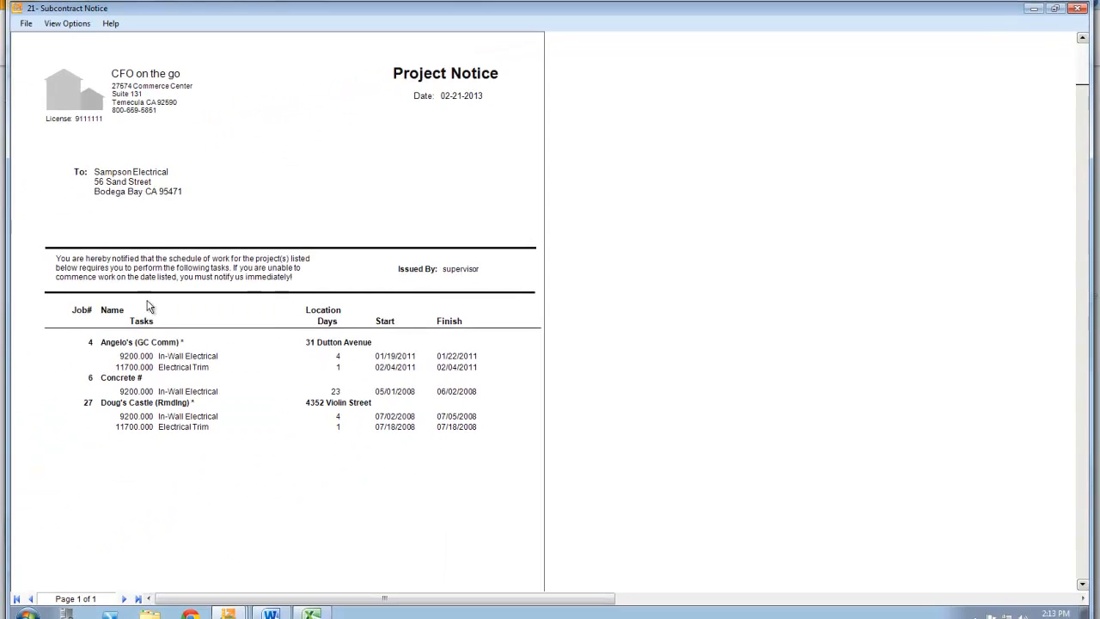
mouse_move(152, 347)
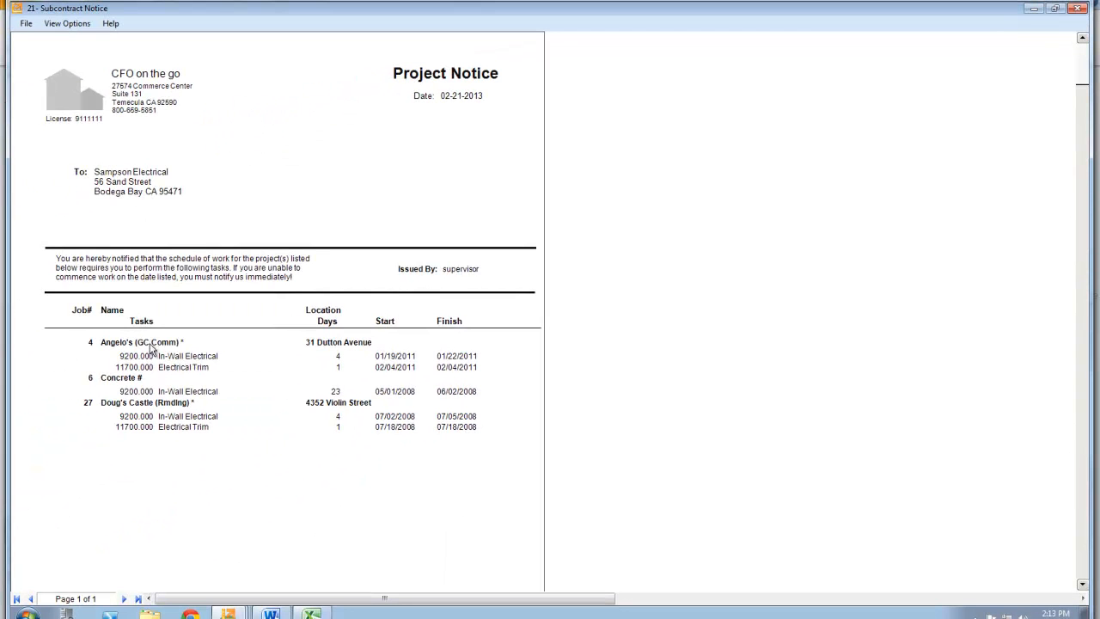
mouse_move(151, 437)
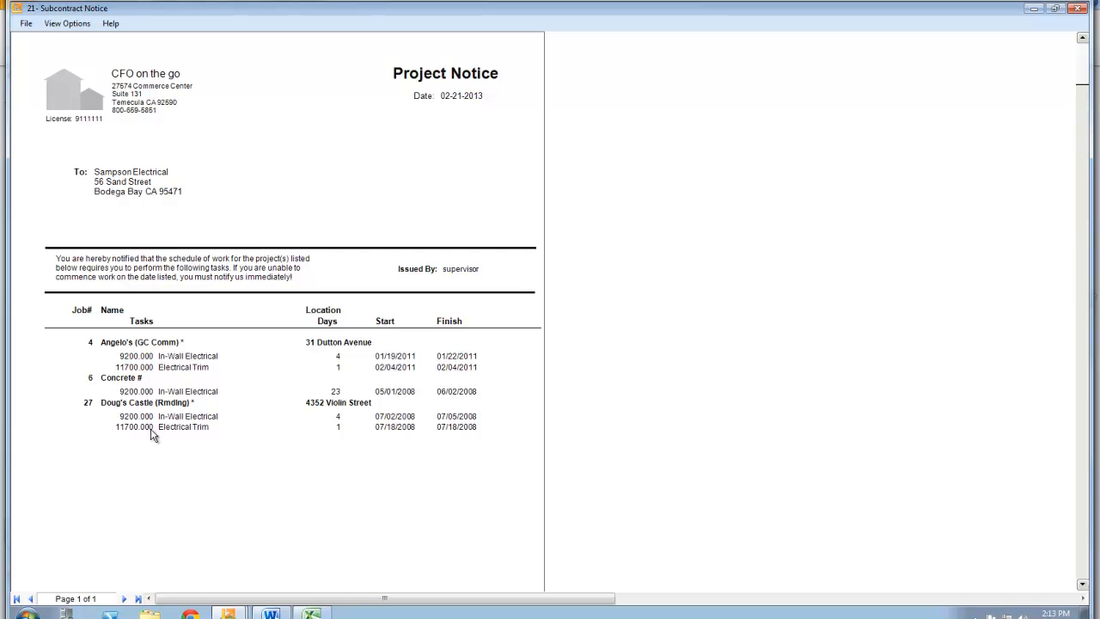
mouse_move(168, 361)
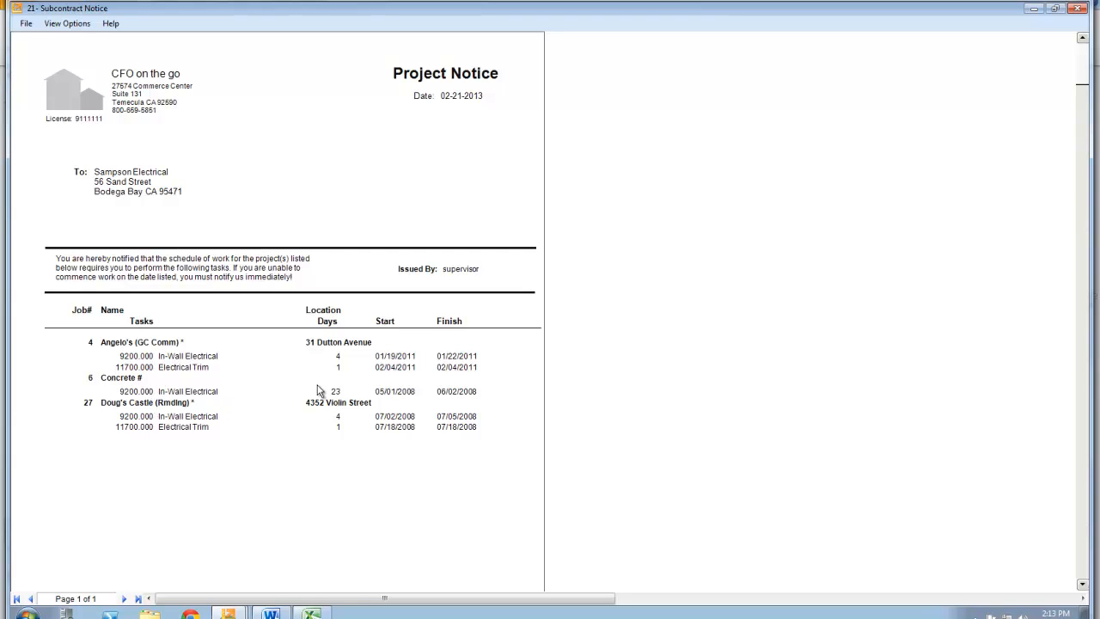
mouse_move(440, 363)
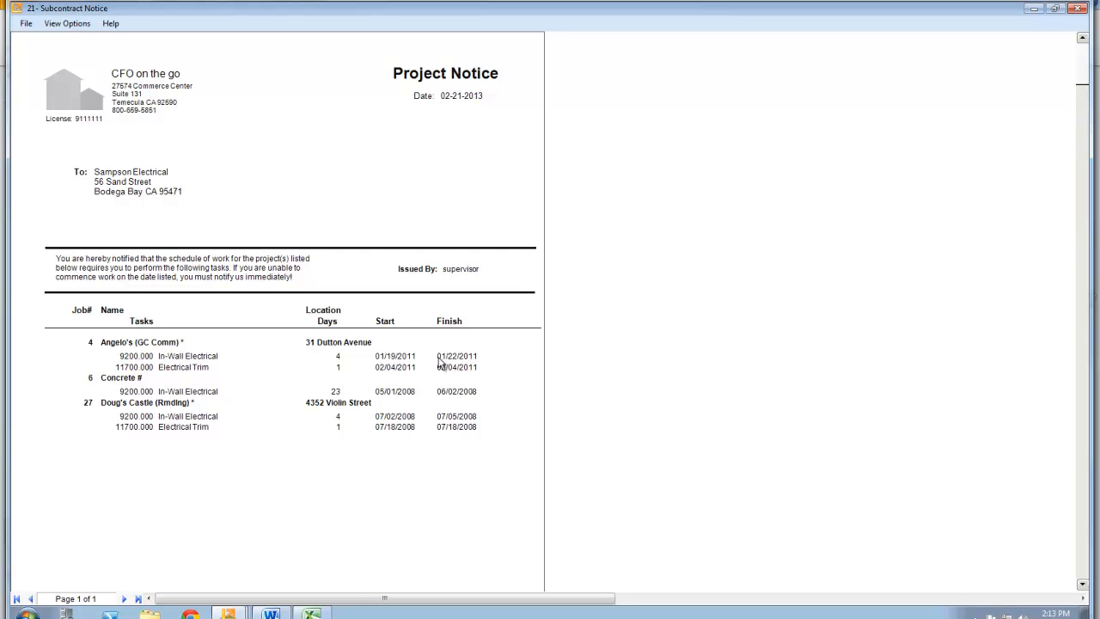
mouse_move(351, 391)
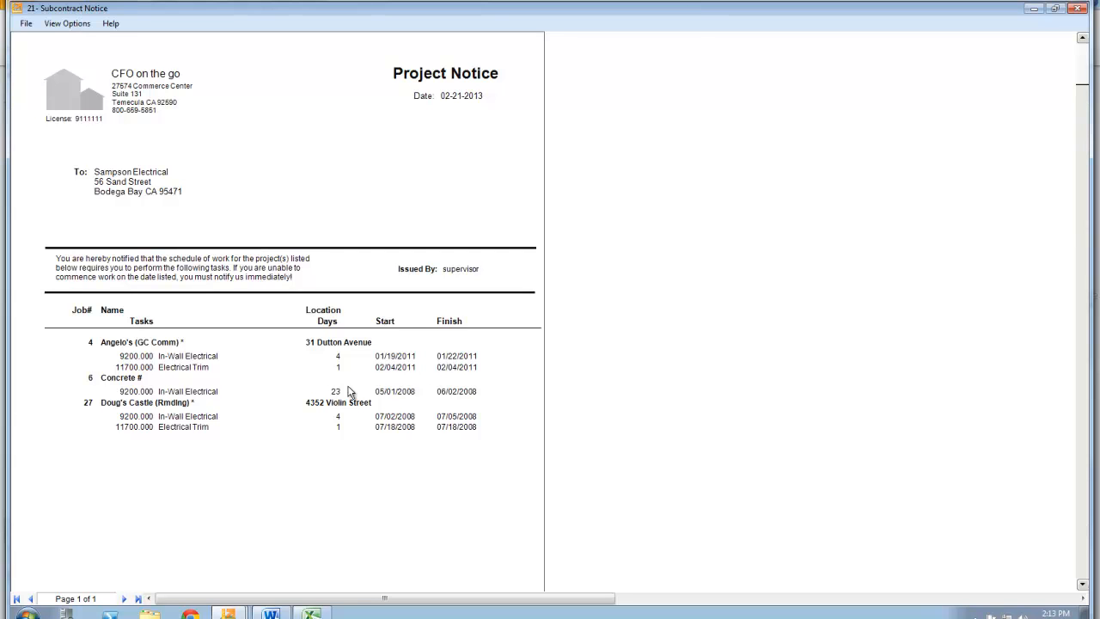
mouse_move(199, 359)
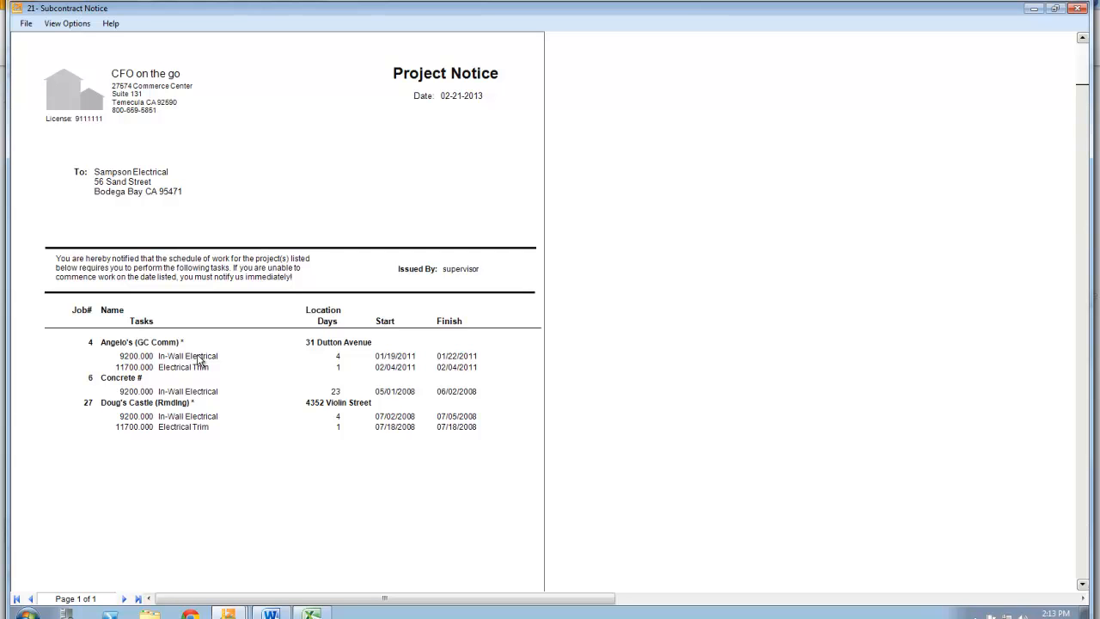
mouse_move(268, 262)
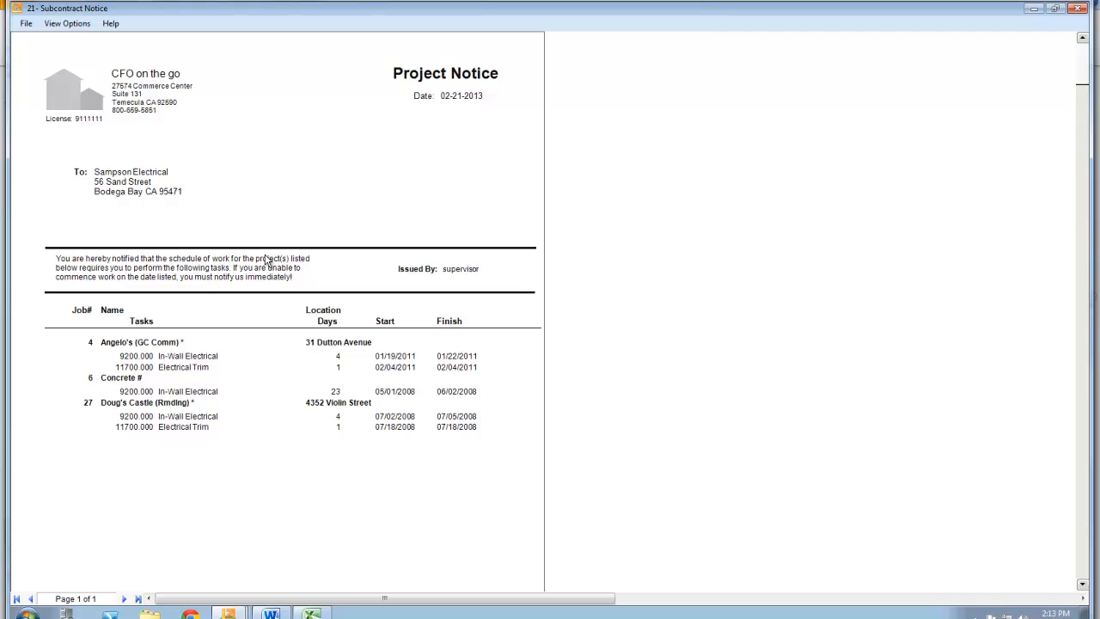
mouse_move(381, 490)
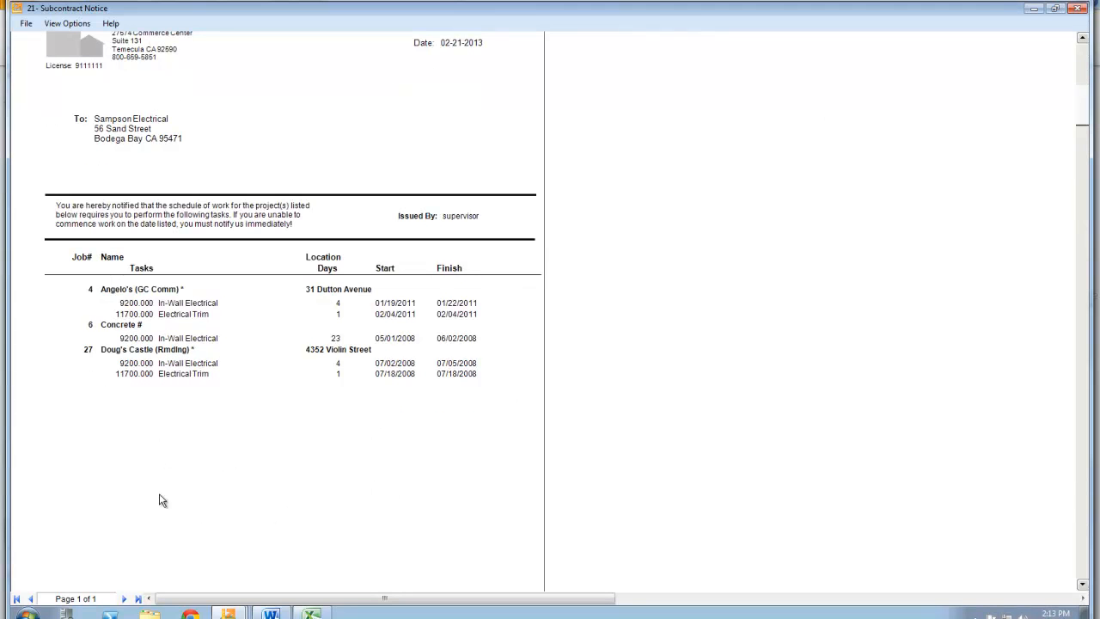
mouse_move(267, 447)
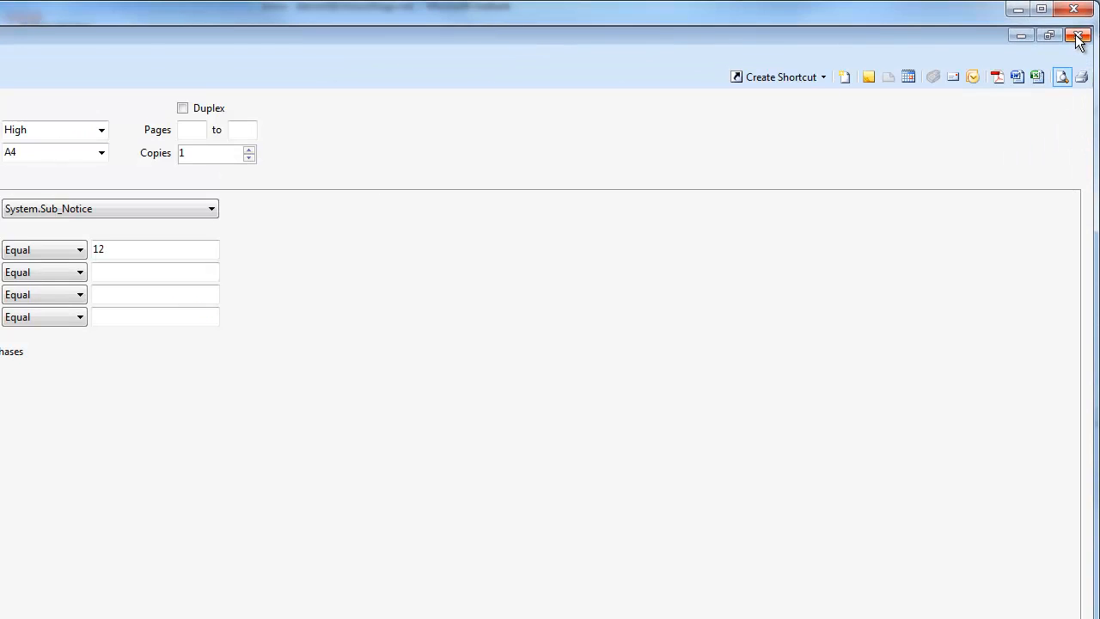
Close the report window and expand Document Control to Transmittals, Daily Field Reports and Punch Lists.
click(1079, 34)
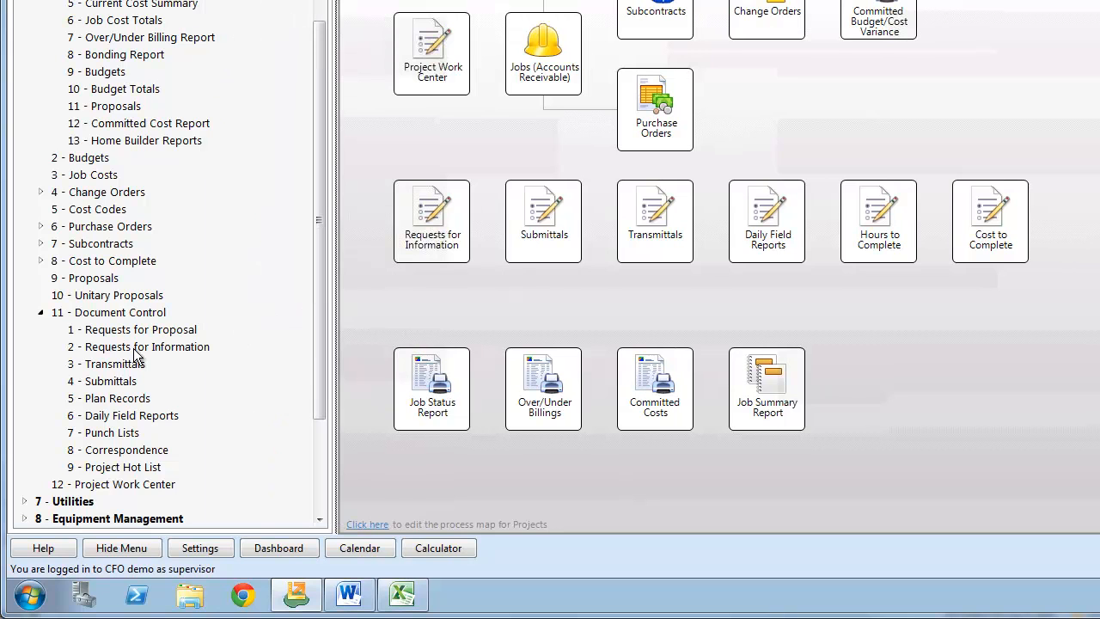
click(113, 365)
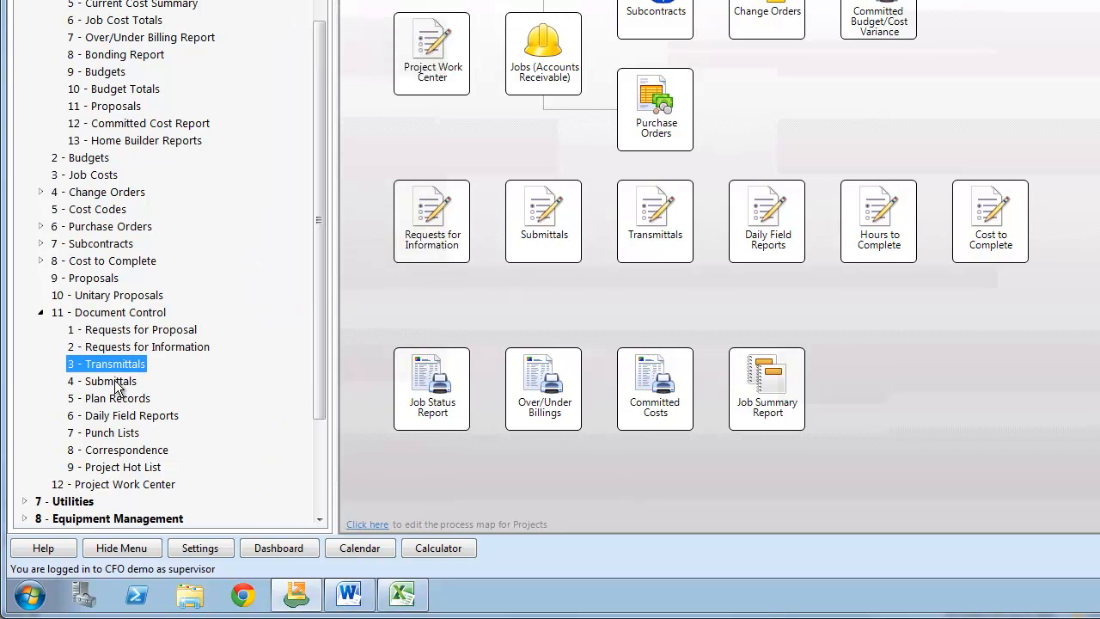
click(131, 415)
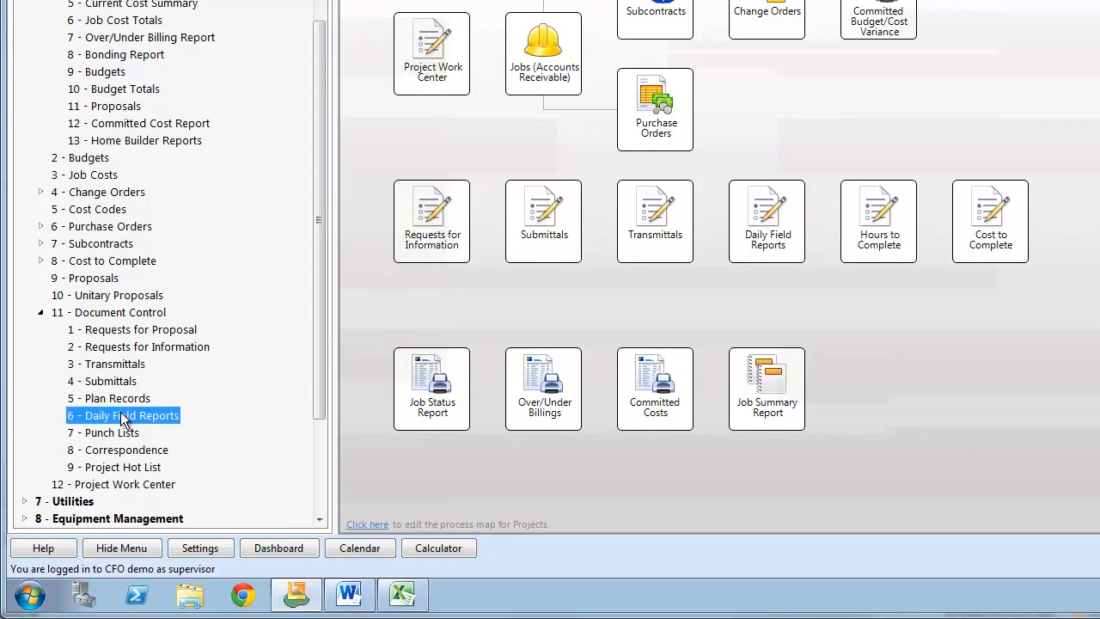
click(104, 433)
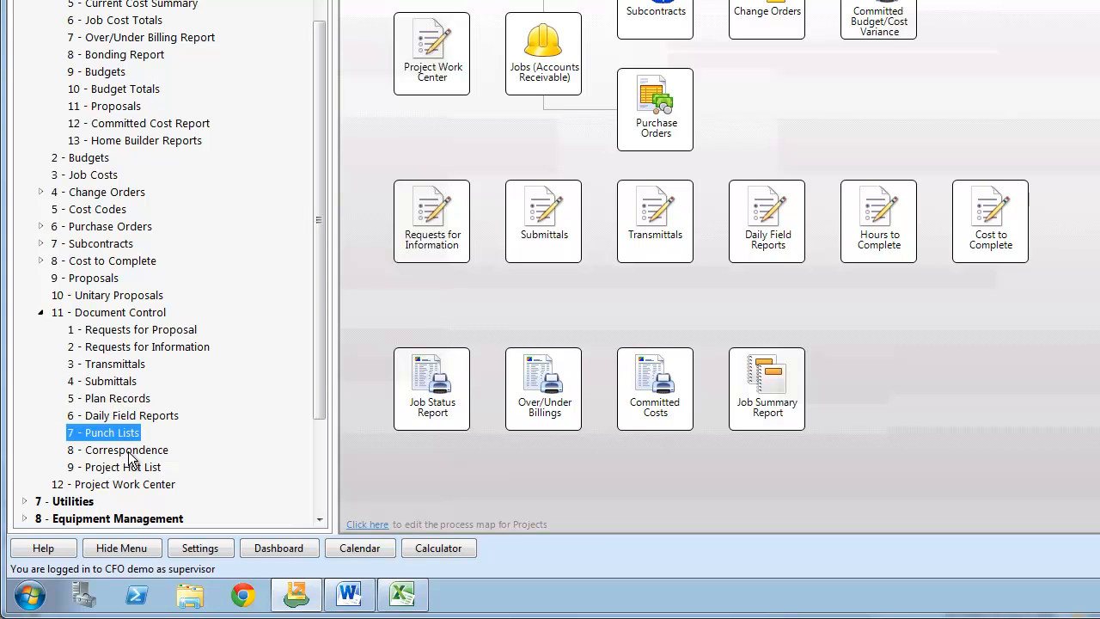
mouse_move(141, 450)
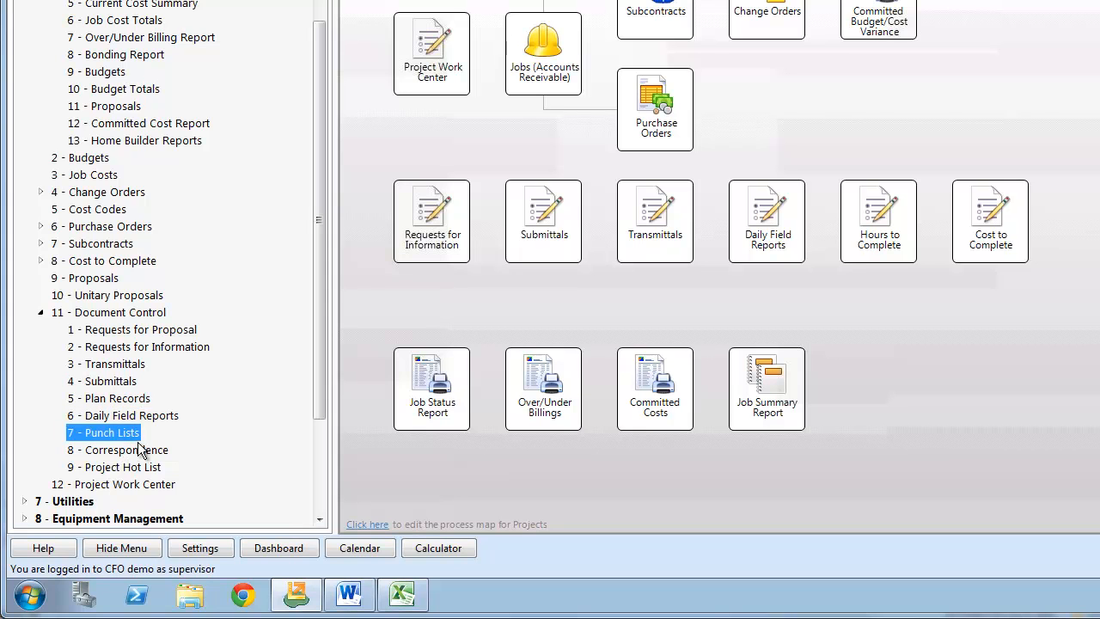